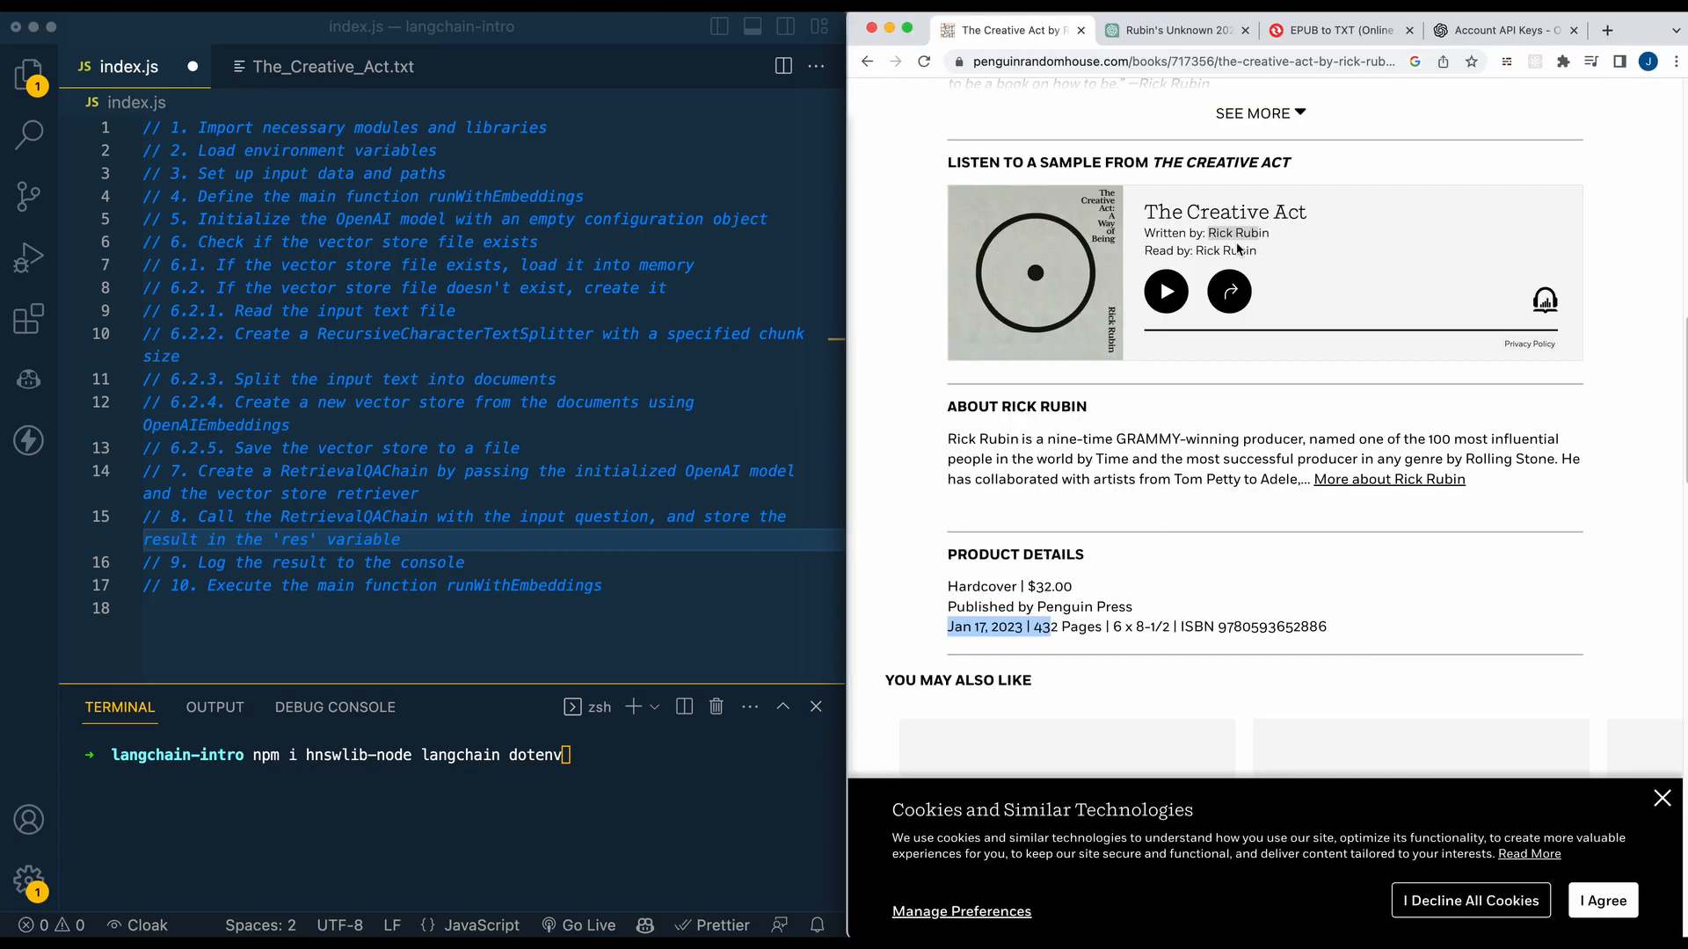
mouse_move(1223, 245)
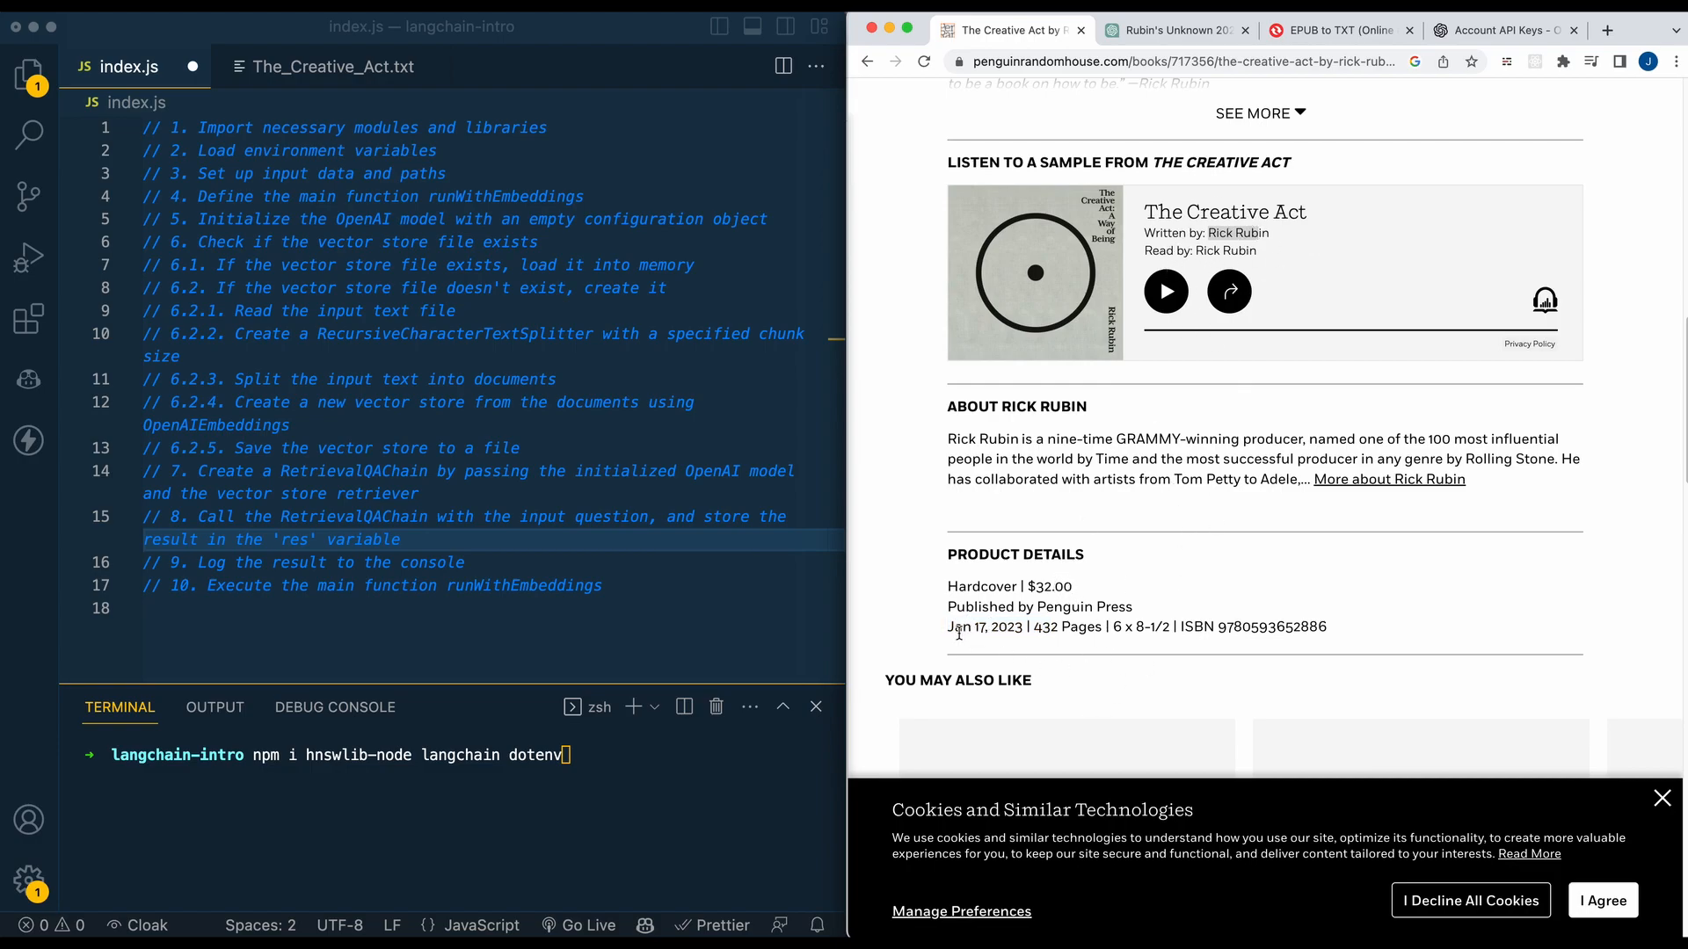
Highlight the Jan 17, 2023 publication date in The Creative Act's product details.
double_click(977, 626)
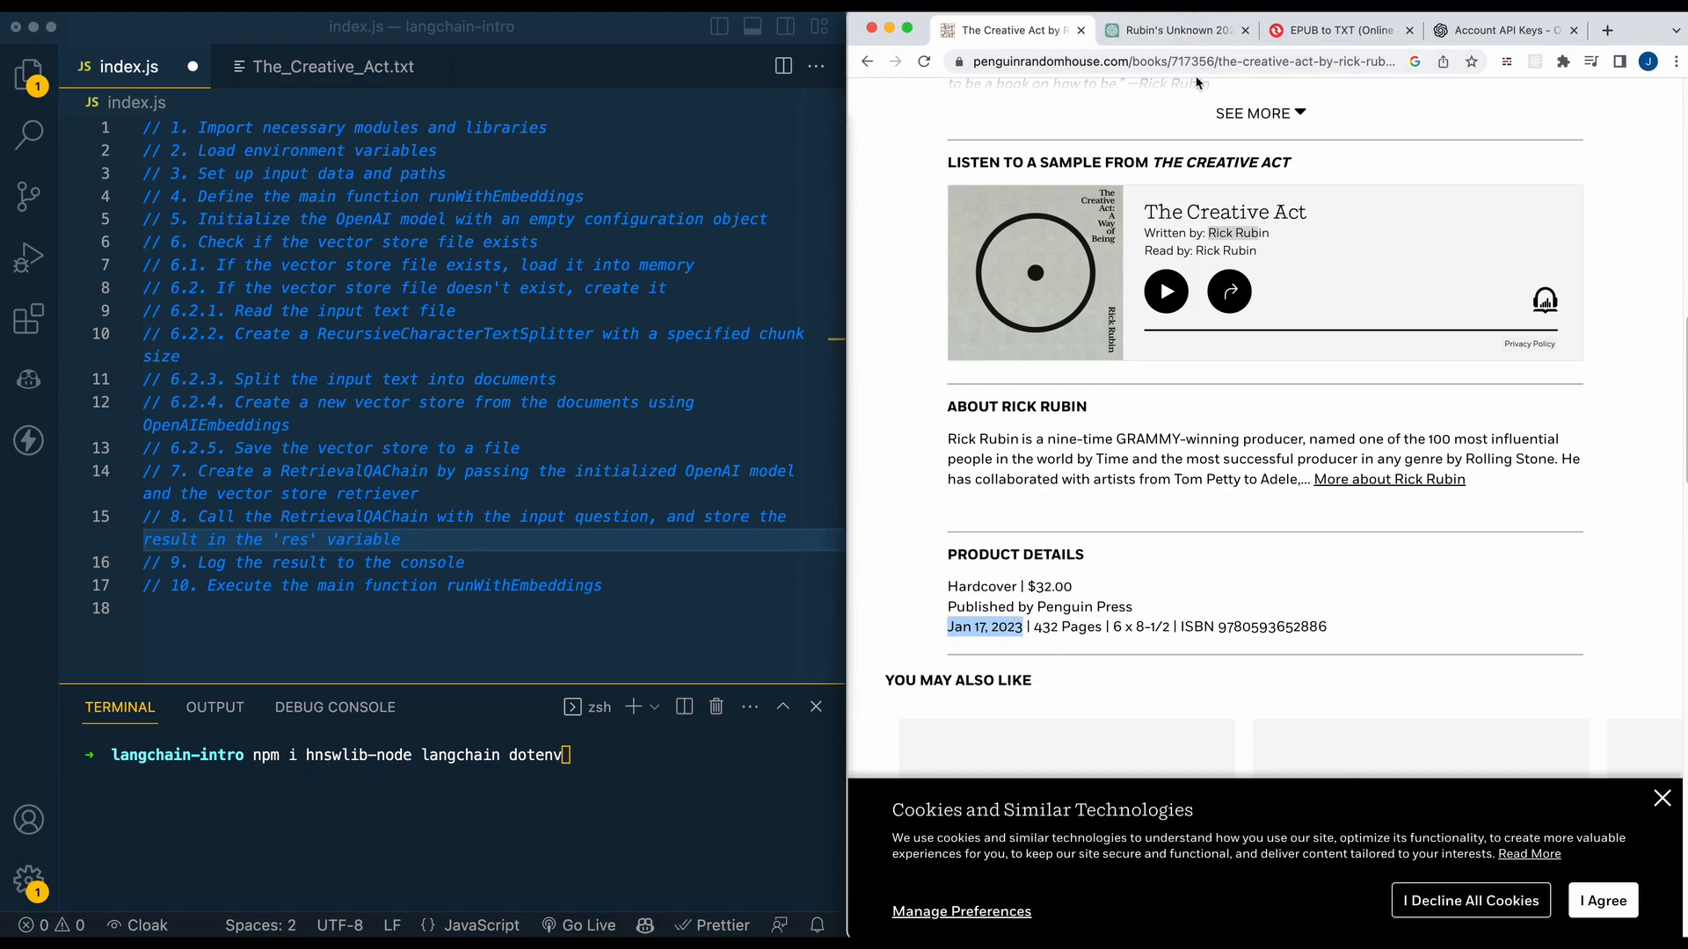
click(1170, 29)
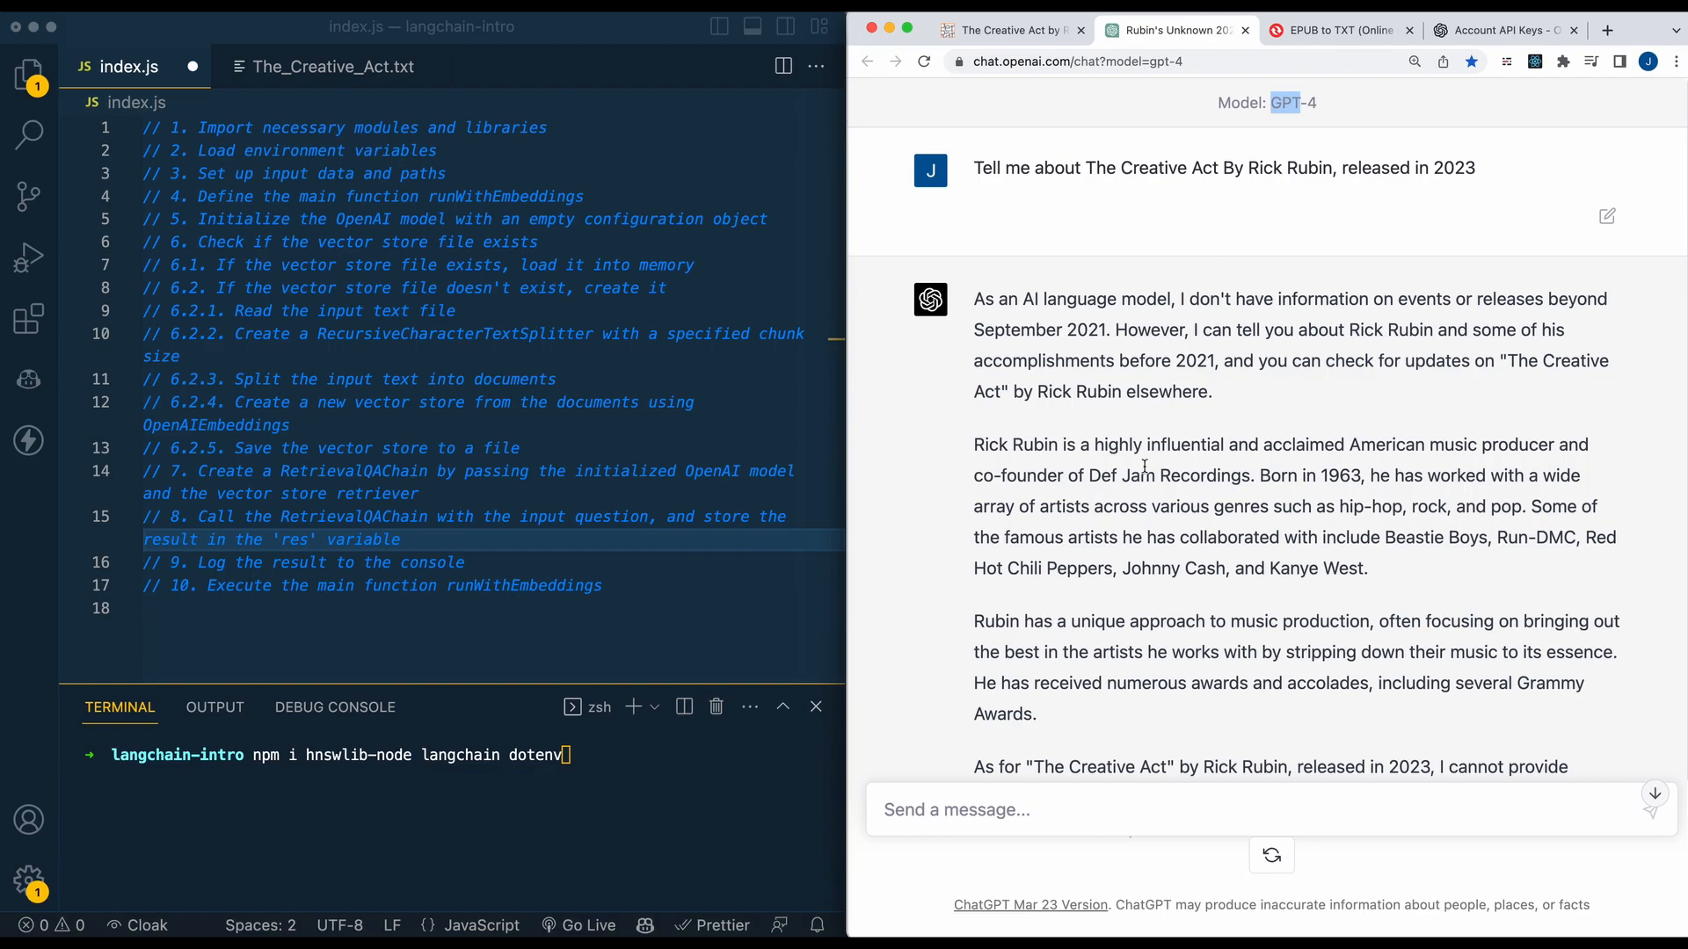
mouse_move(1010, 320)
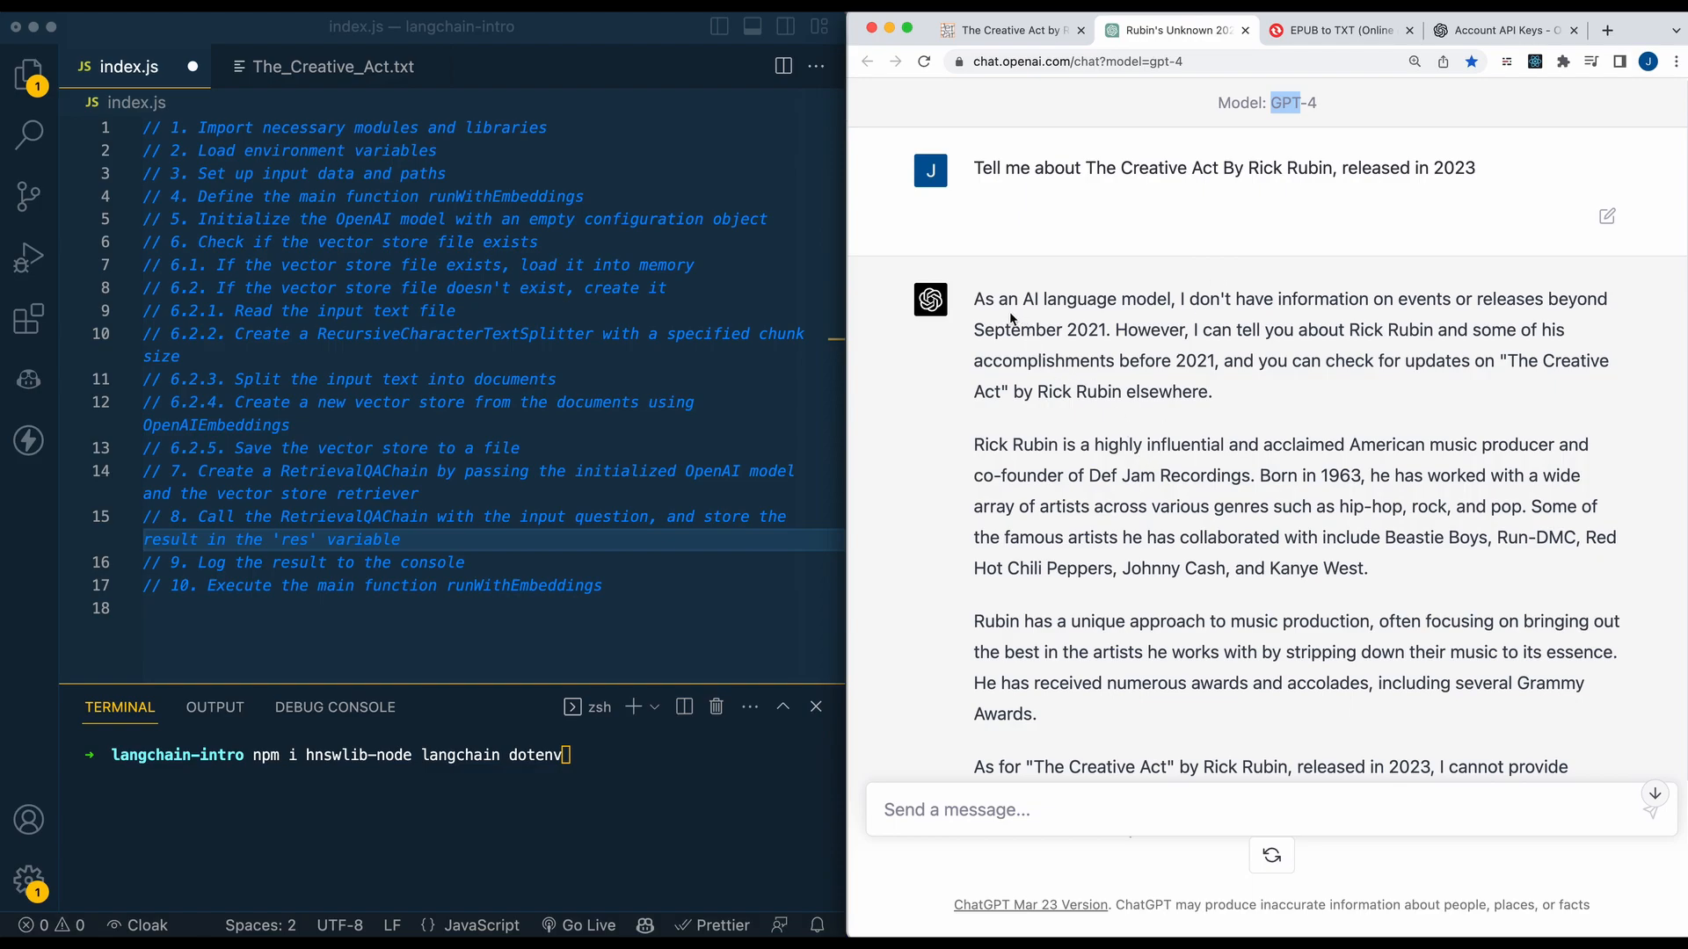
mouse_move(979, 305)
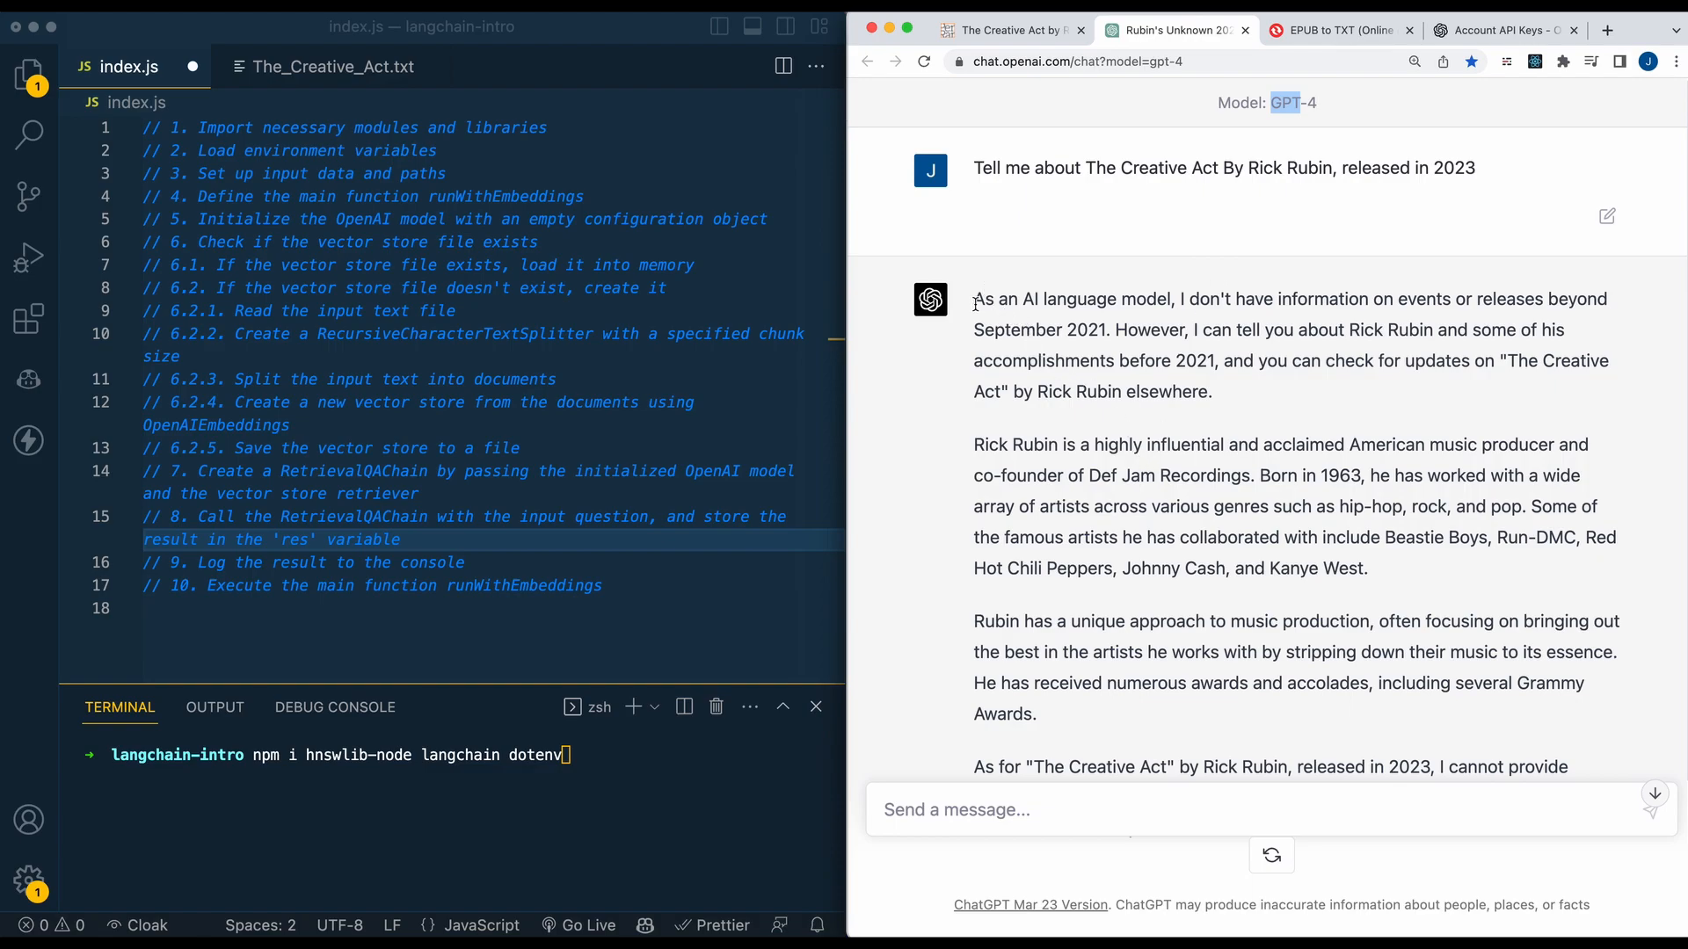
Highlight GPT-4's disclaimer that it knows nothing beyond September 2021.
drag(974, 298, 1114, 330)
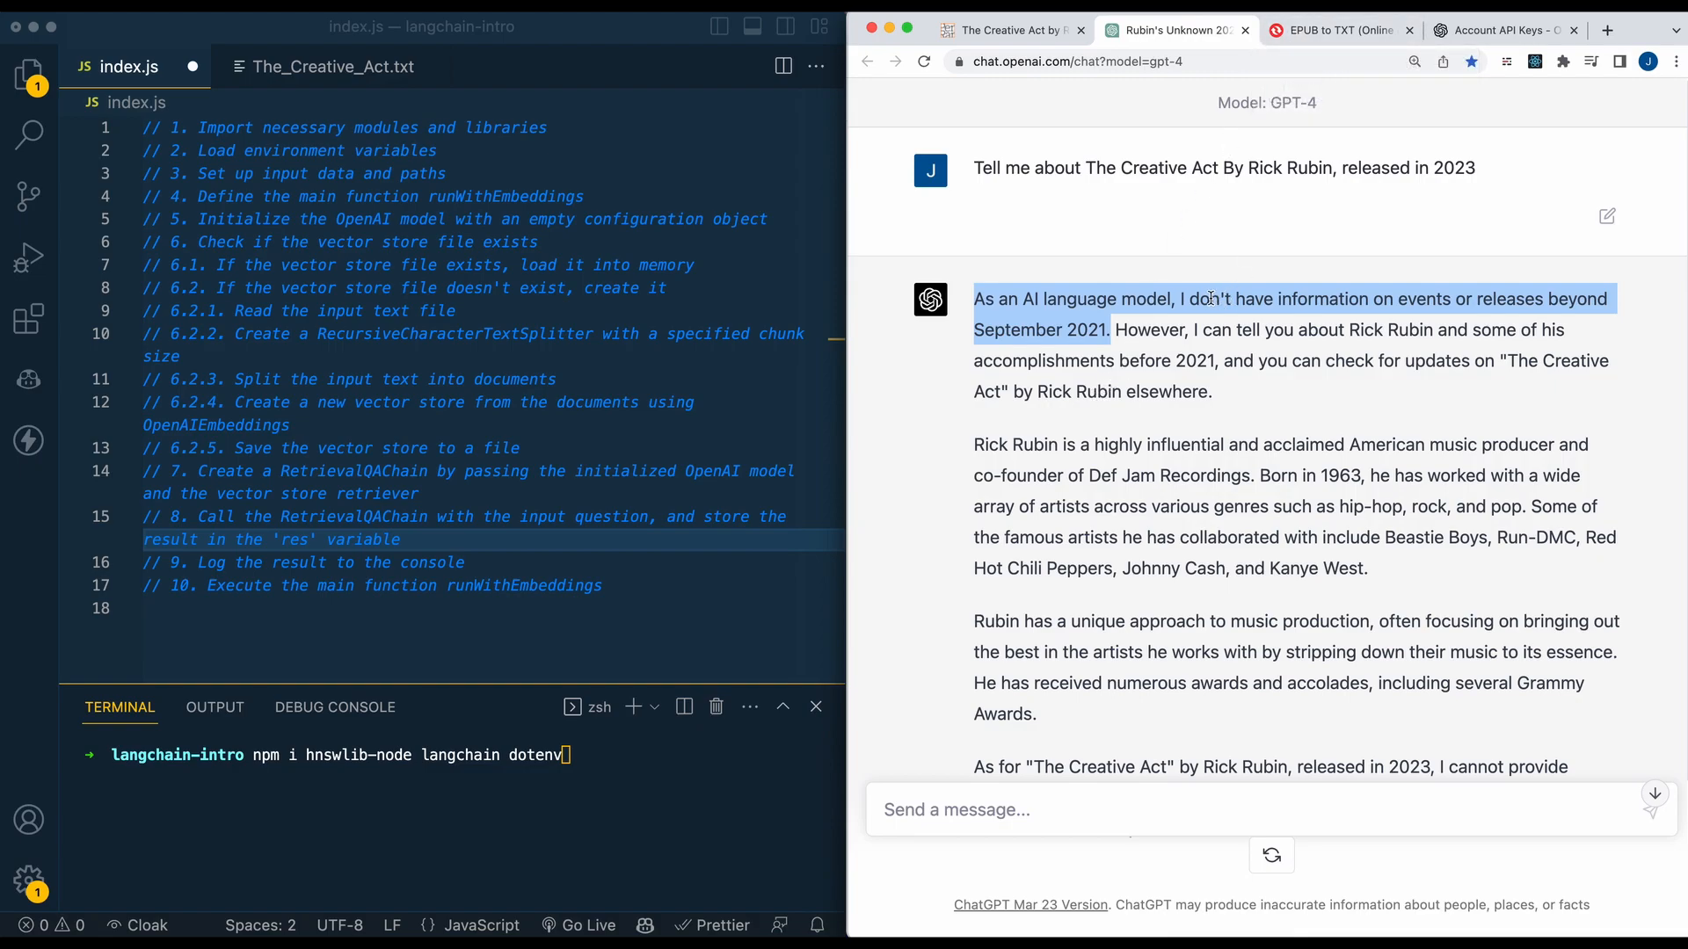
mouse_move(1247, 125)
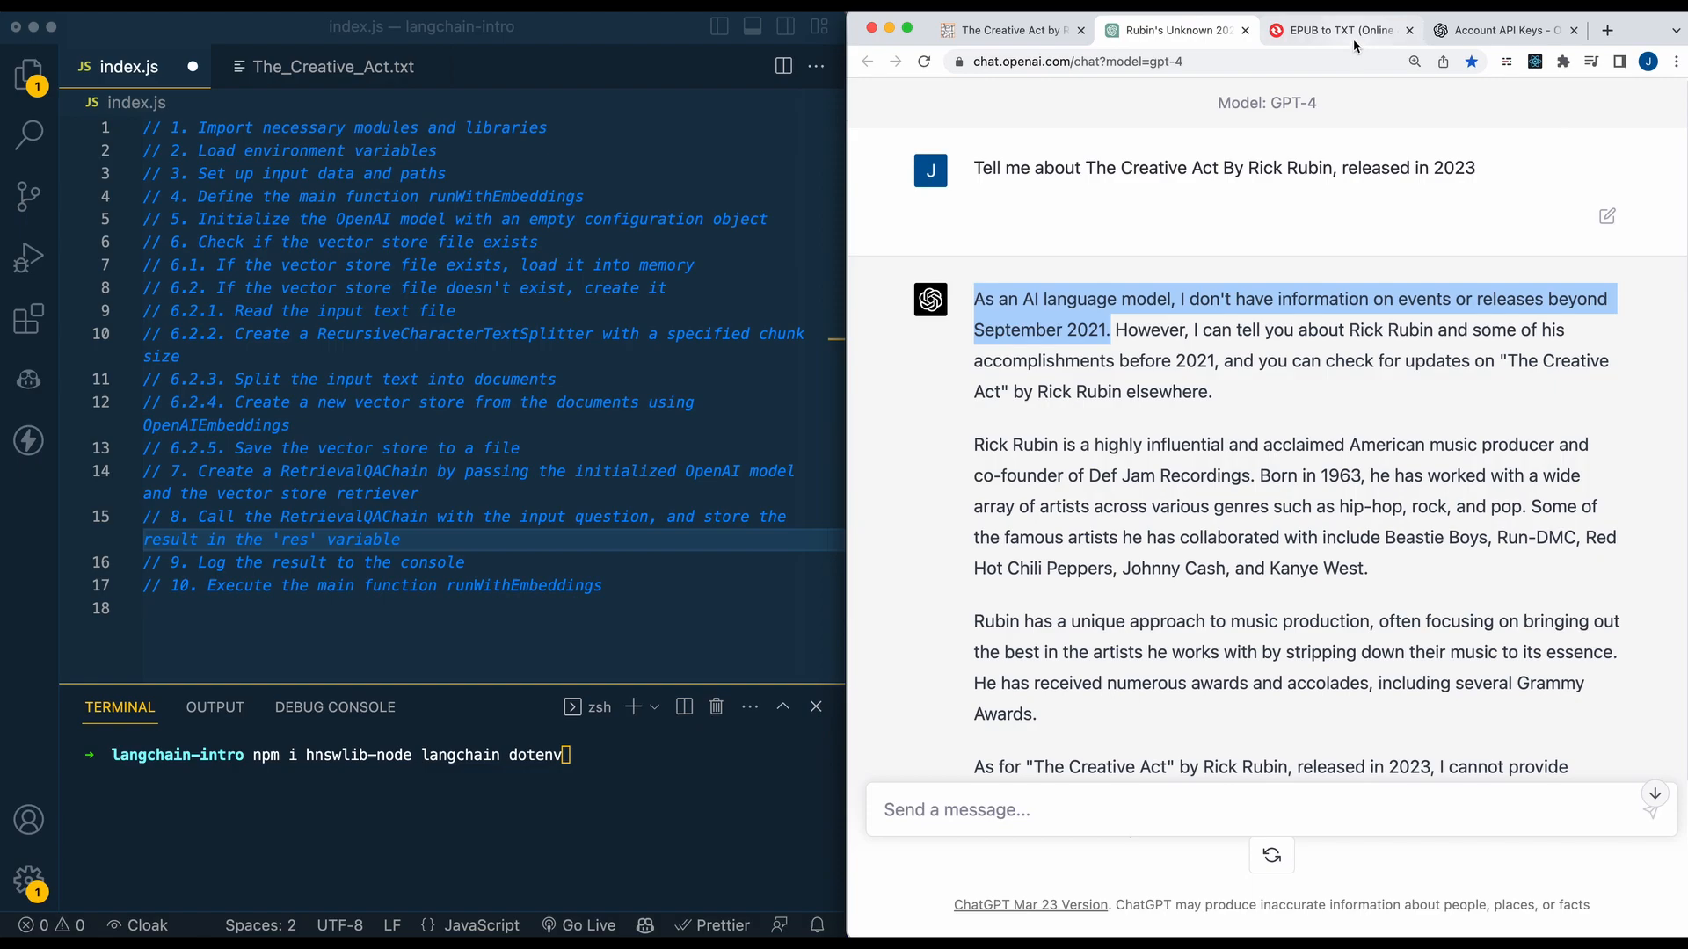
Show Convertio's EPUB to TXT page and the langchain project's Explorer file list.
click(1335, 30)
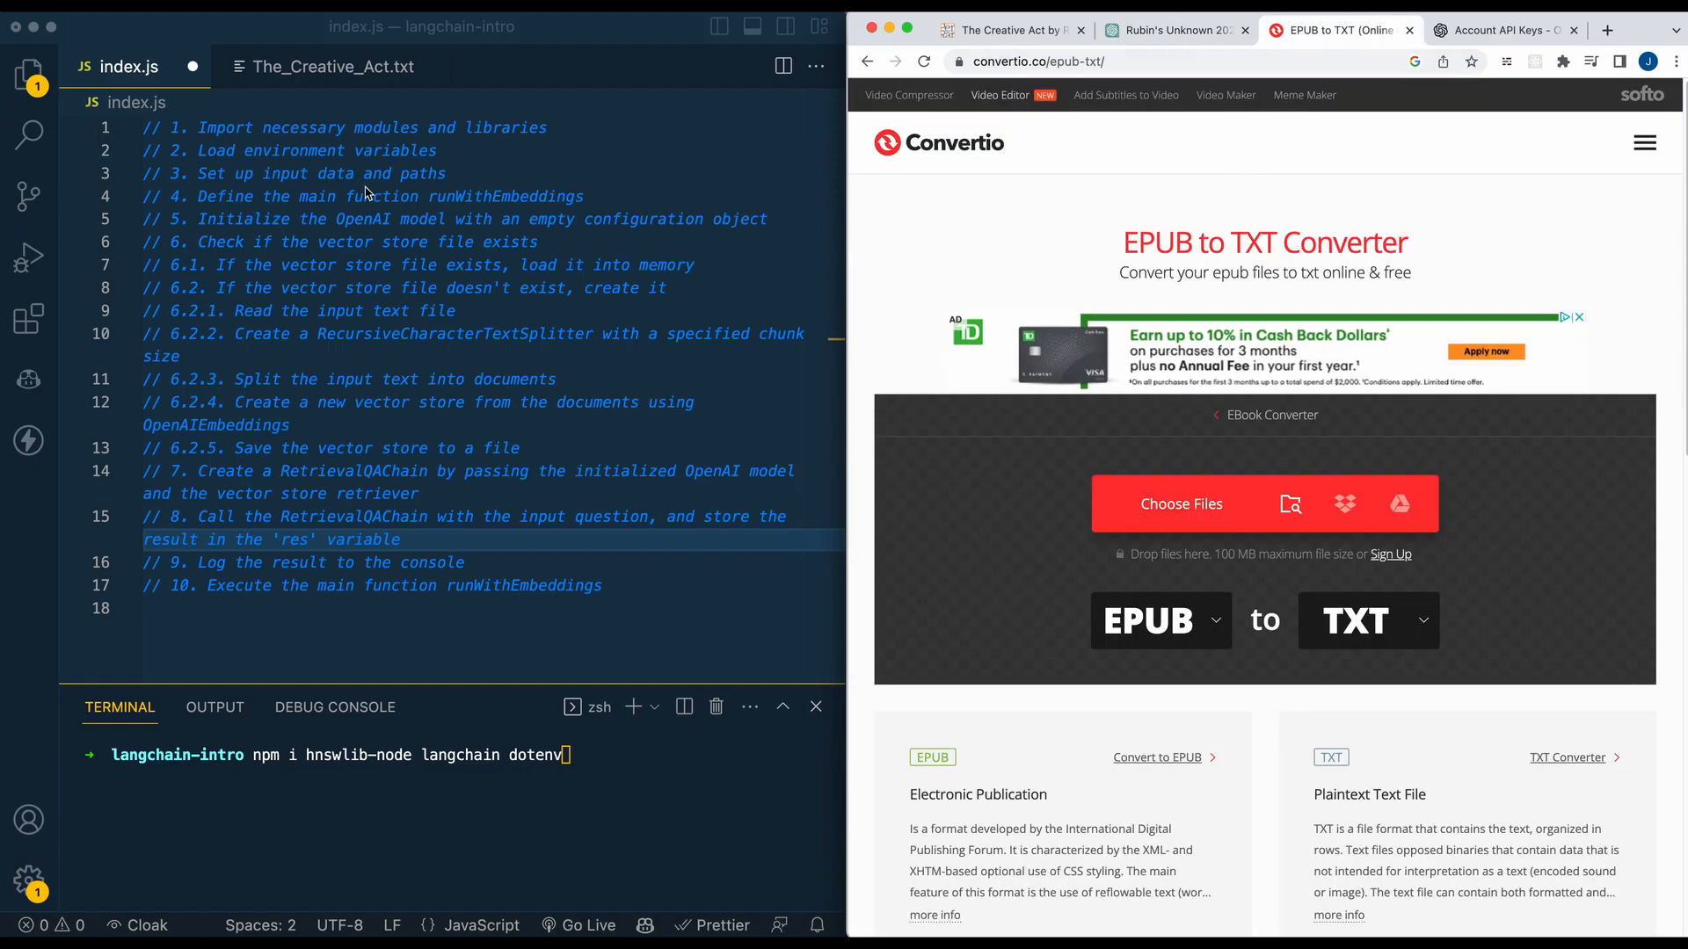
mouse_move(8, 111)
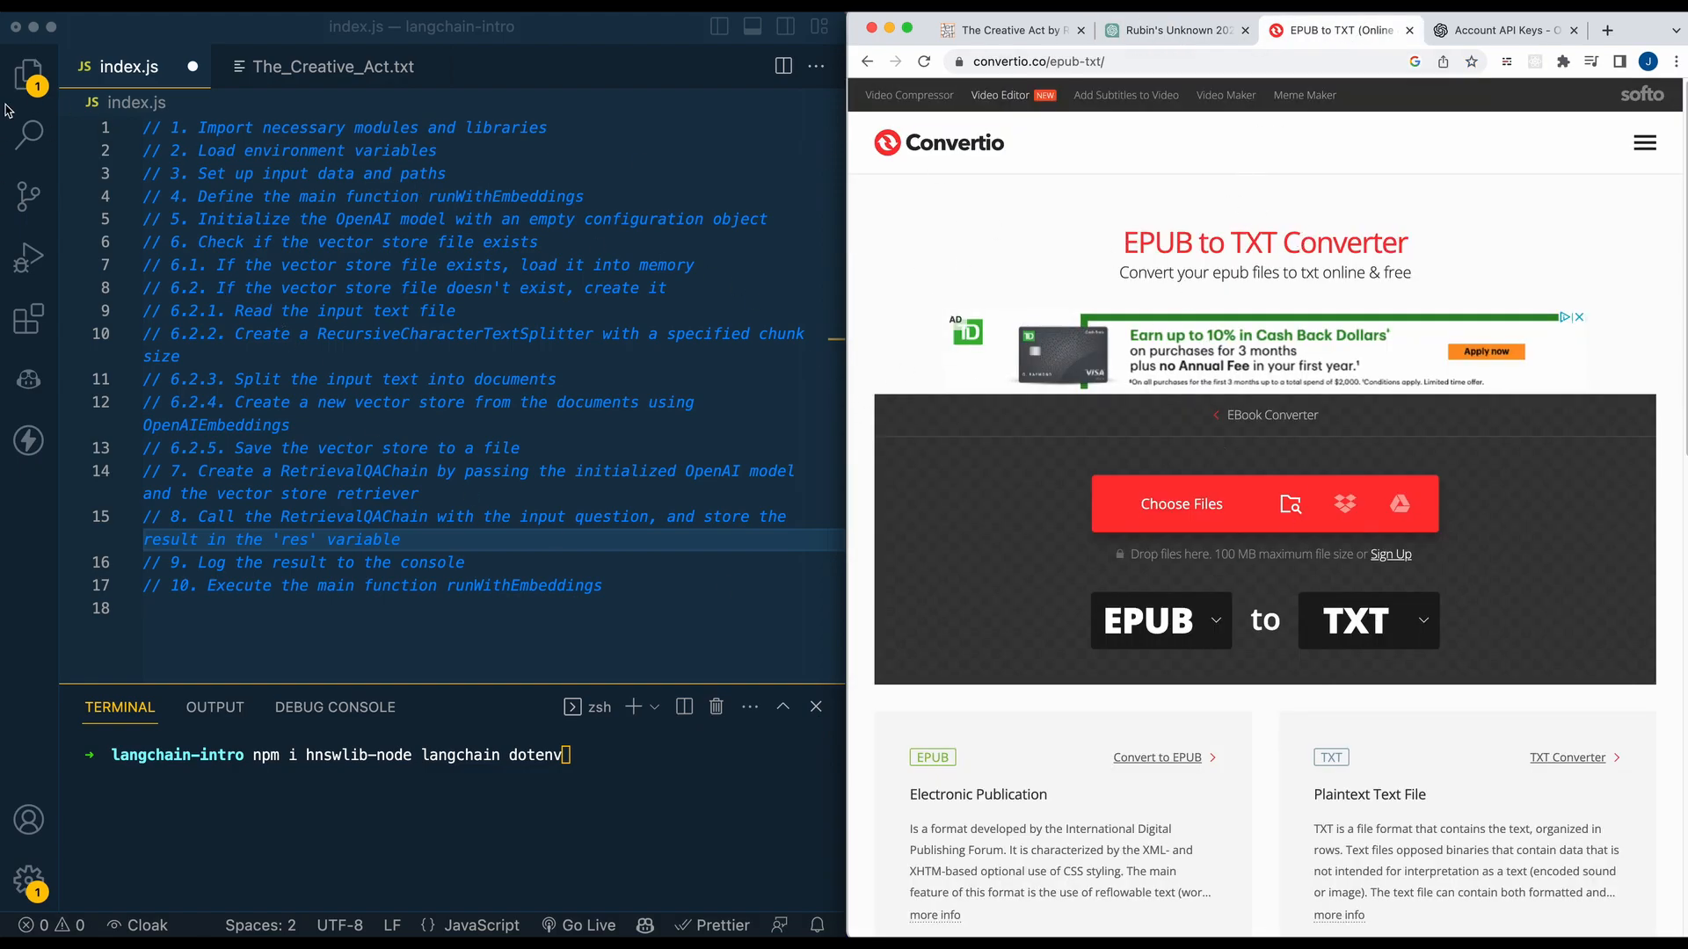
click(28, 76)
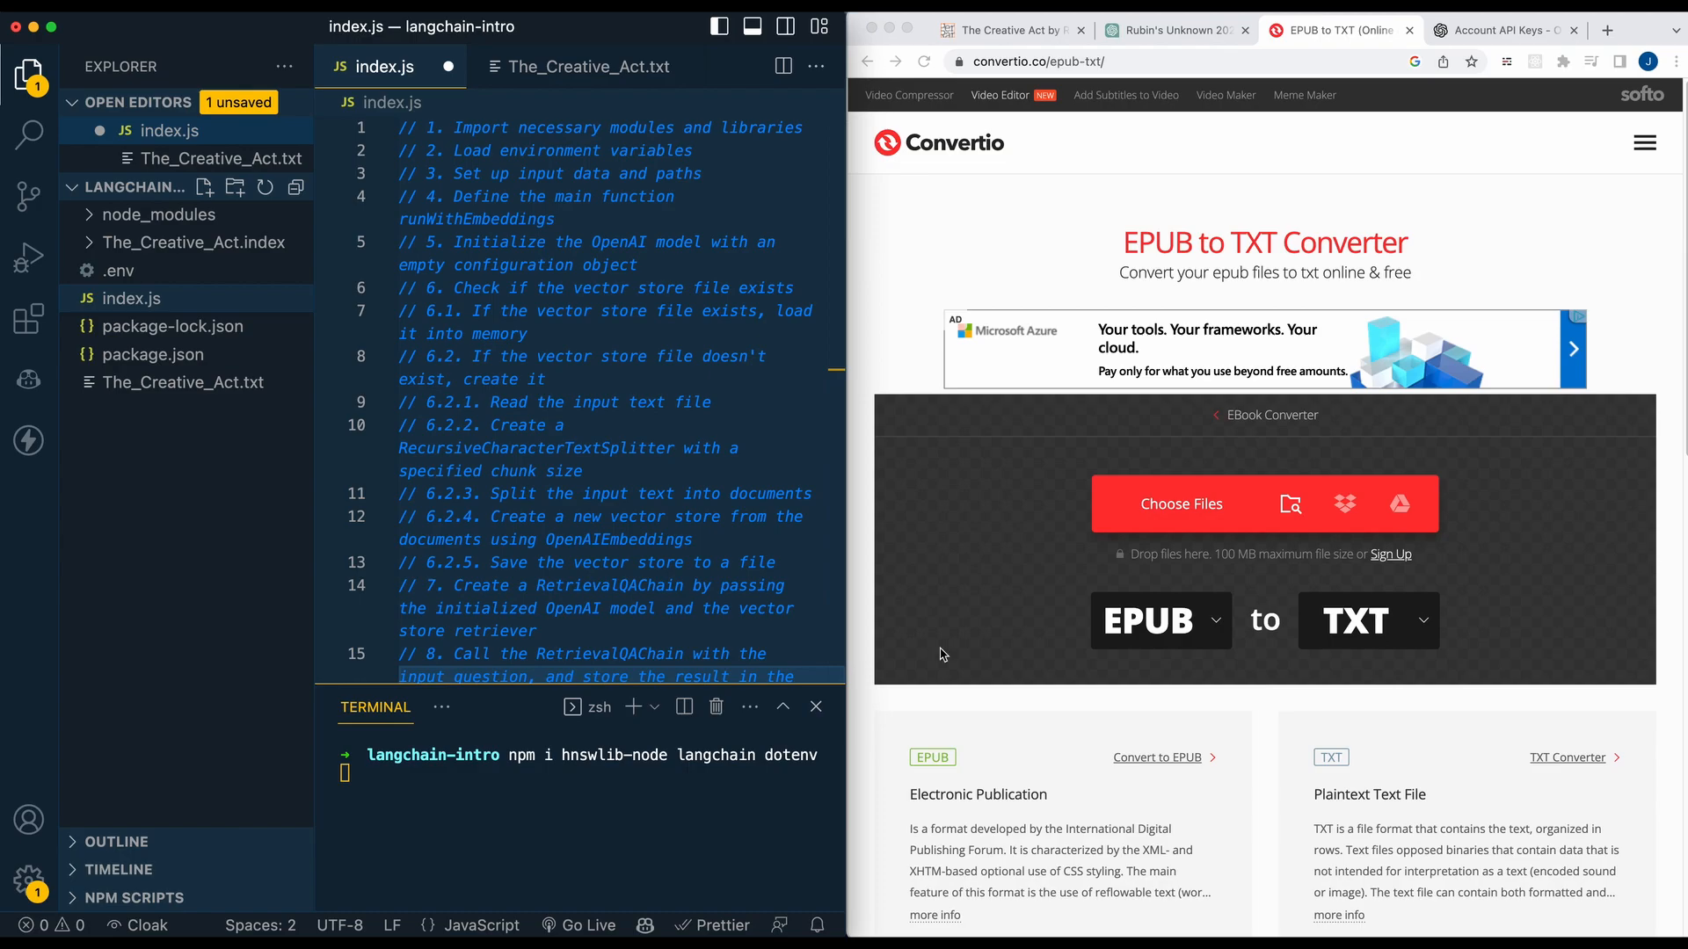
mouse_move(1521, 469)
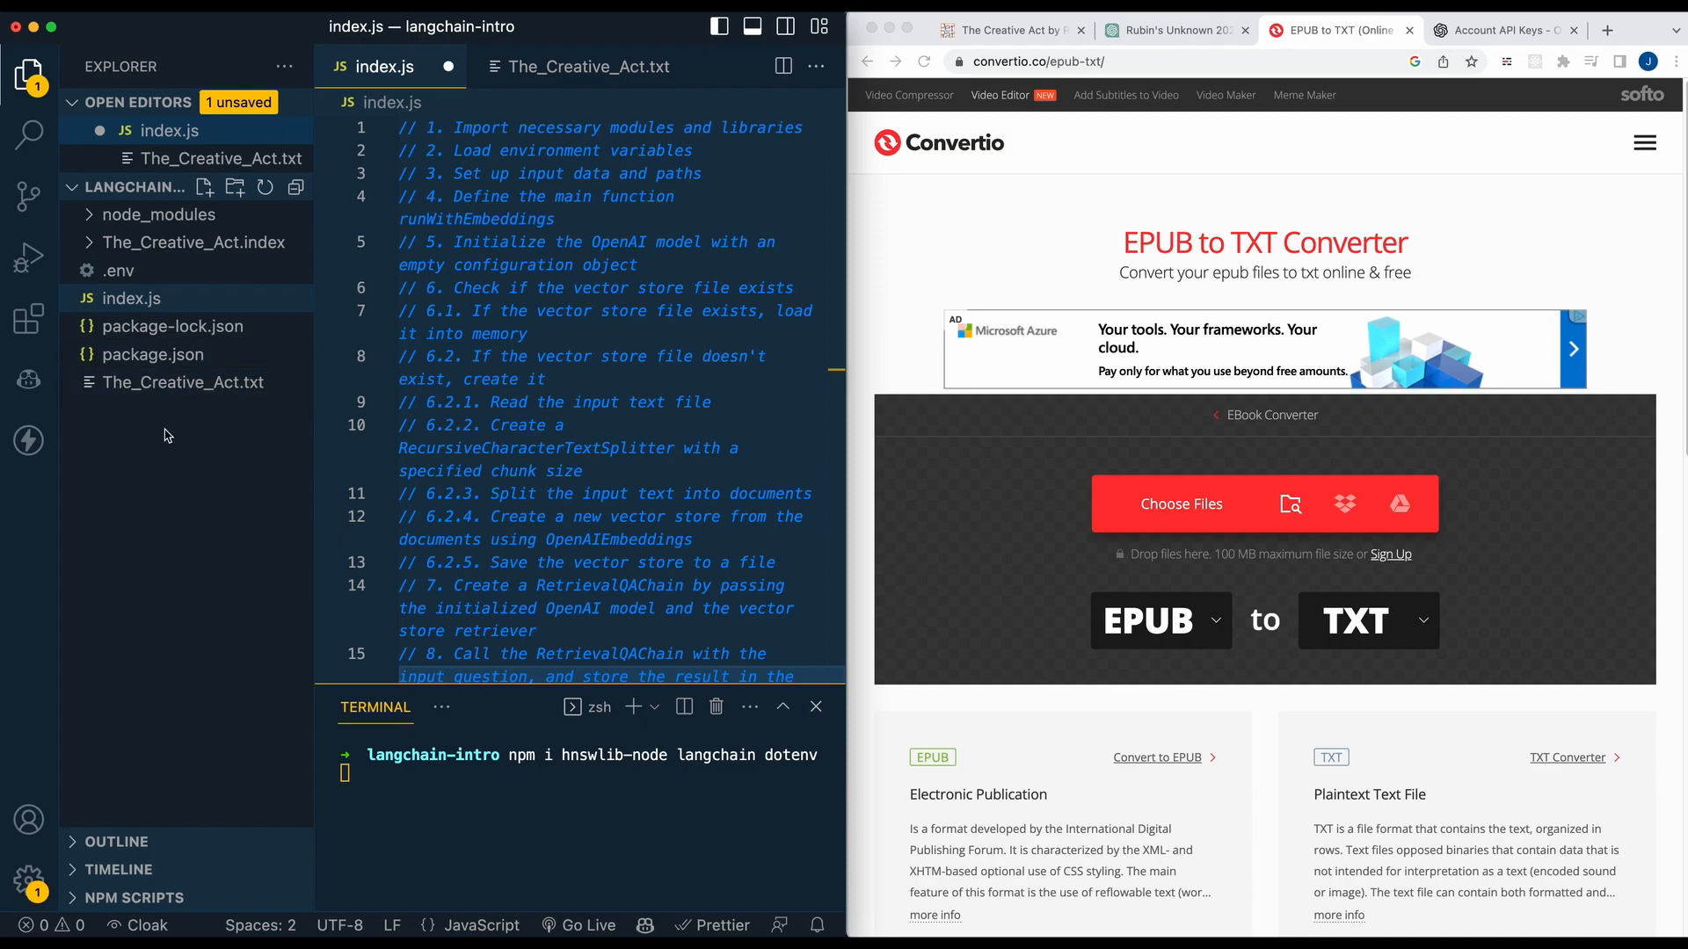
mouse_move(214, 436)
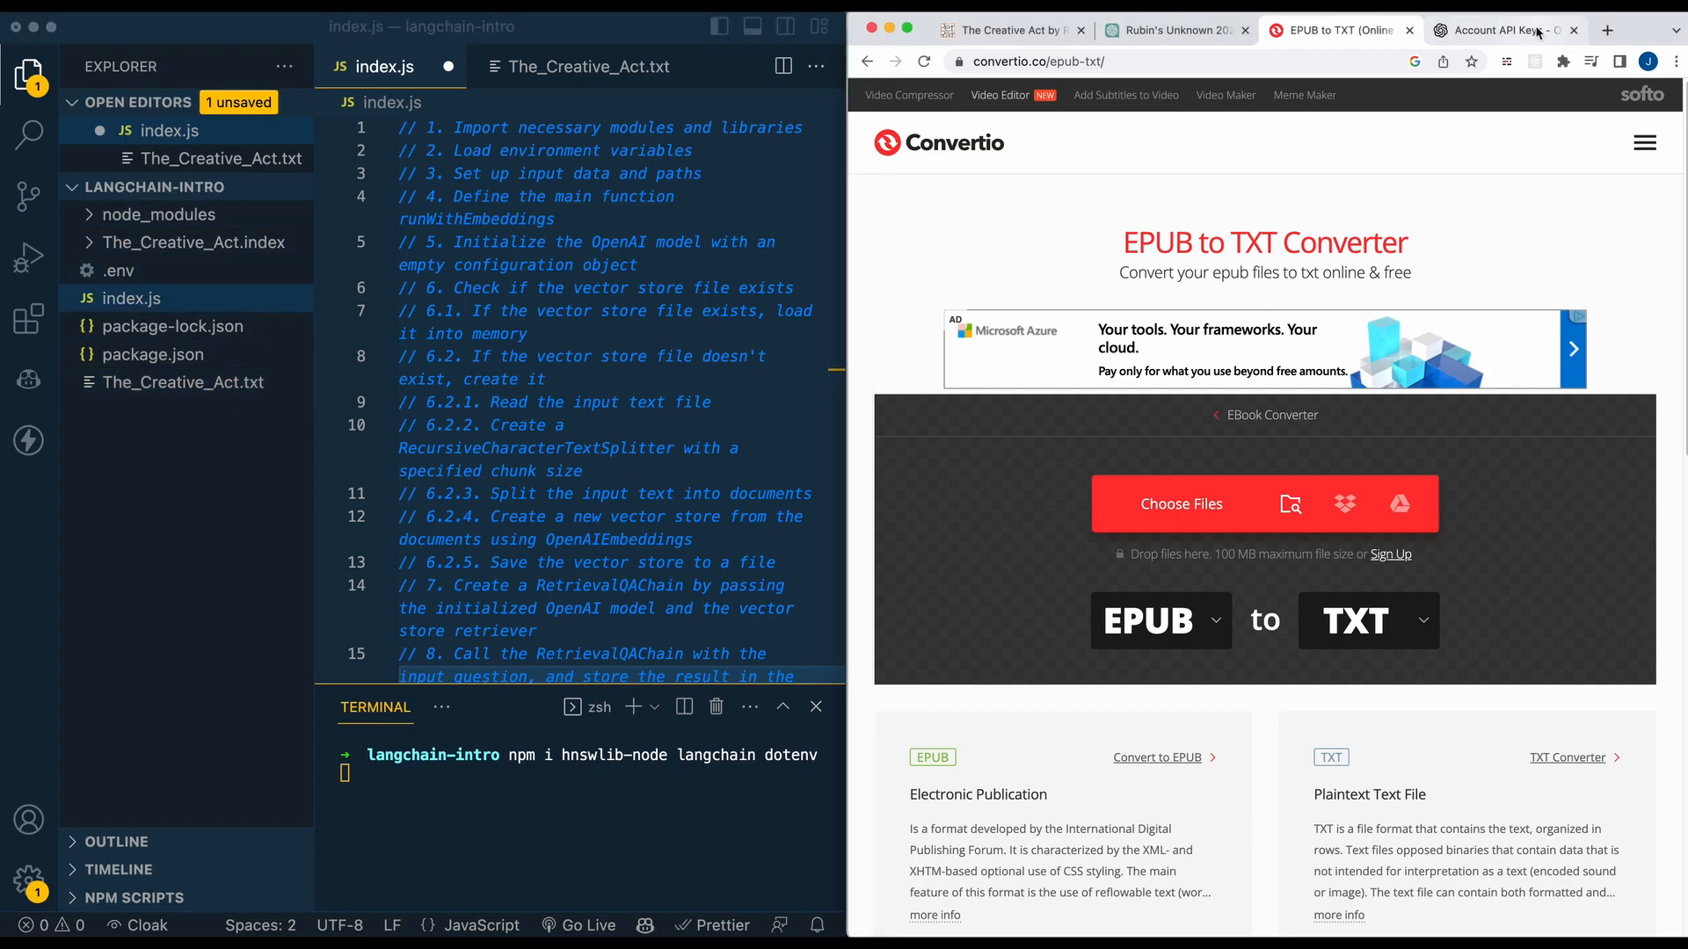
Switch to the OpenAI Platform 'Account API Keys' page listing the secret keys.
click(1496, 30)
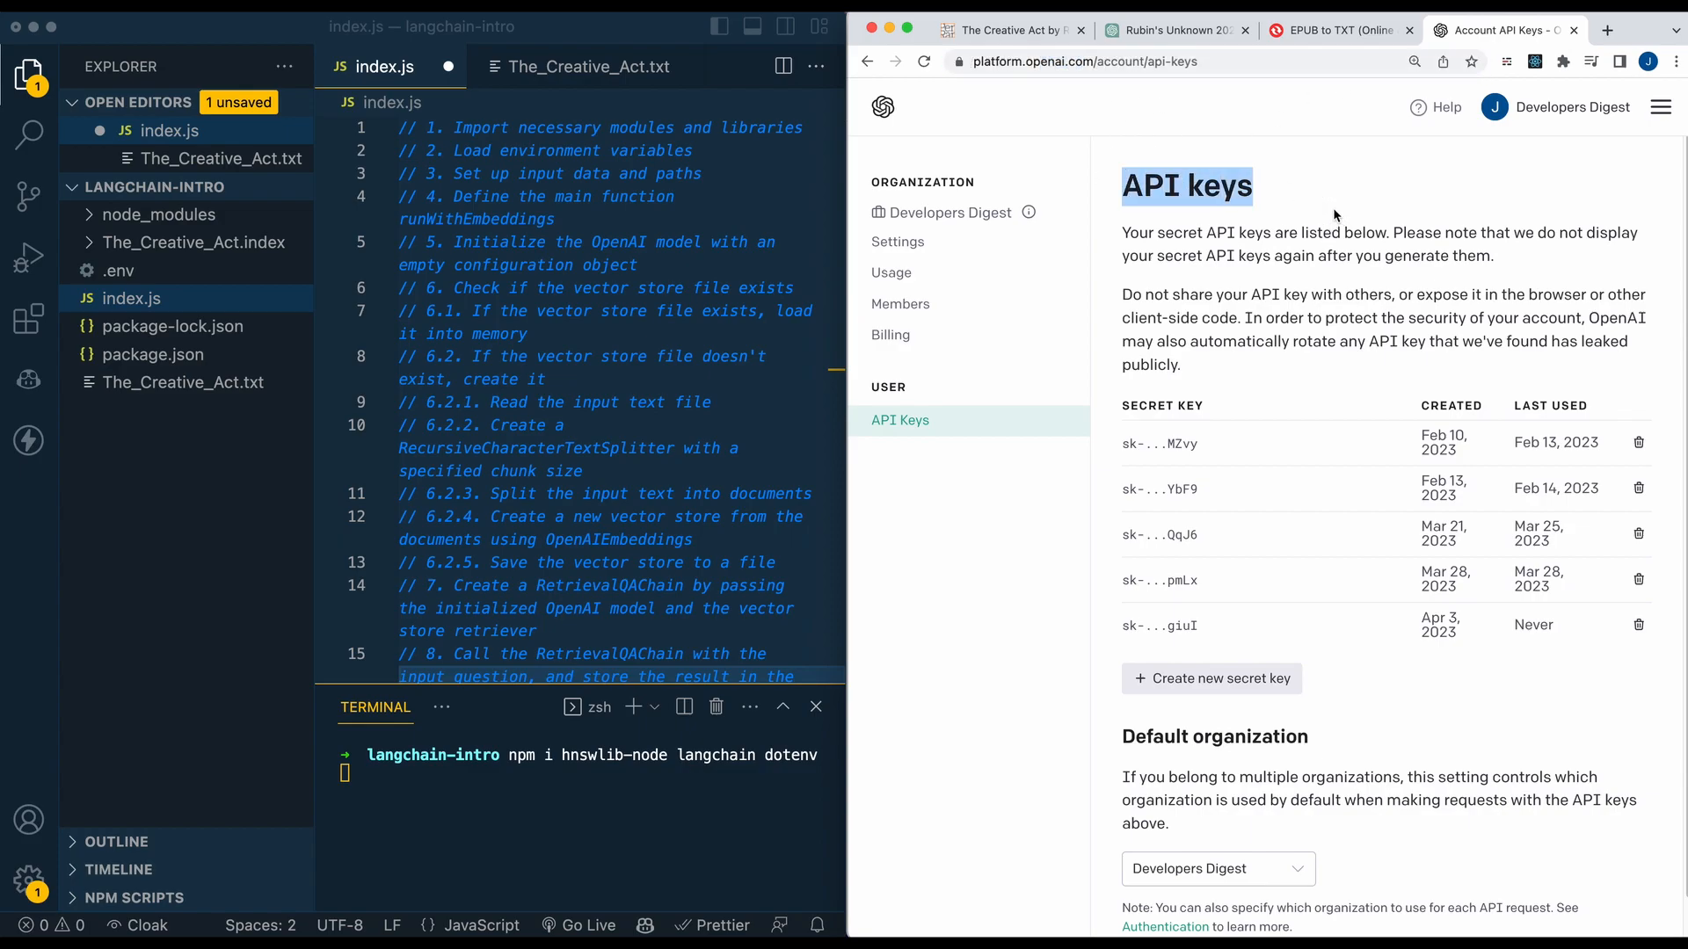
mouse_move(1226, 481)
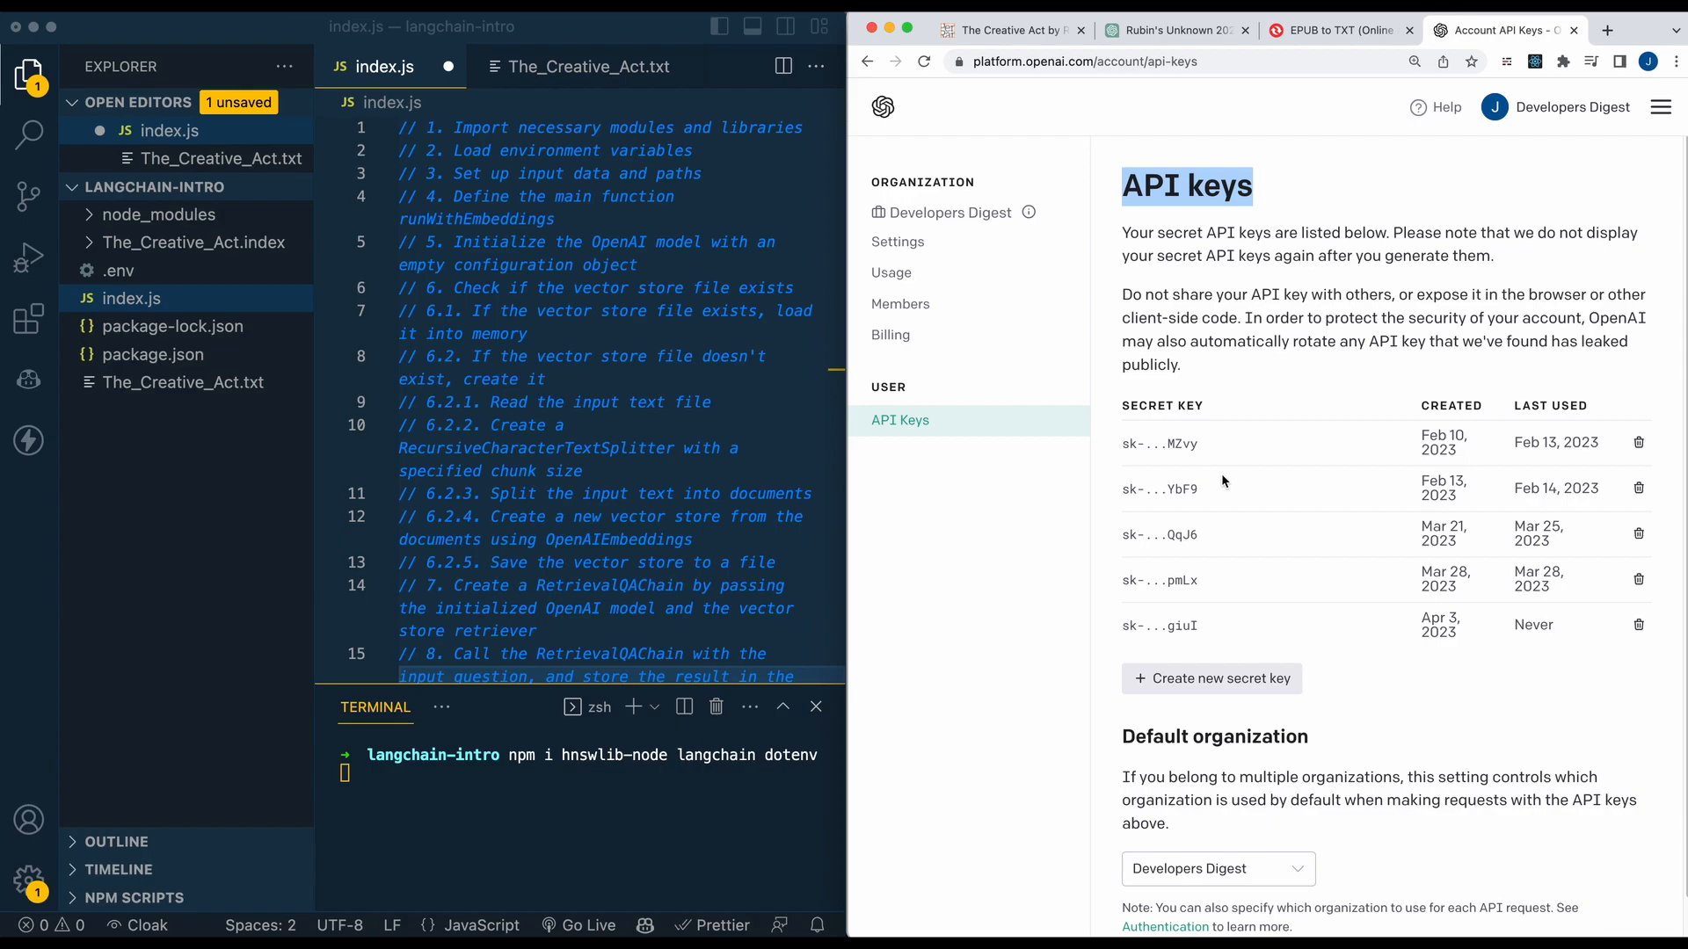
mouse_move(1218, 484)
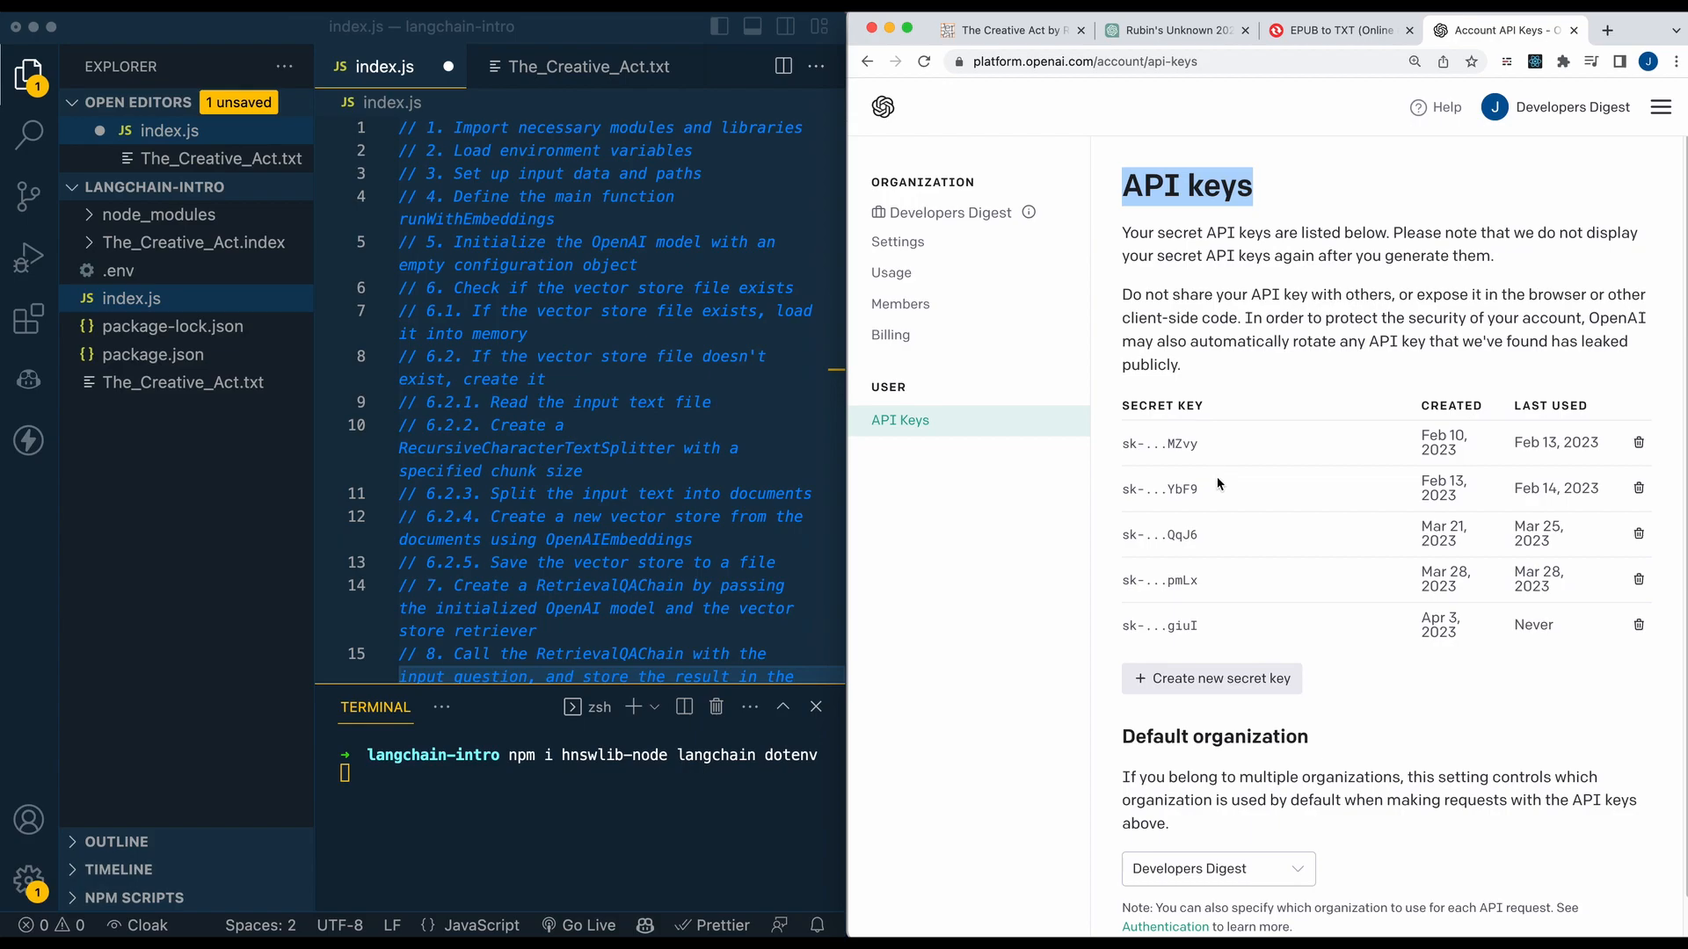
mouse_move(1219, 499)
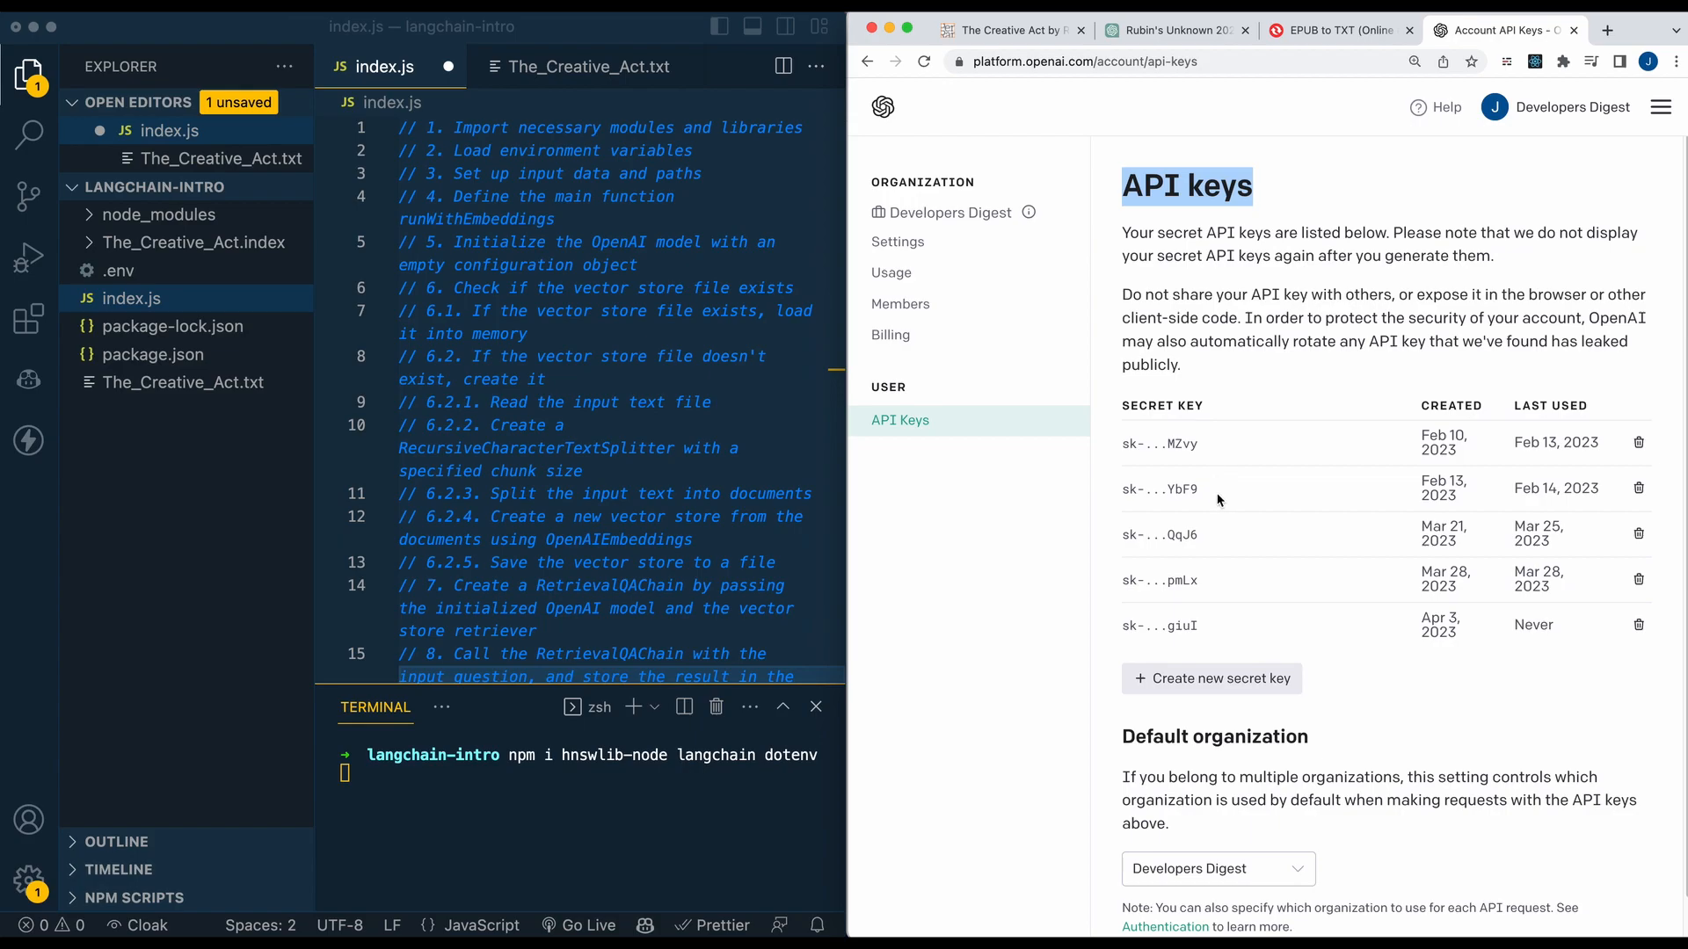
mouse_move(1218, 517)
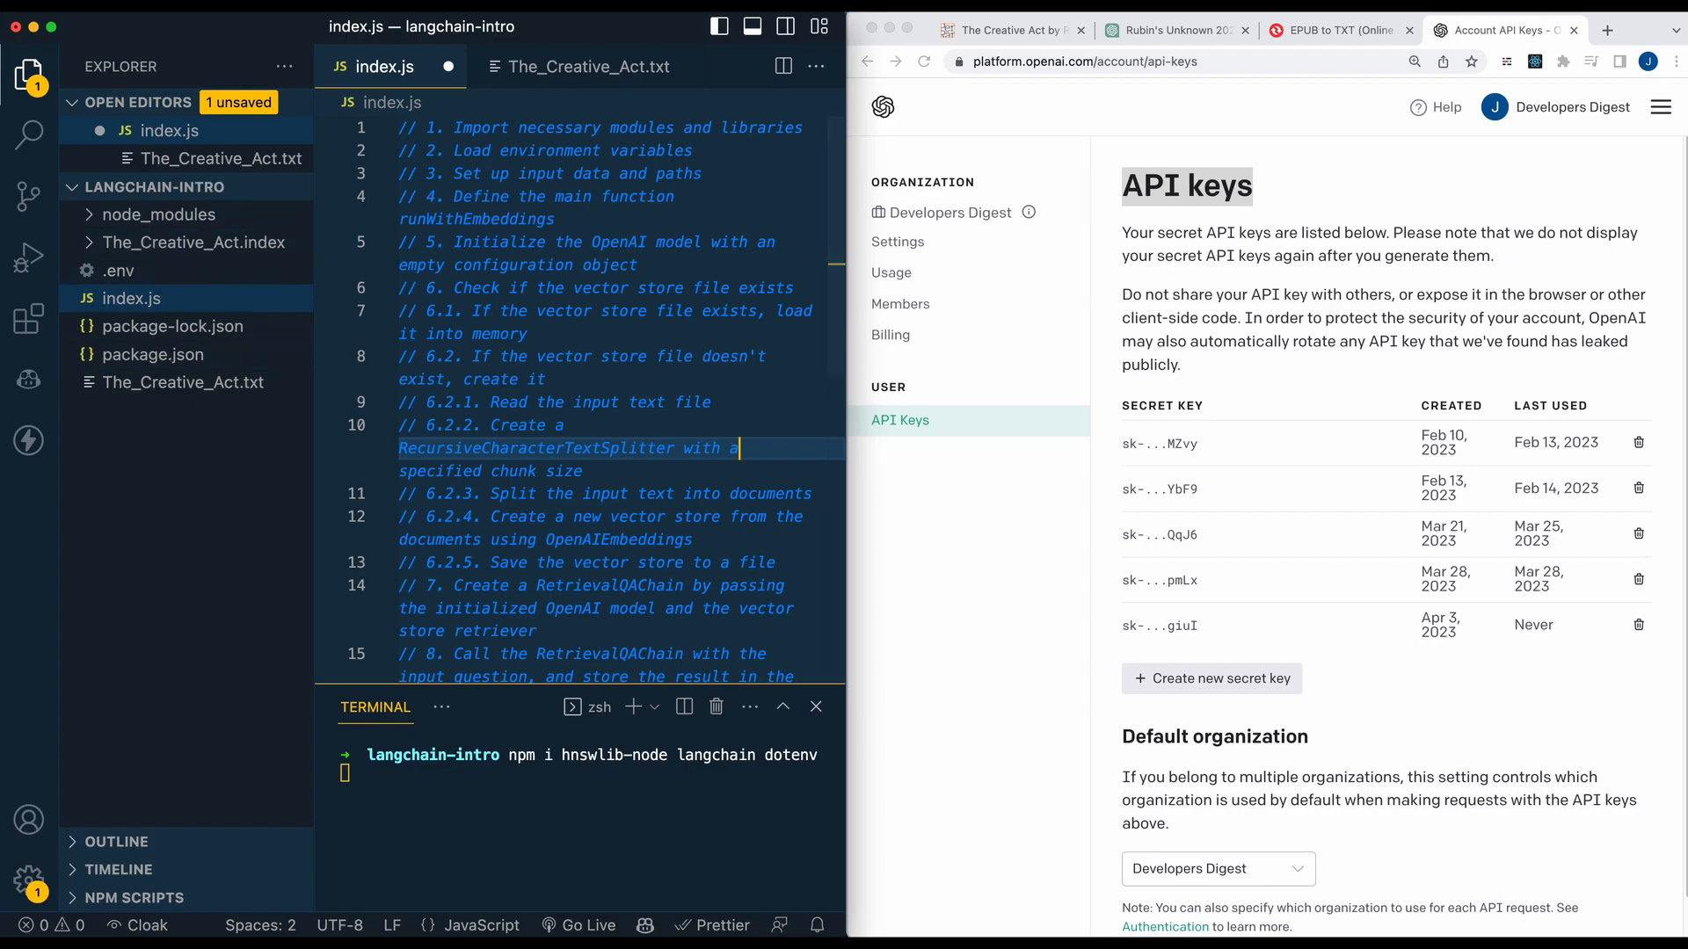
mouse_move(163, 234)
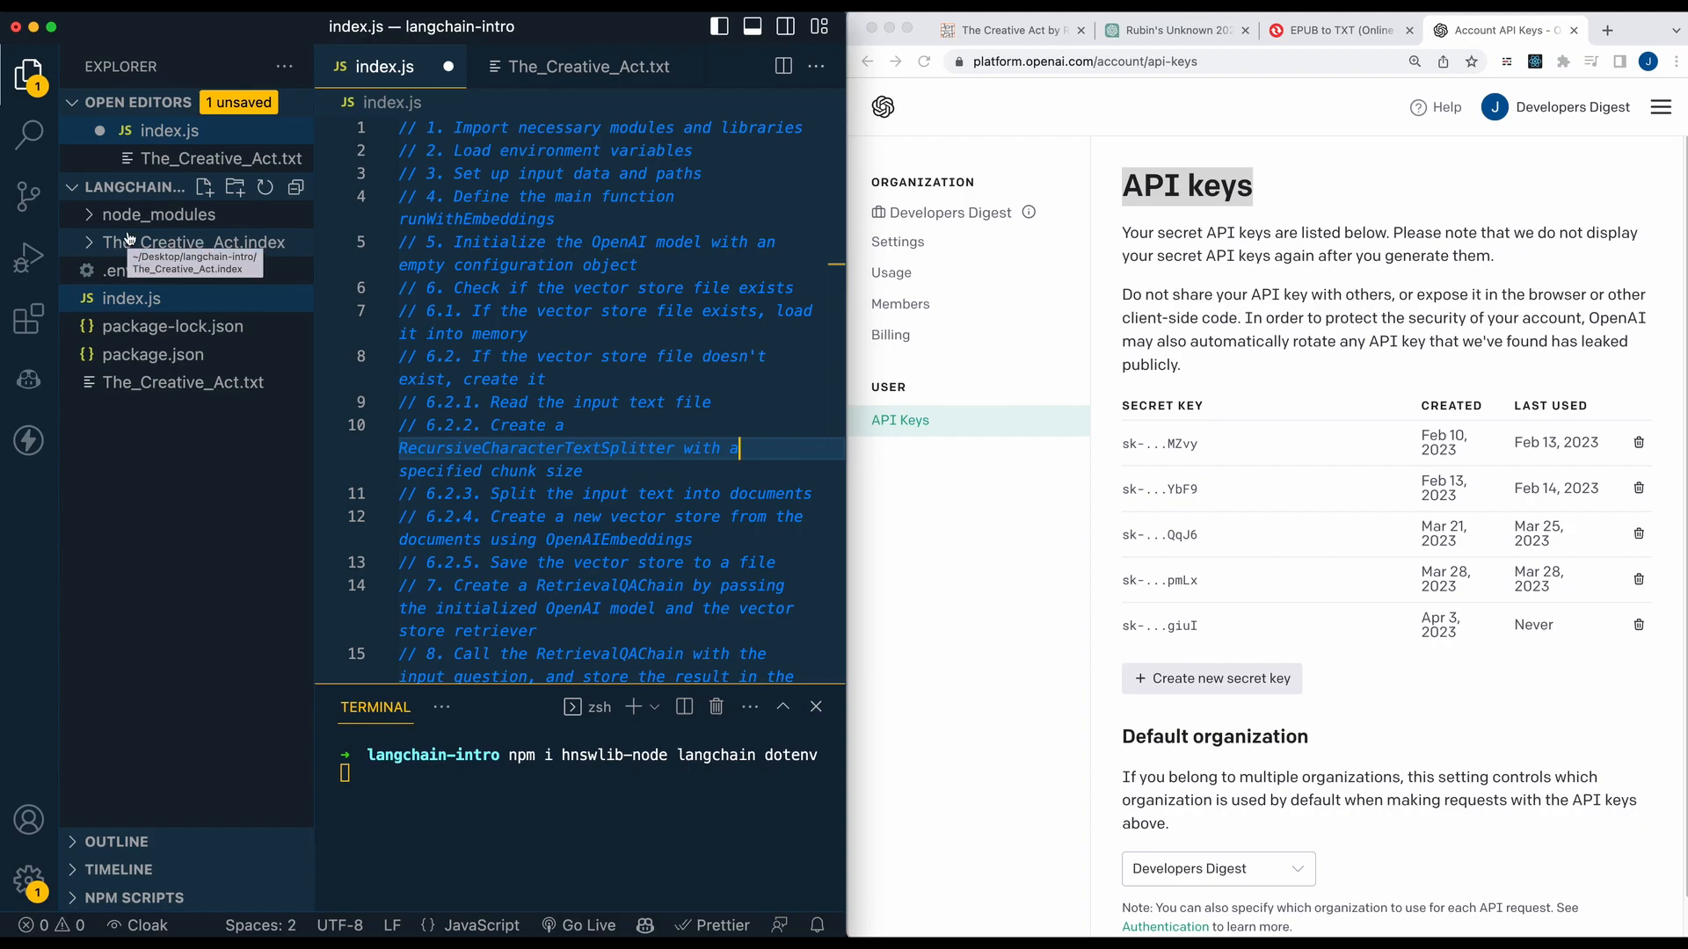
mouse_move(1479, 407)
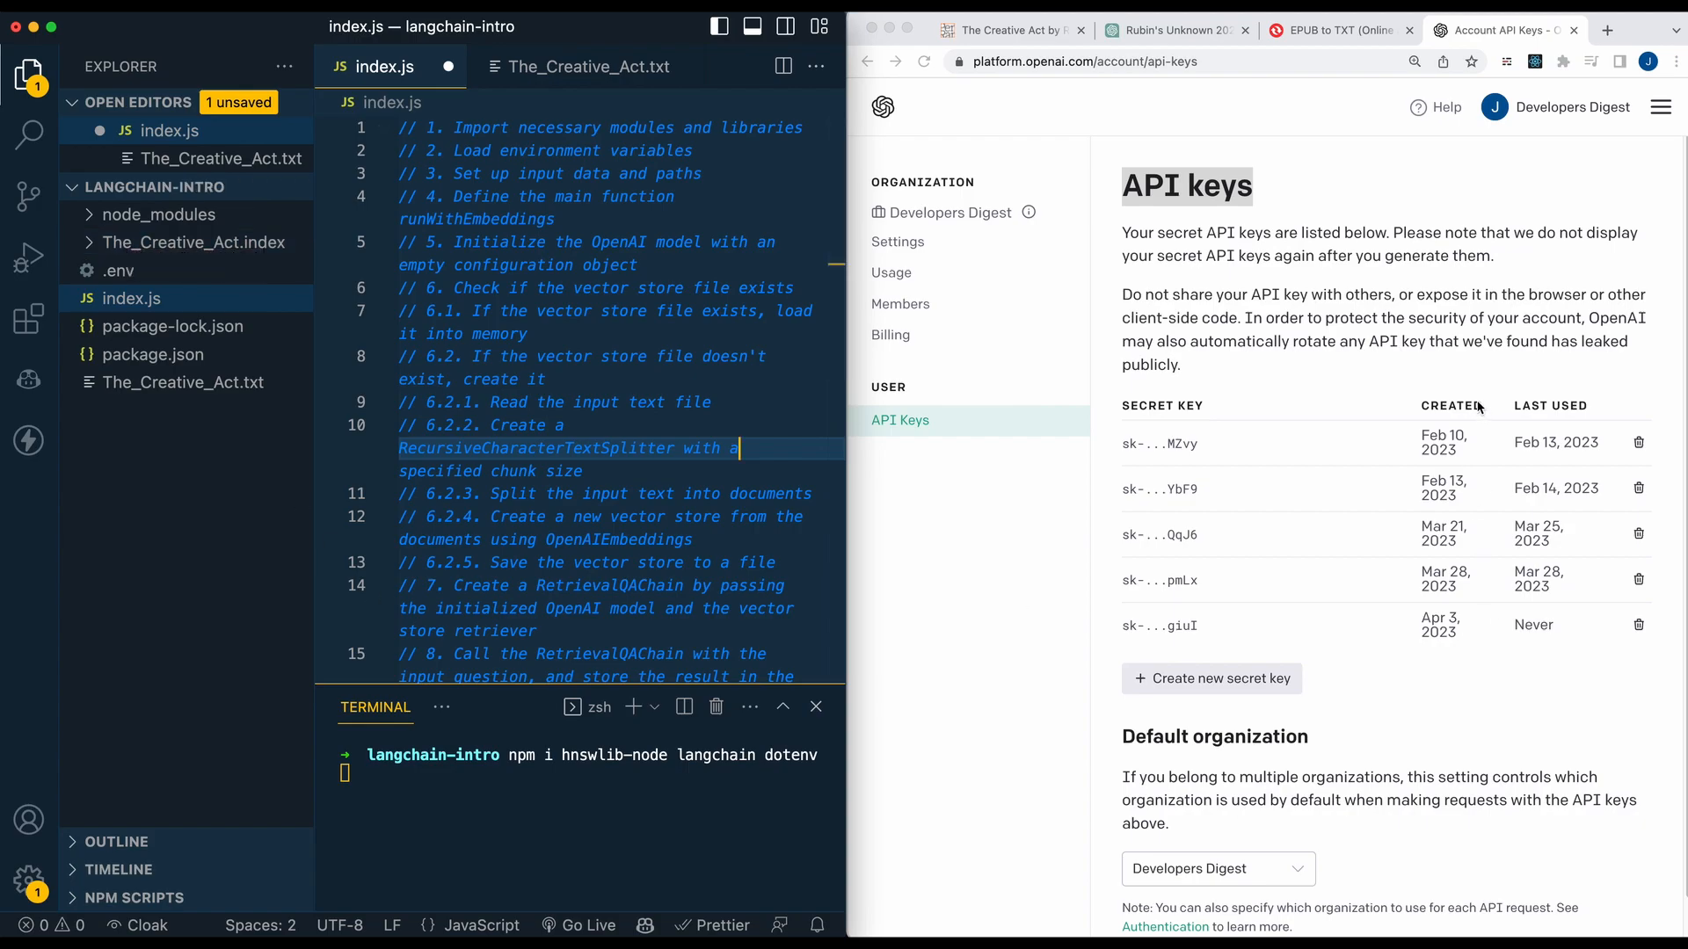
mouse_move(1403, 542)
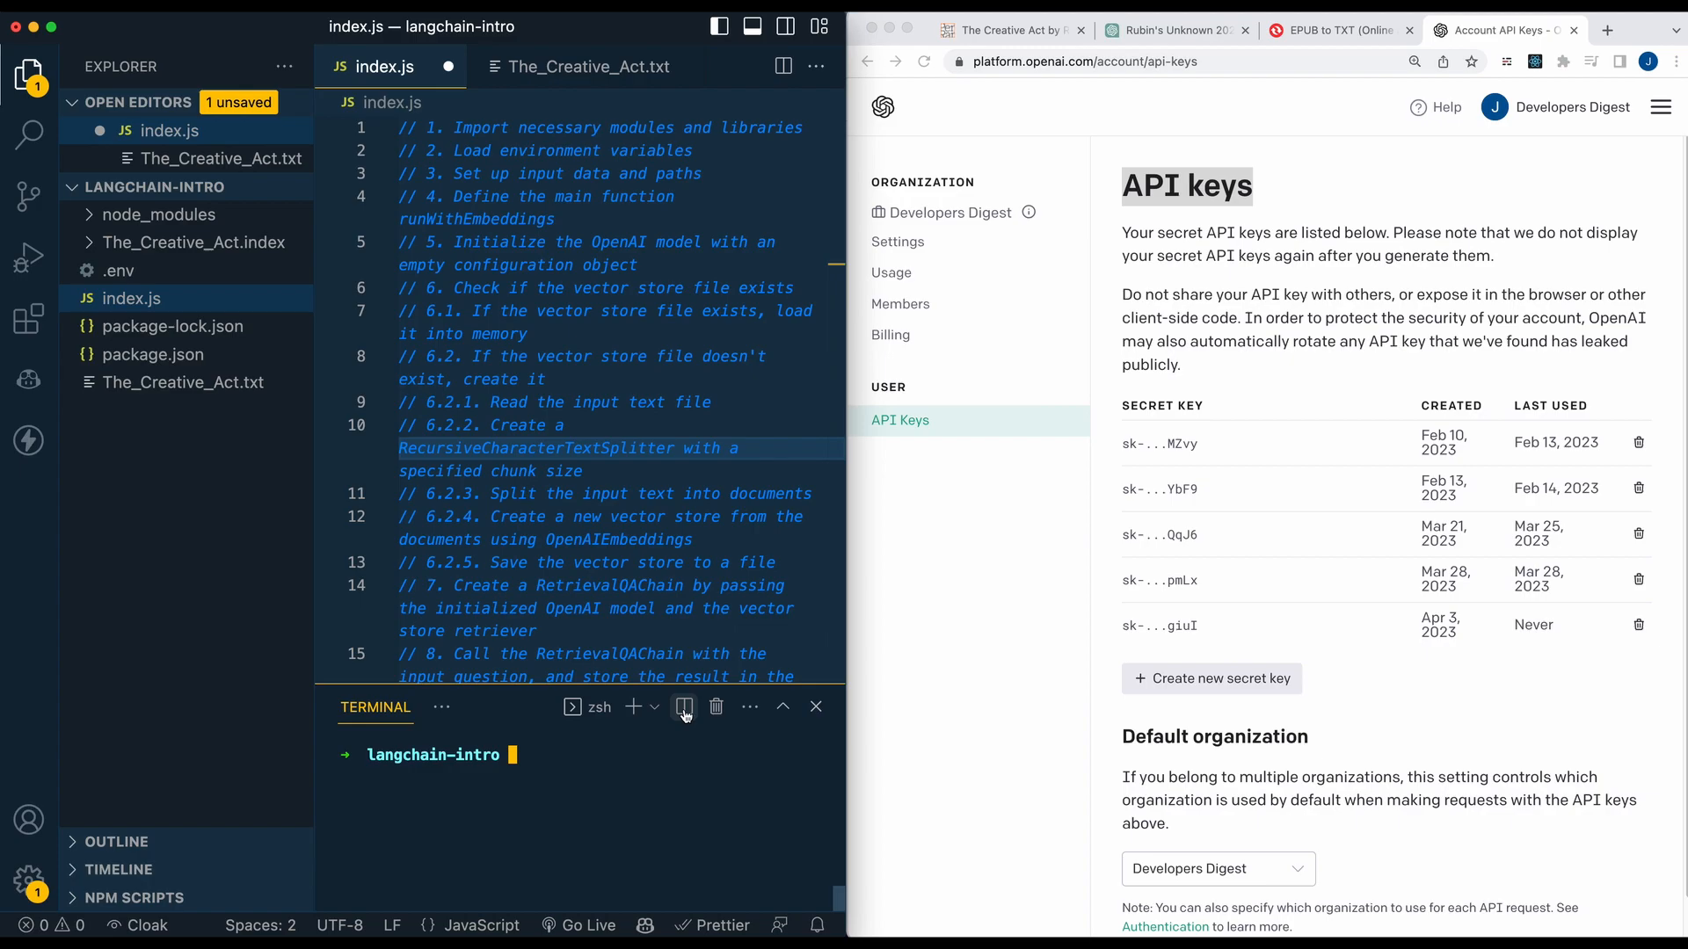
Retype the install command 'npm i hnswlib-node langchain dotenv' in the terminal.
text(npm i hnswlib-node langchain dotenv)
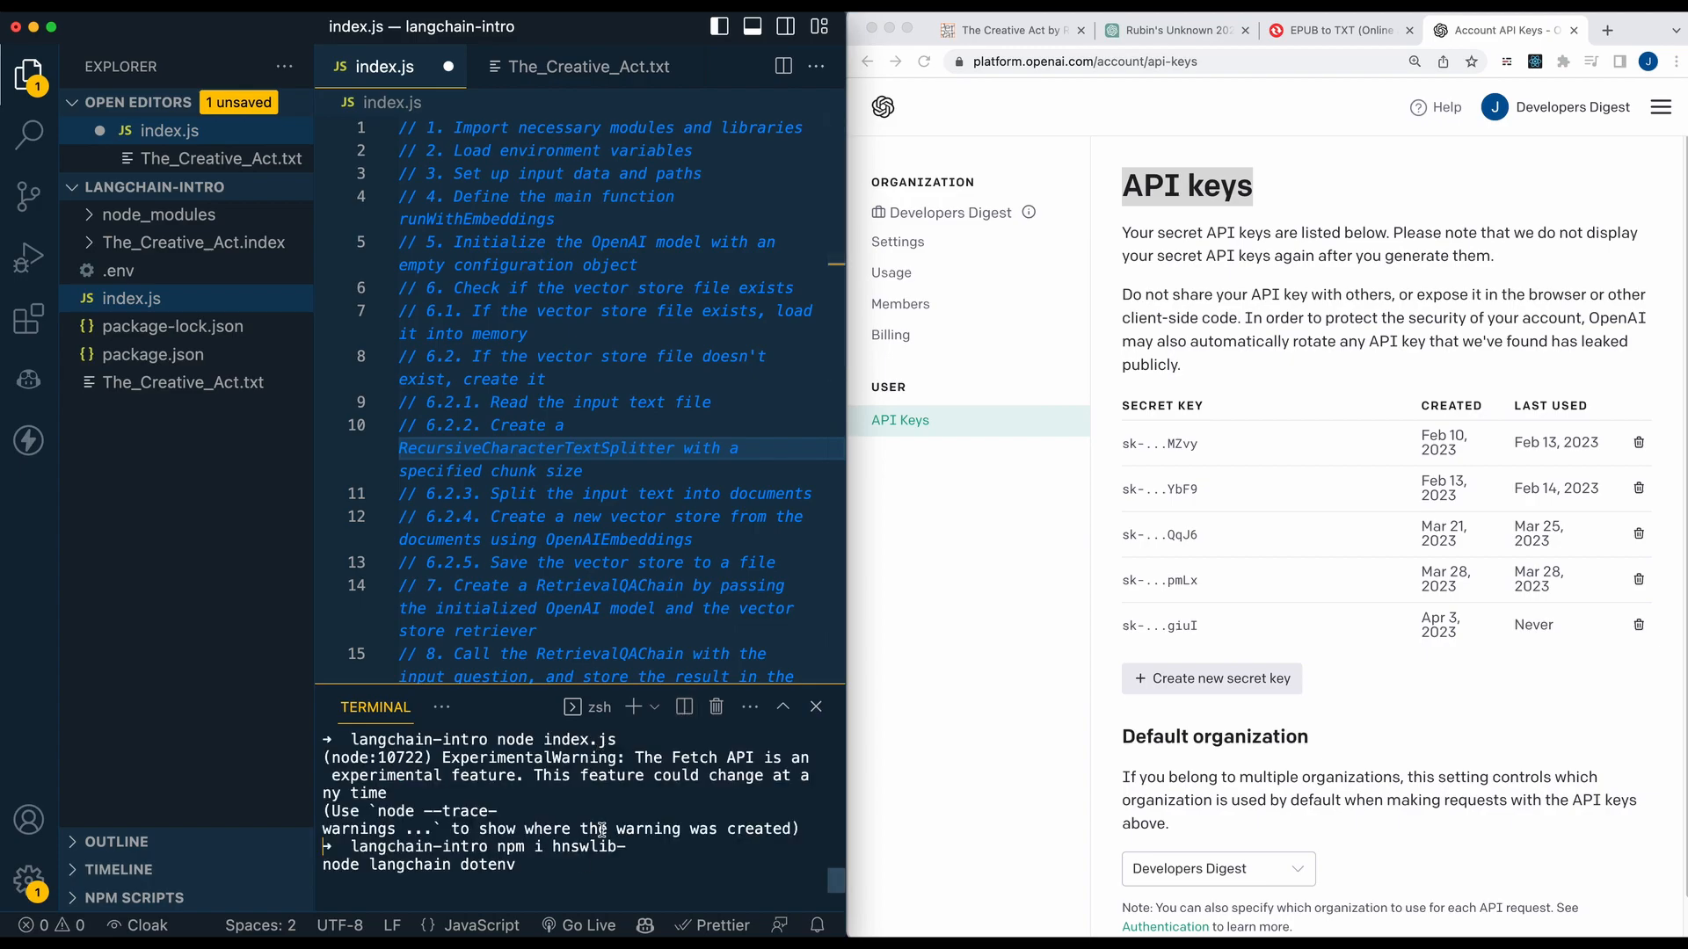
mouse_move(859, 885)
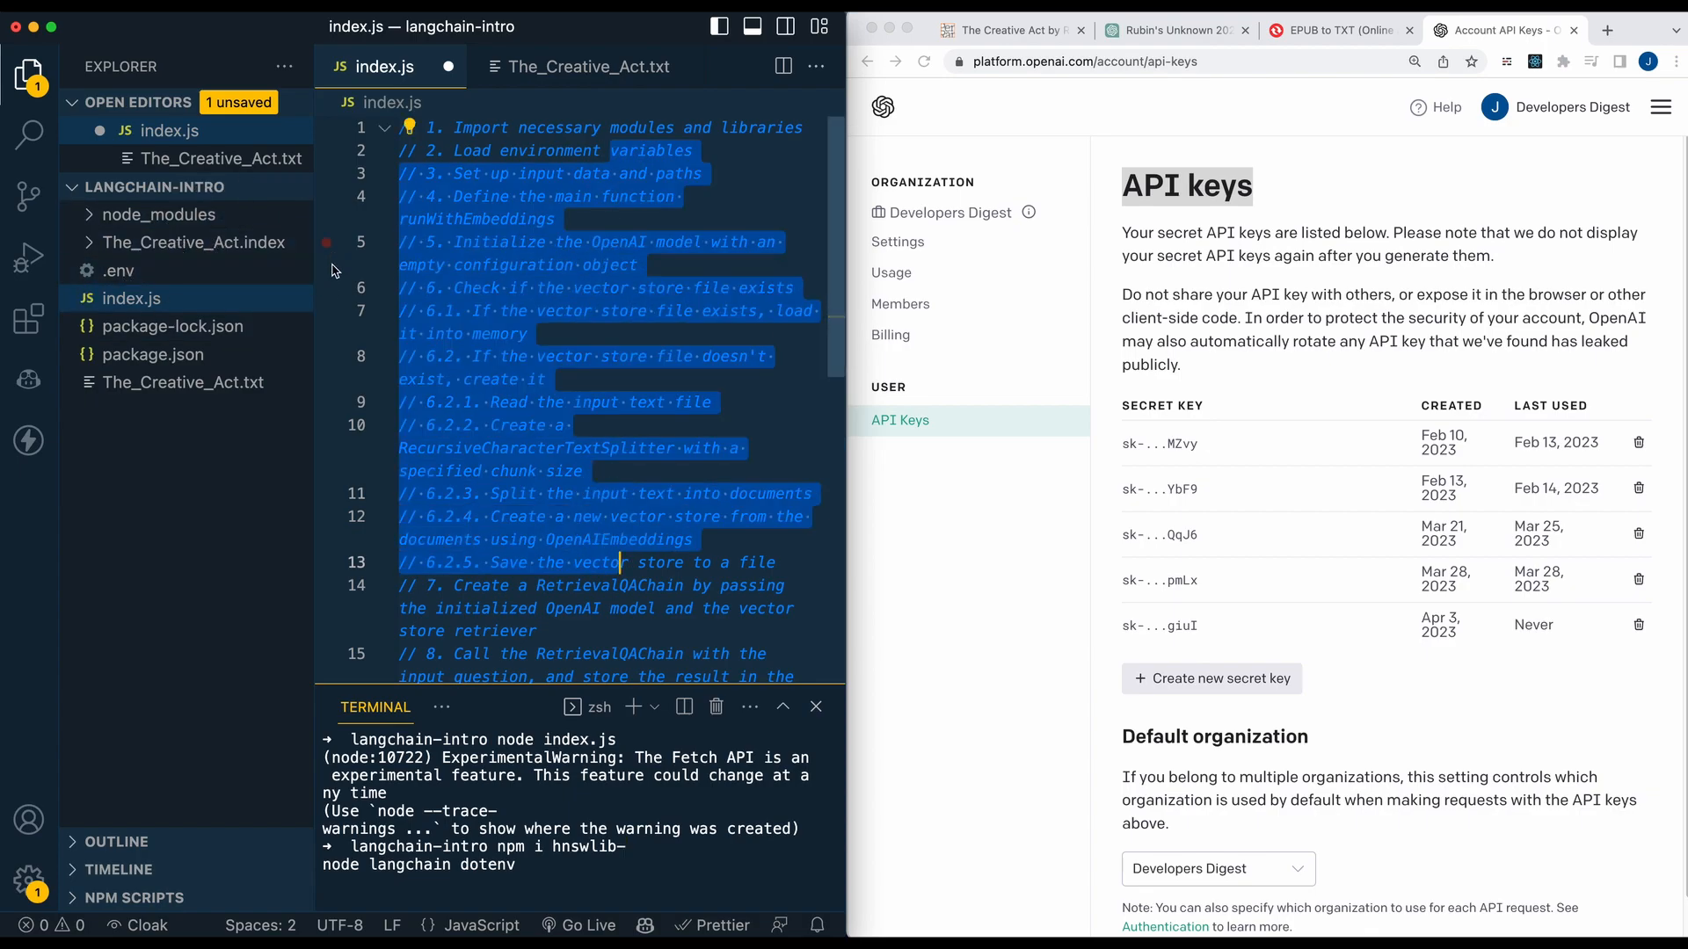
mouse_move(191, 243)
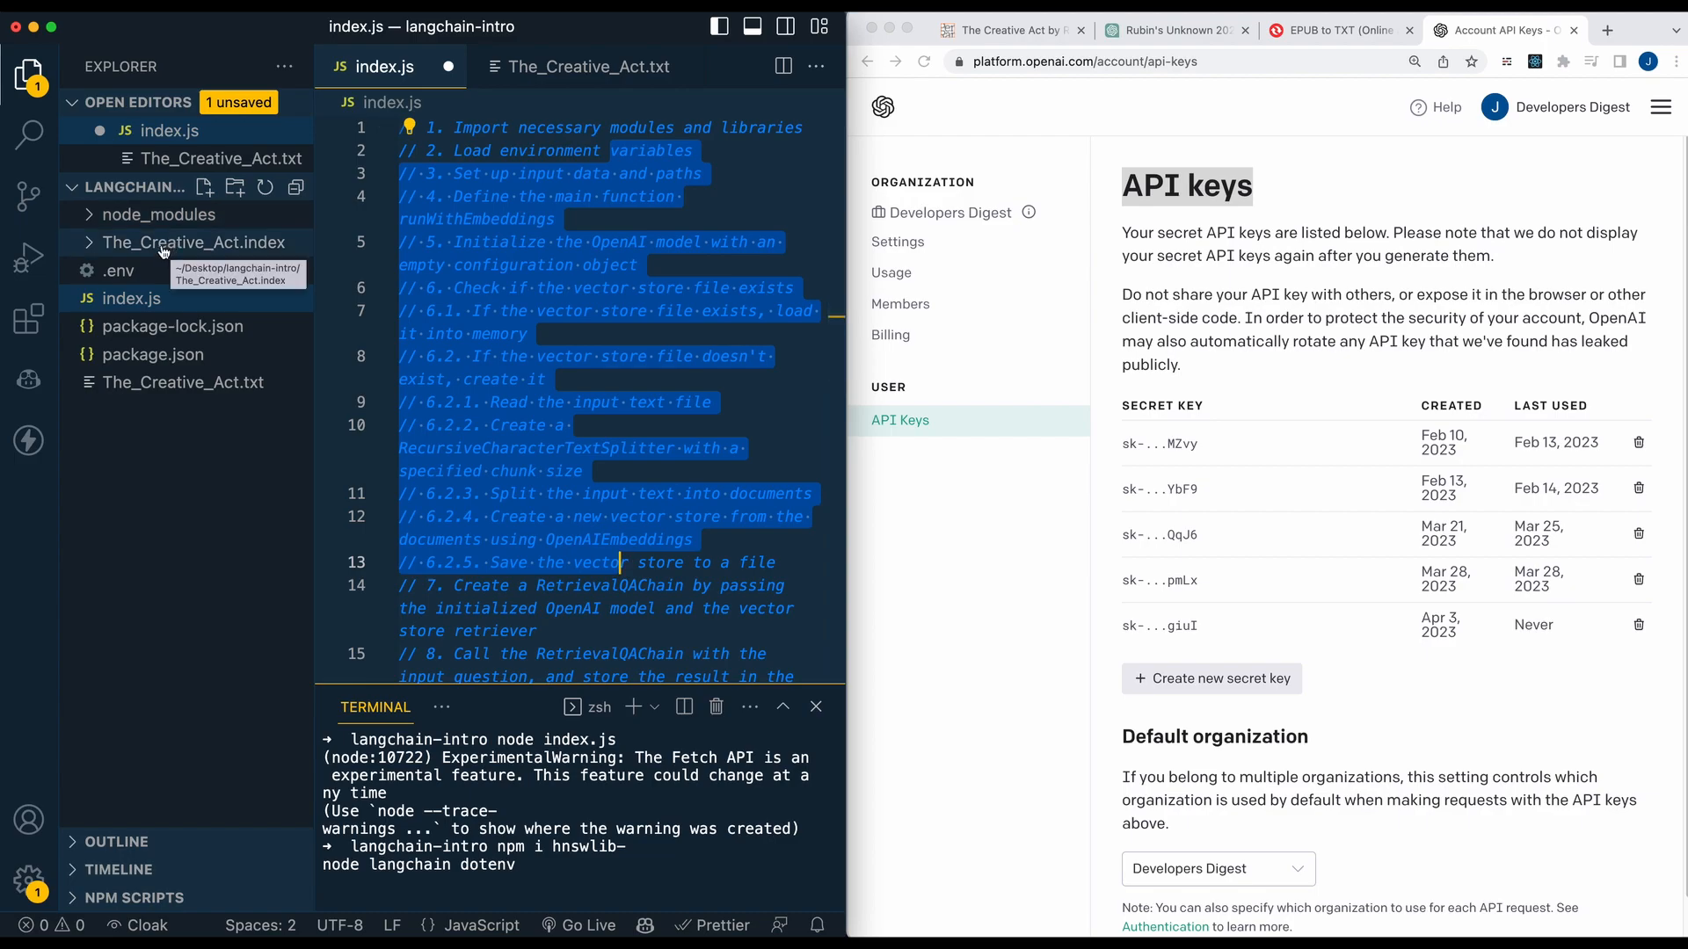
mouse_move(148, 258)
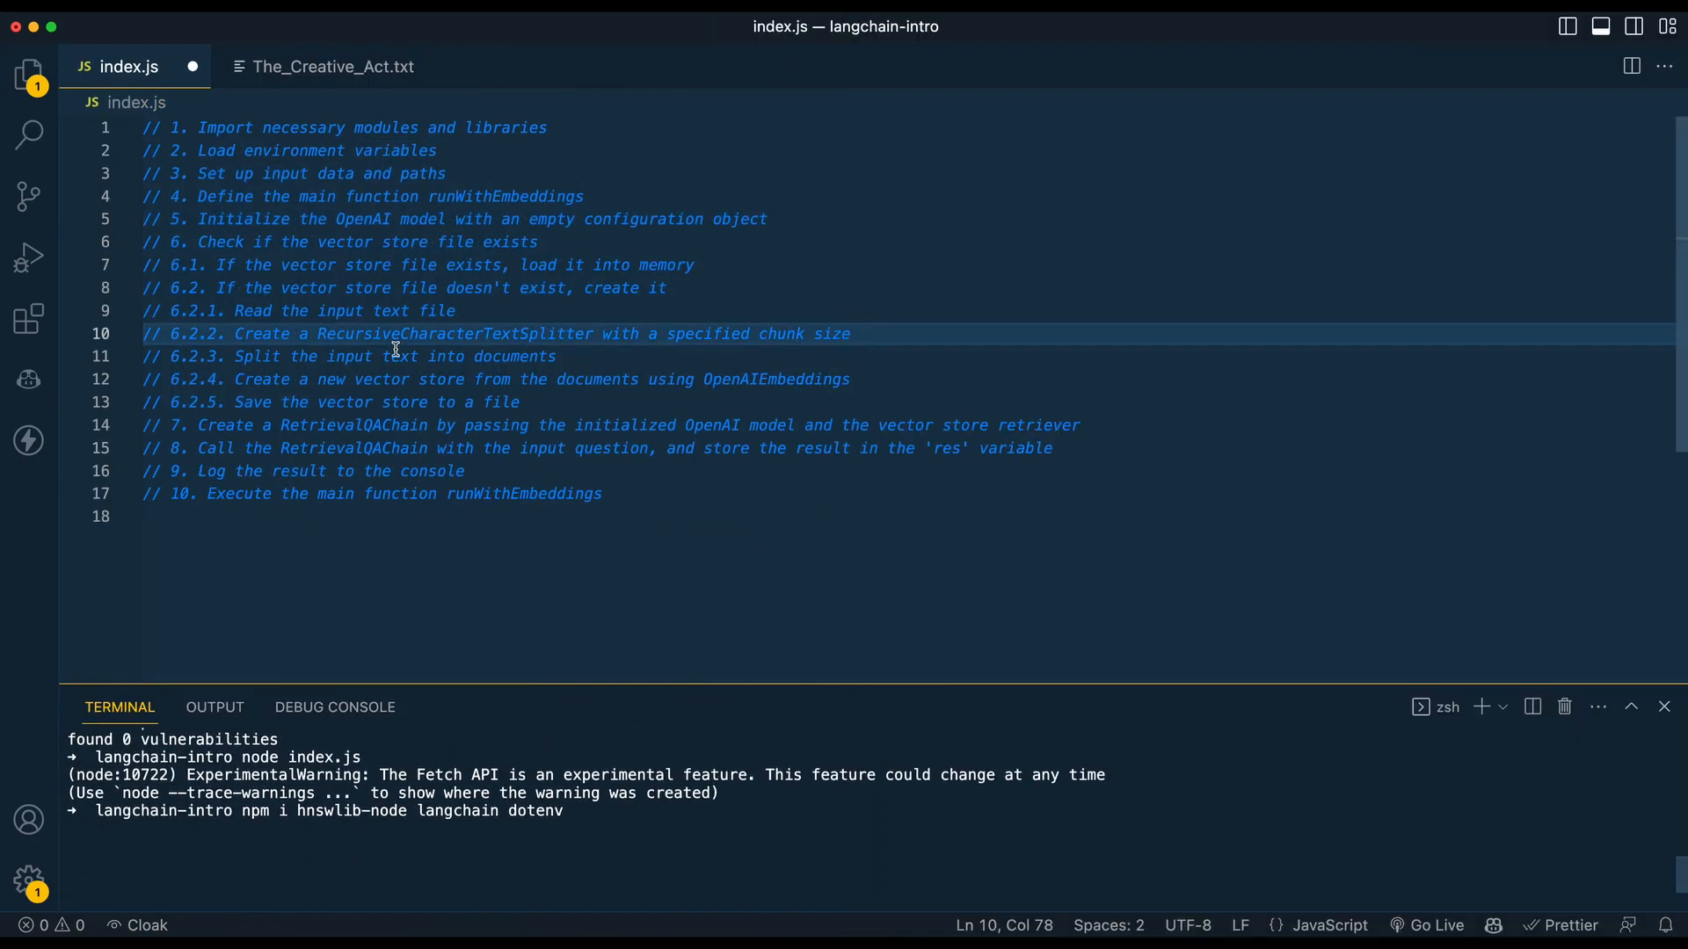
Check the langchain, fs and dotenv imports and add a blank line below them.
scroll(down, 3)
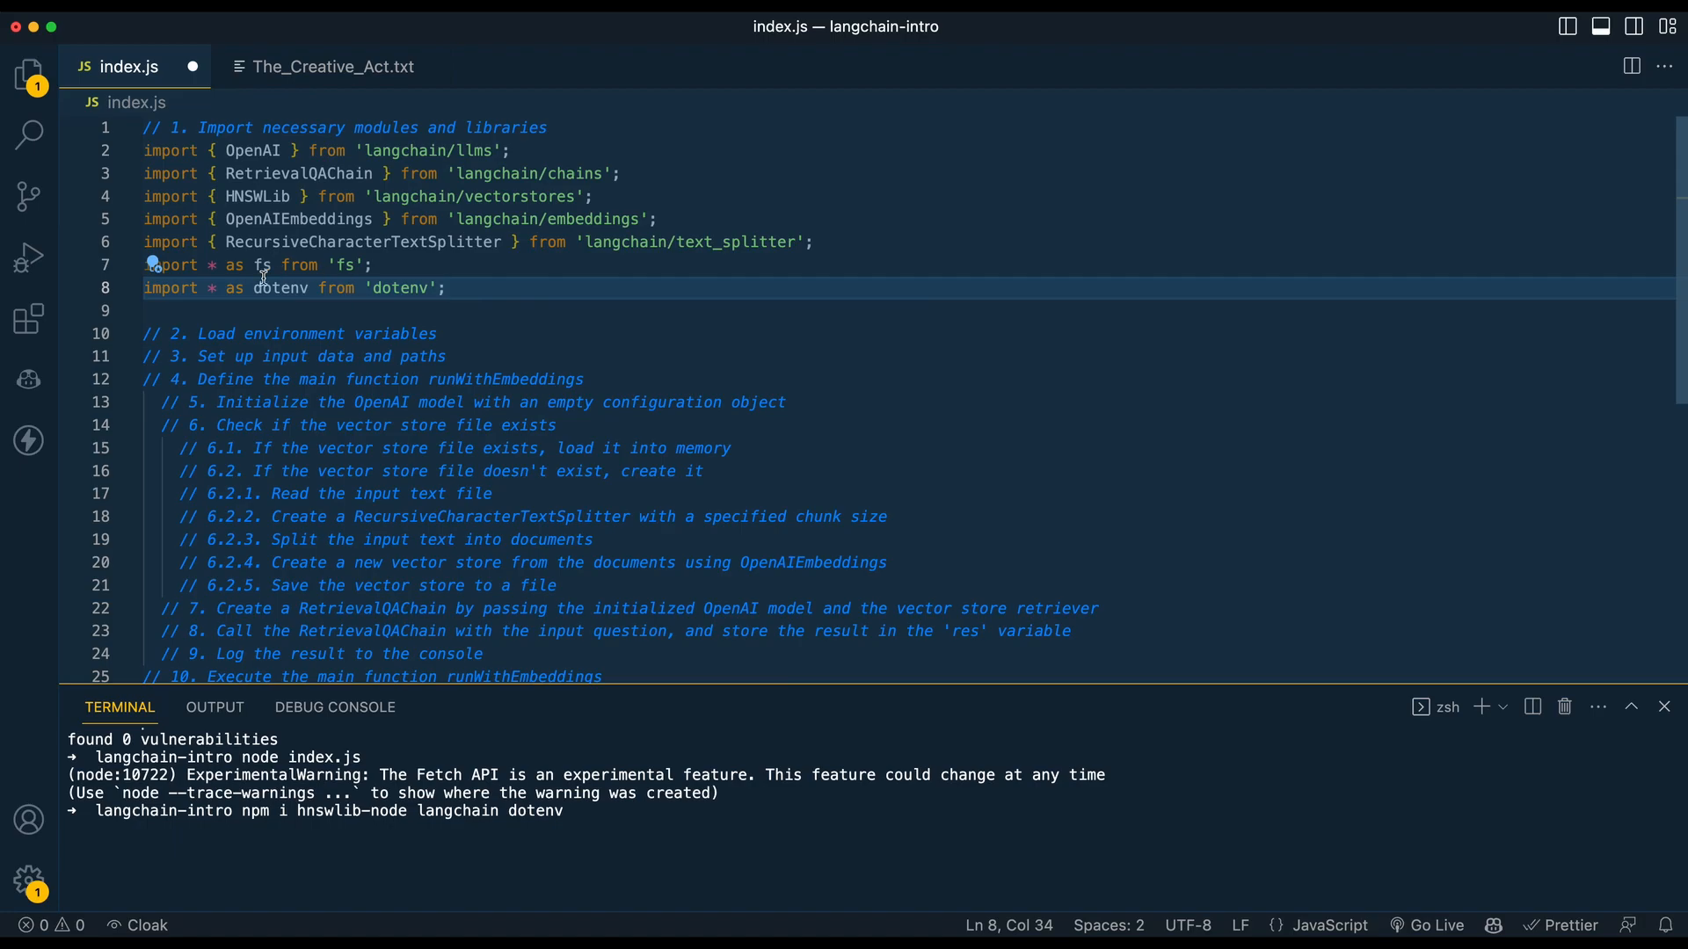
double_click(278, 287)
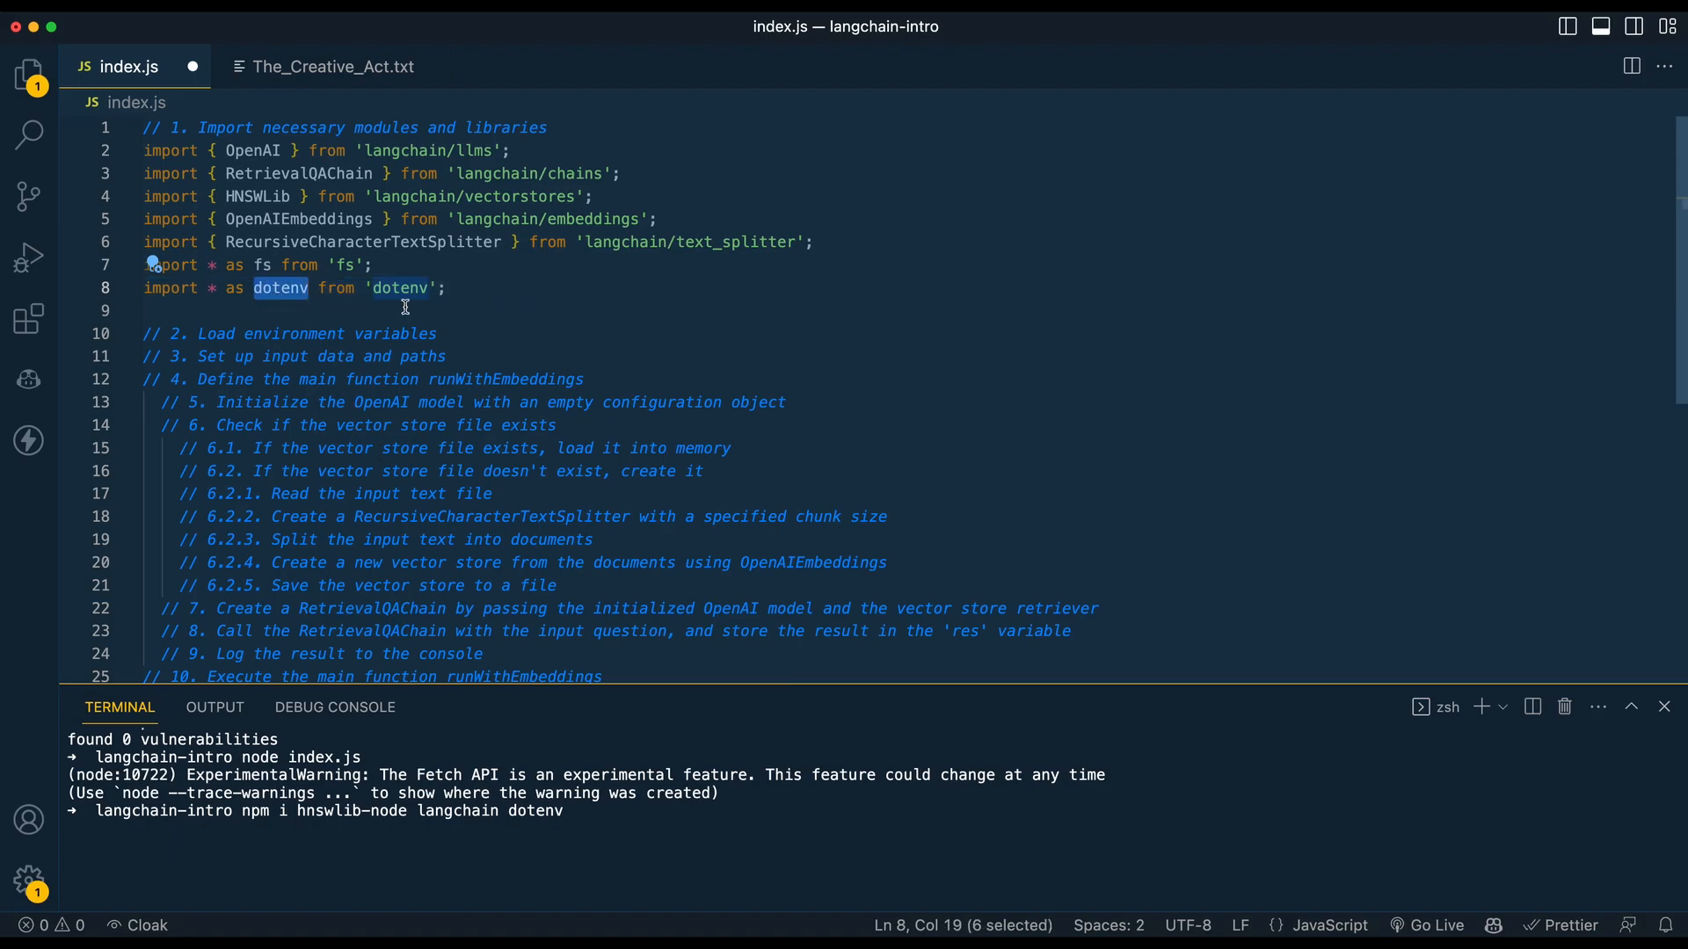
click(215, 265)
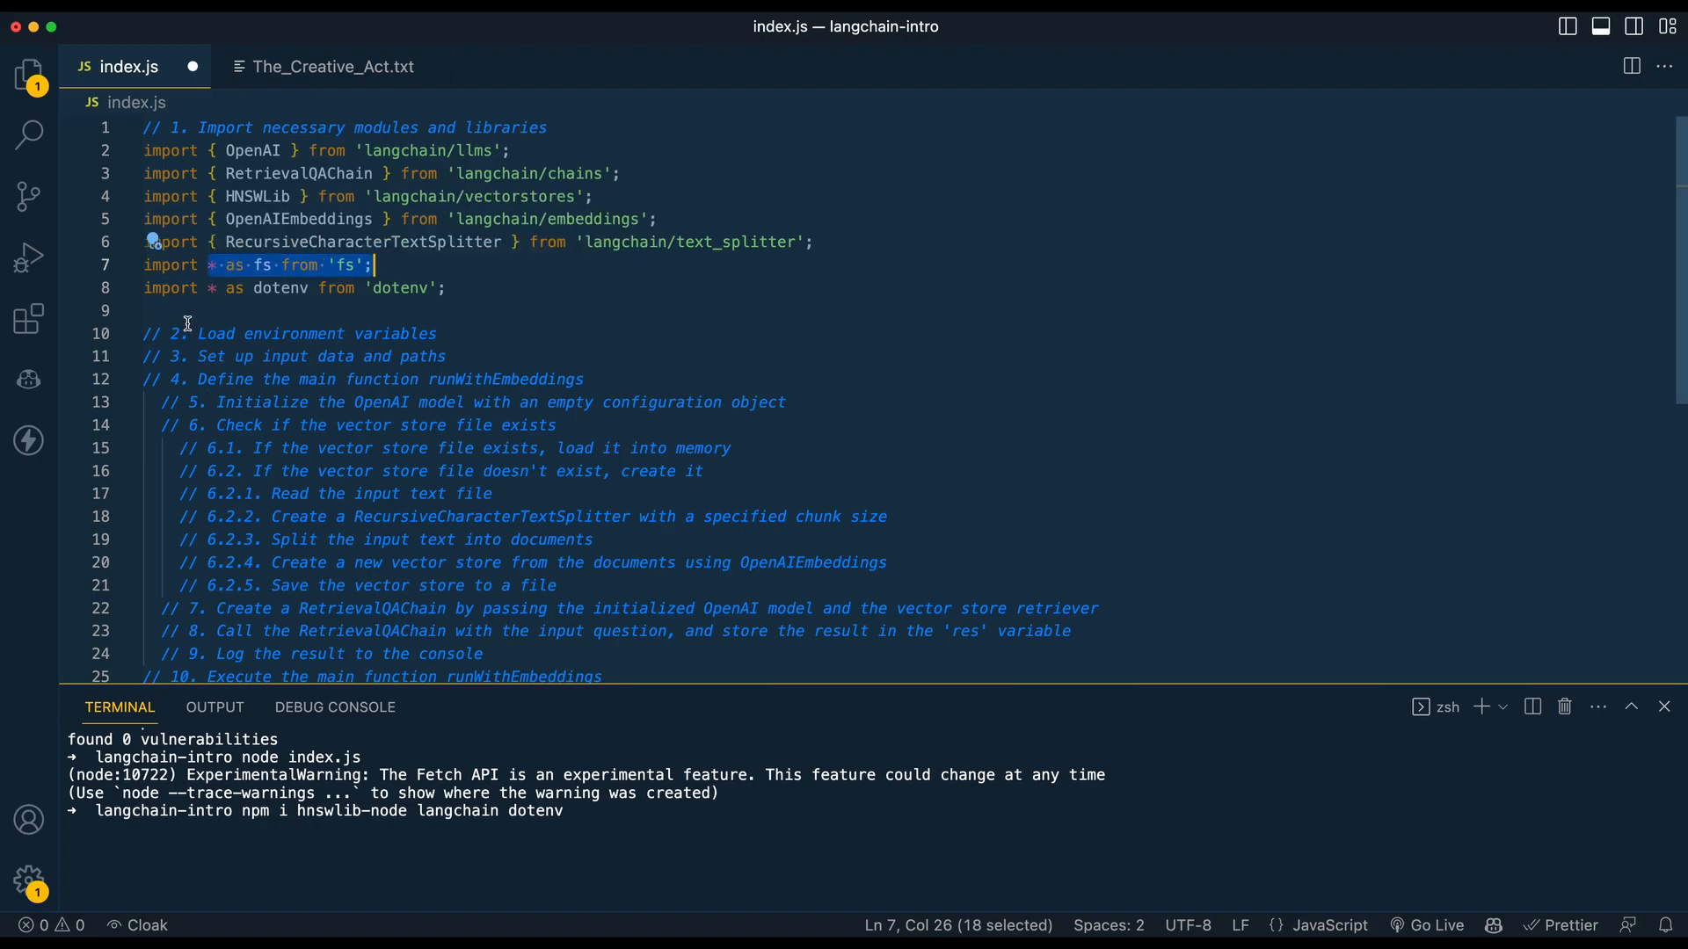
click(344, 311)
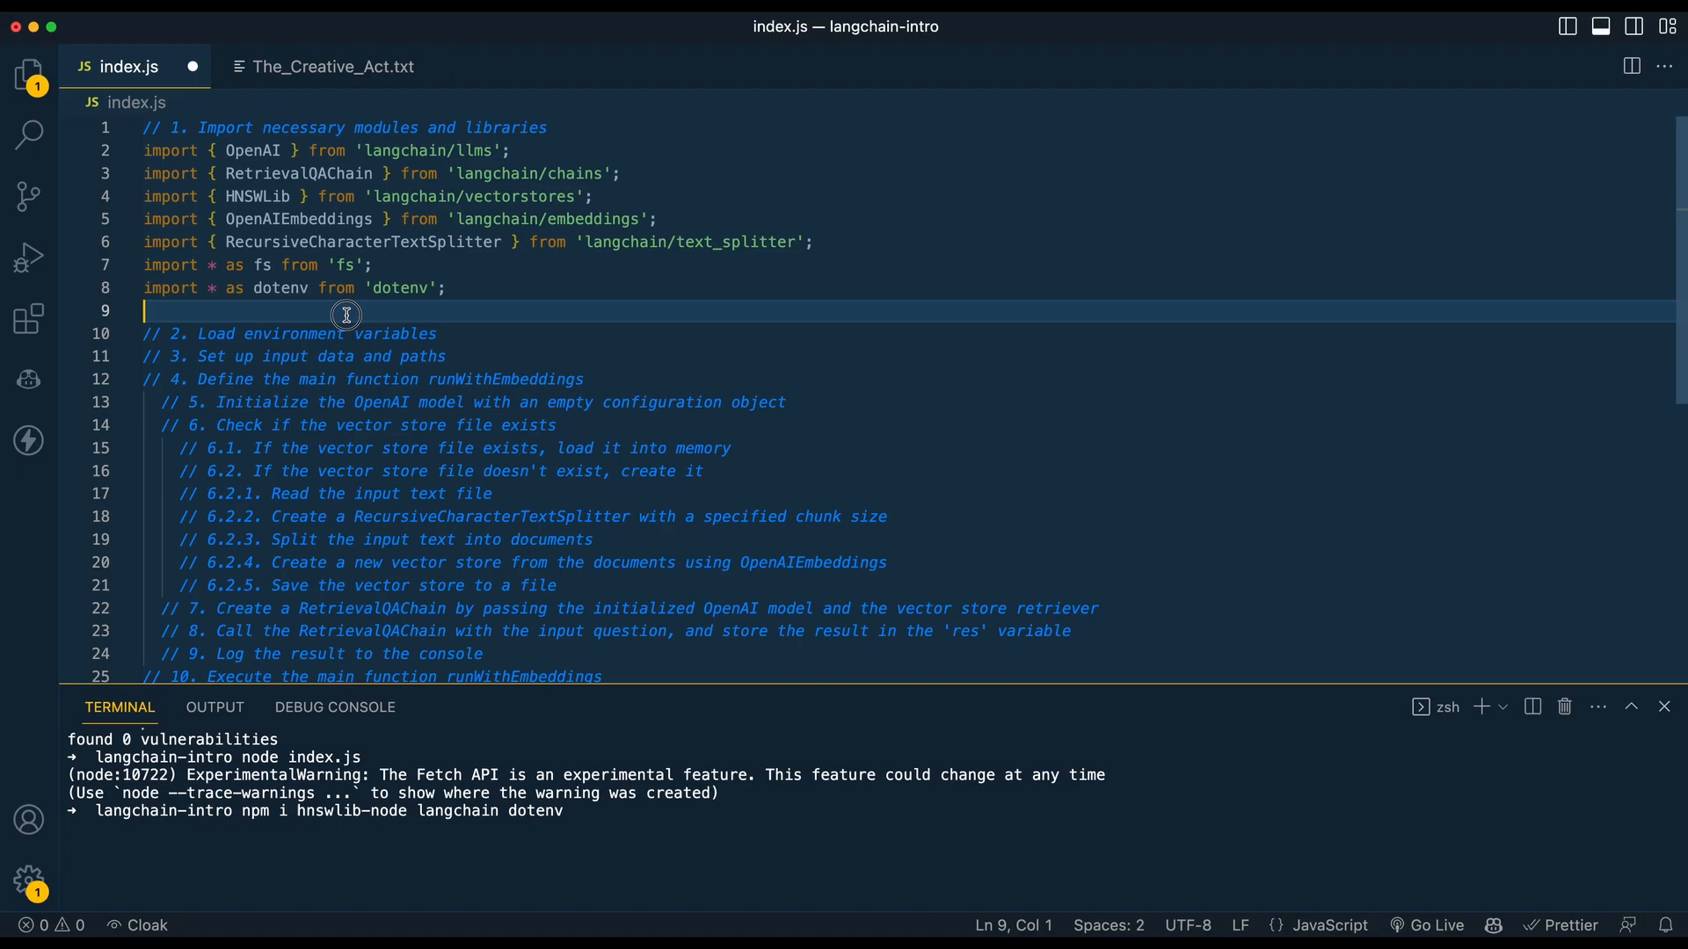
mouse_move(362, 390)
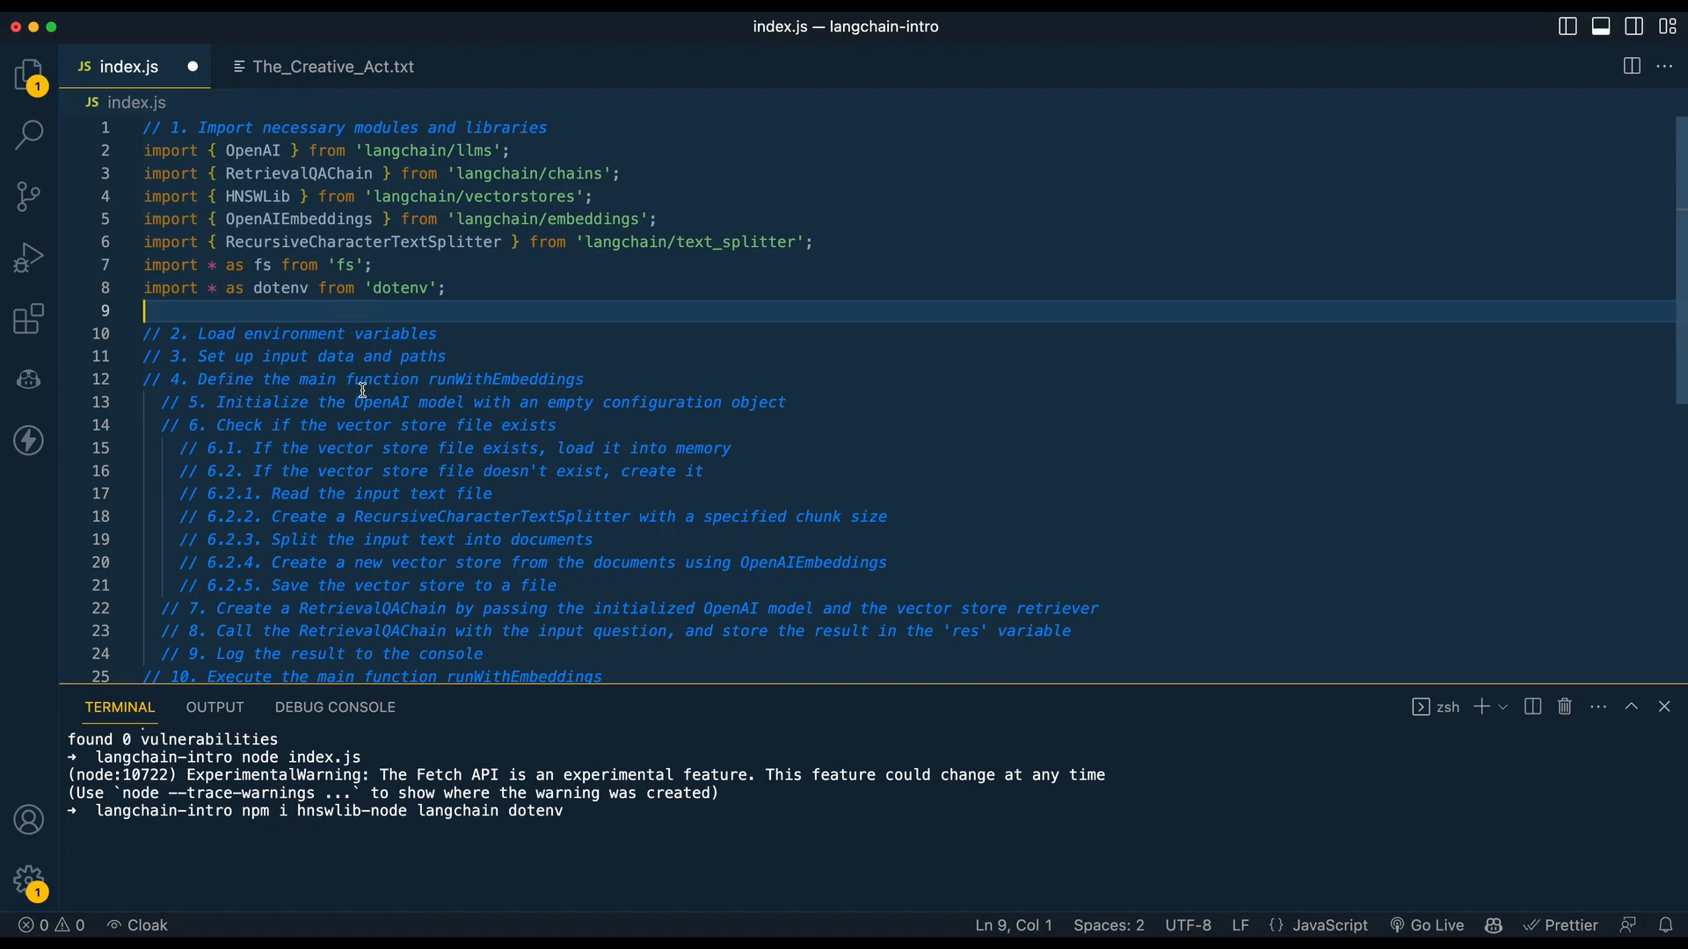
Add dotenv.config() plus txtFilename, question, txtPath and VECTOR_STORE_PATH constants.
text(dotenv.config();)
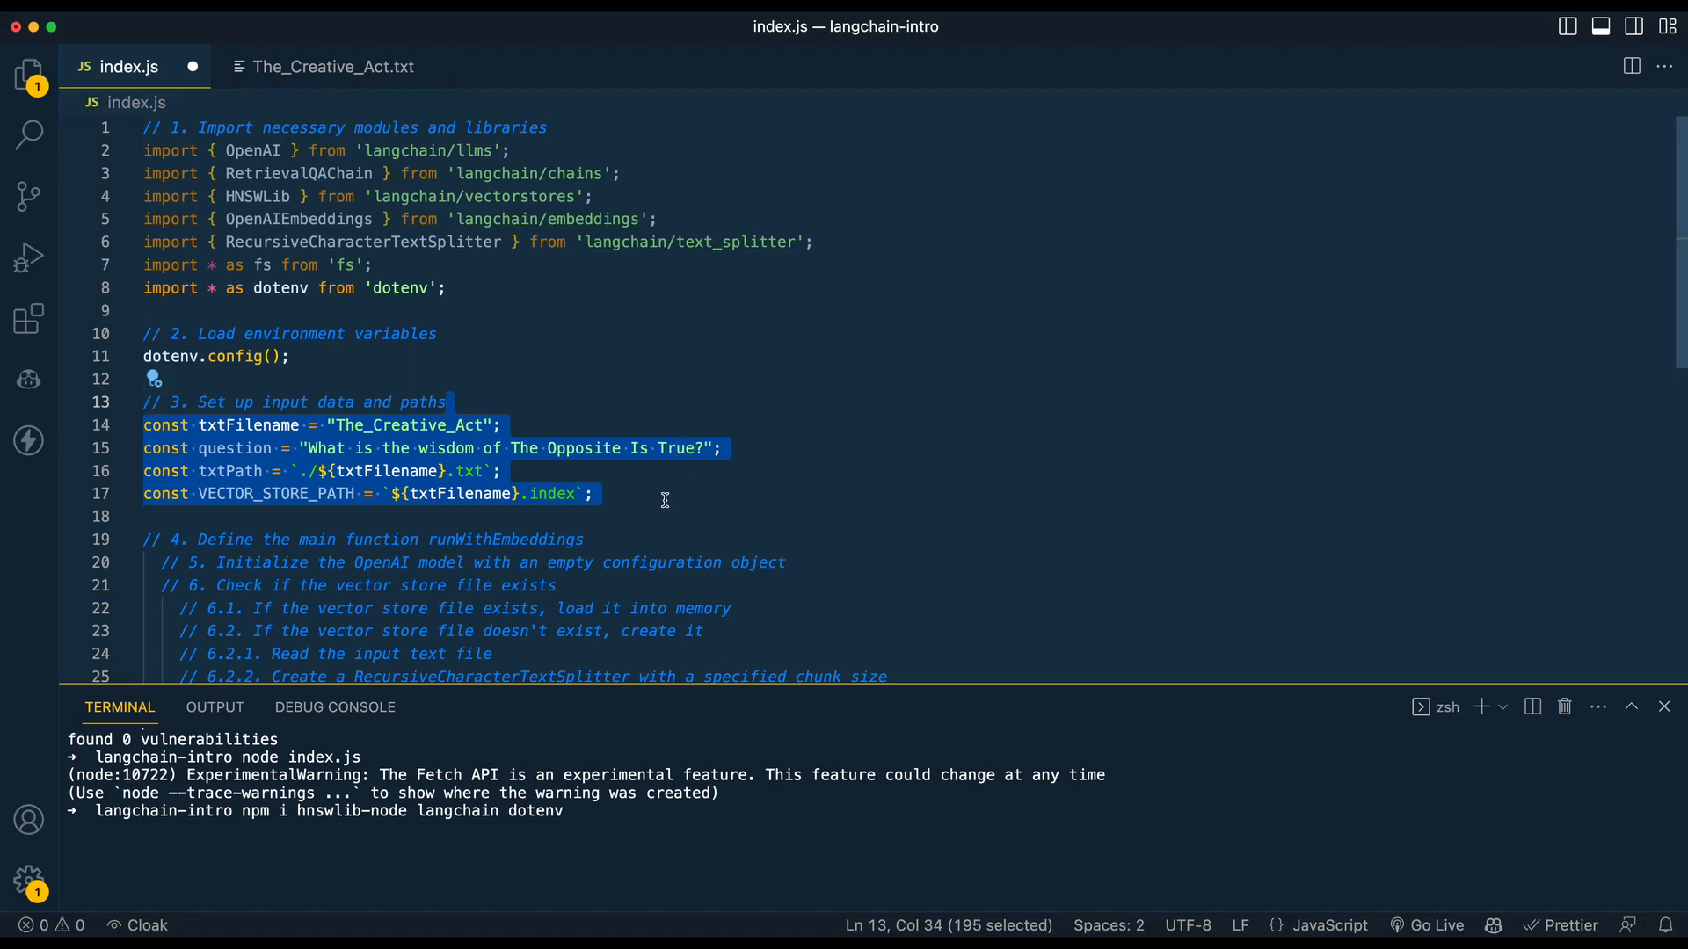
click(665, 494)
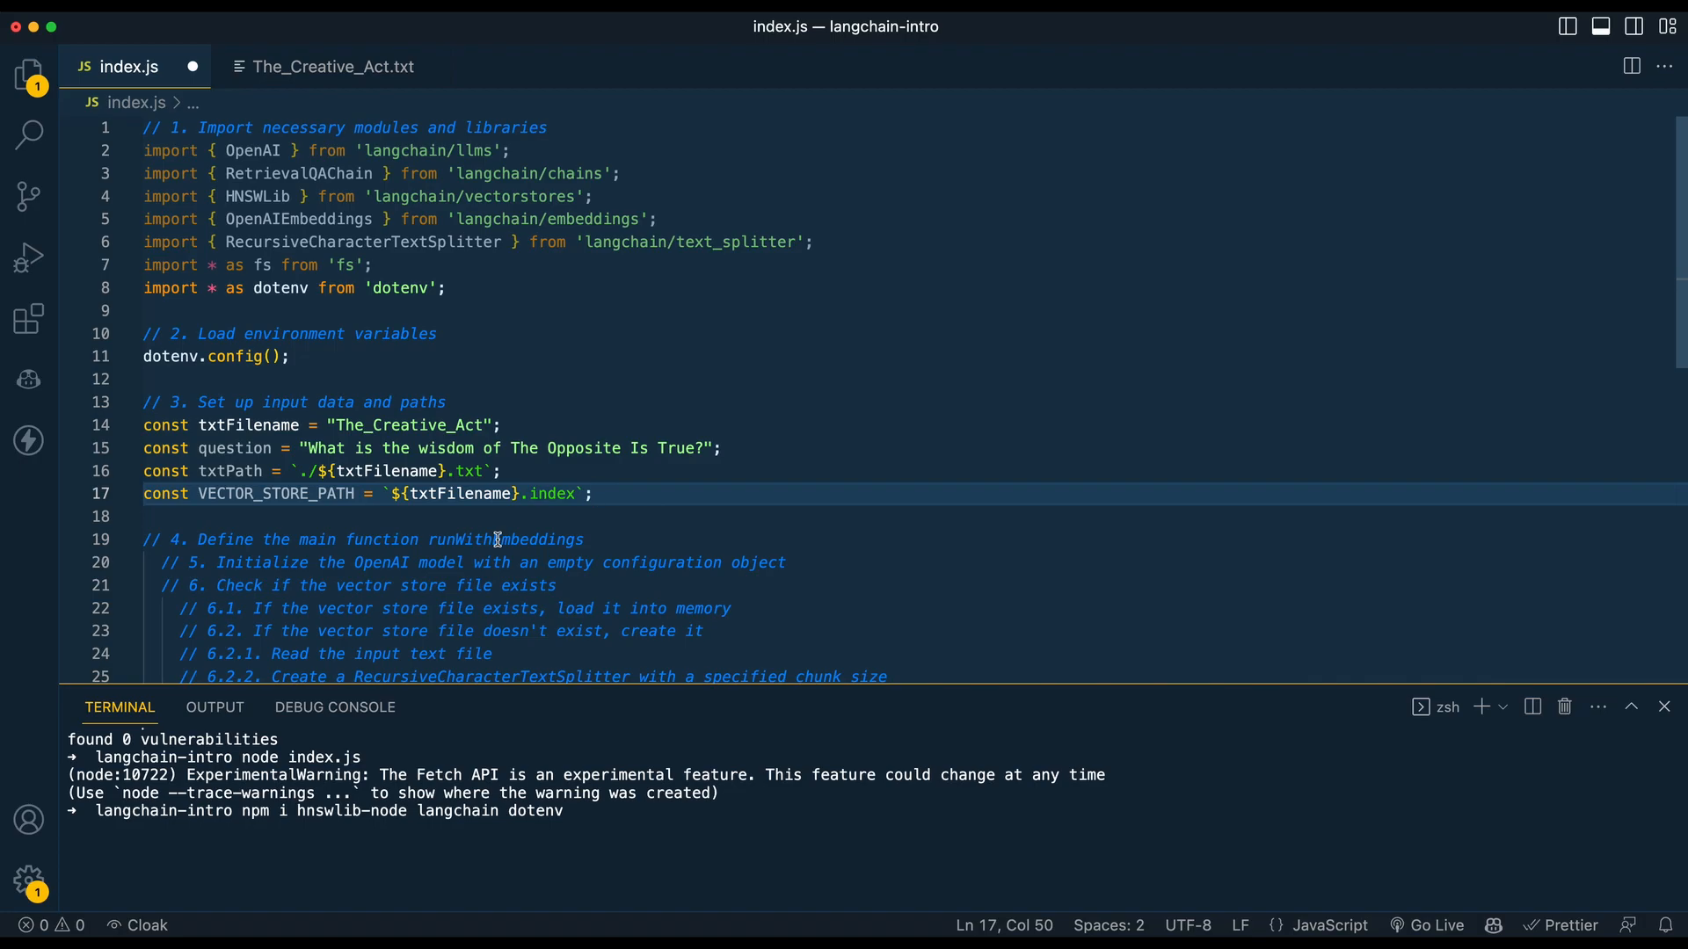
click(28, 76)
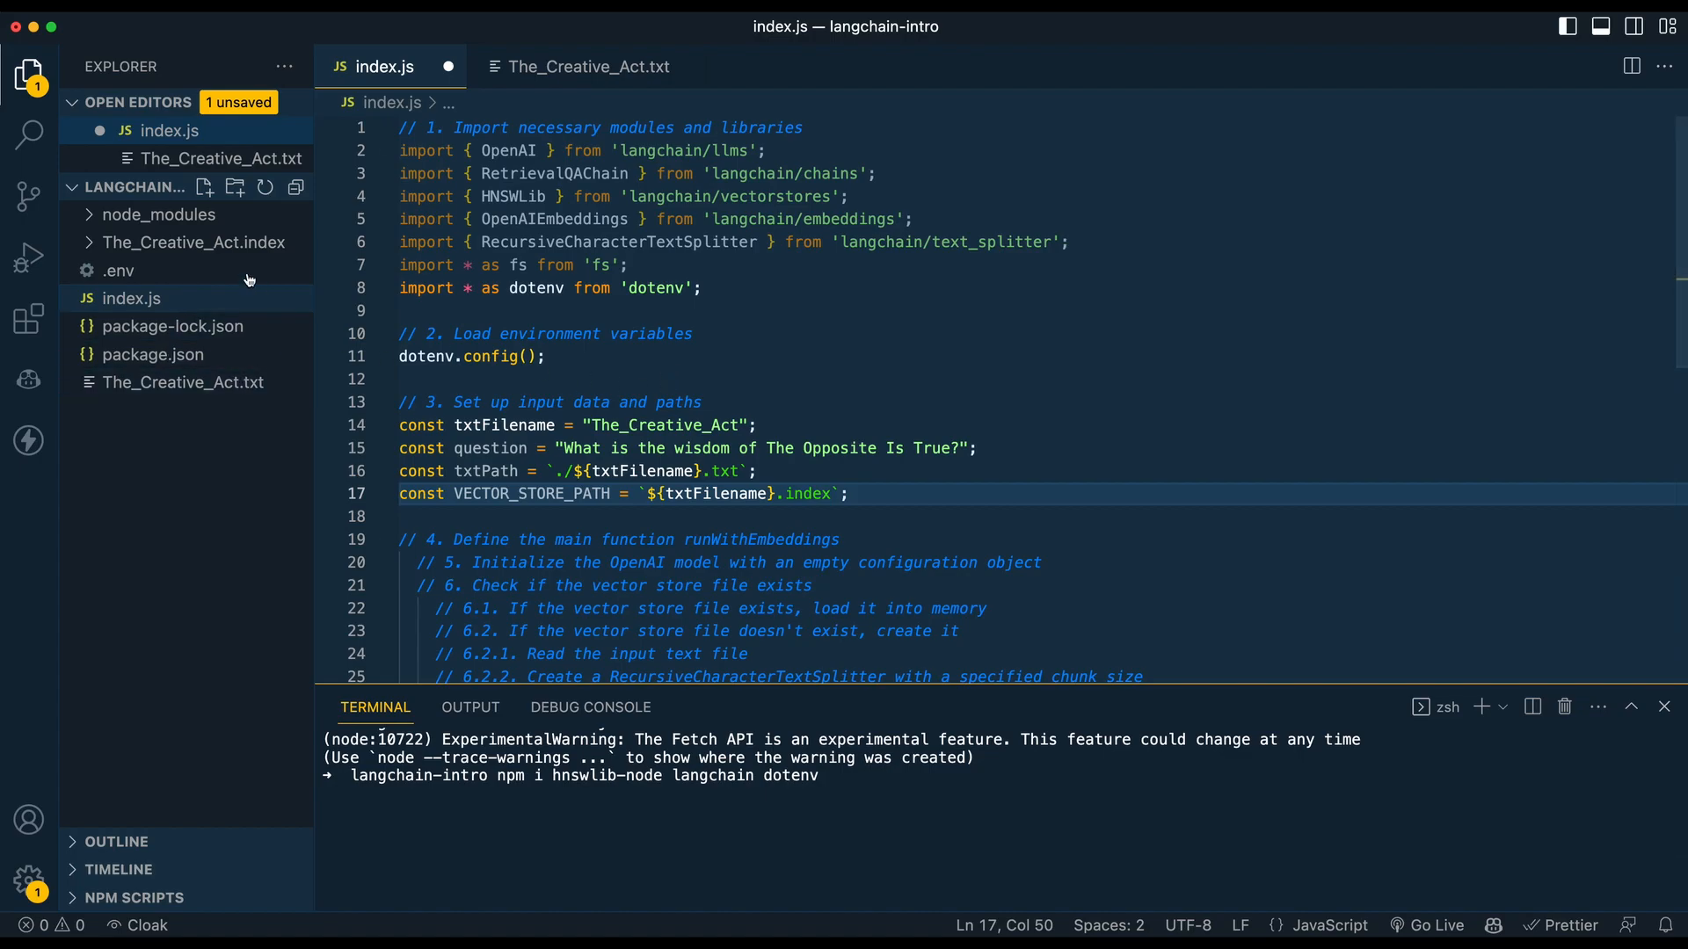
mouse_move(550, 425)
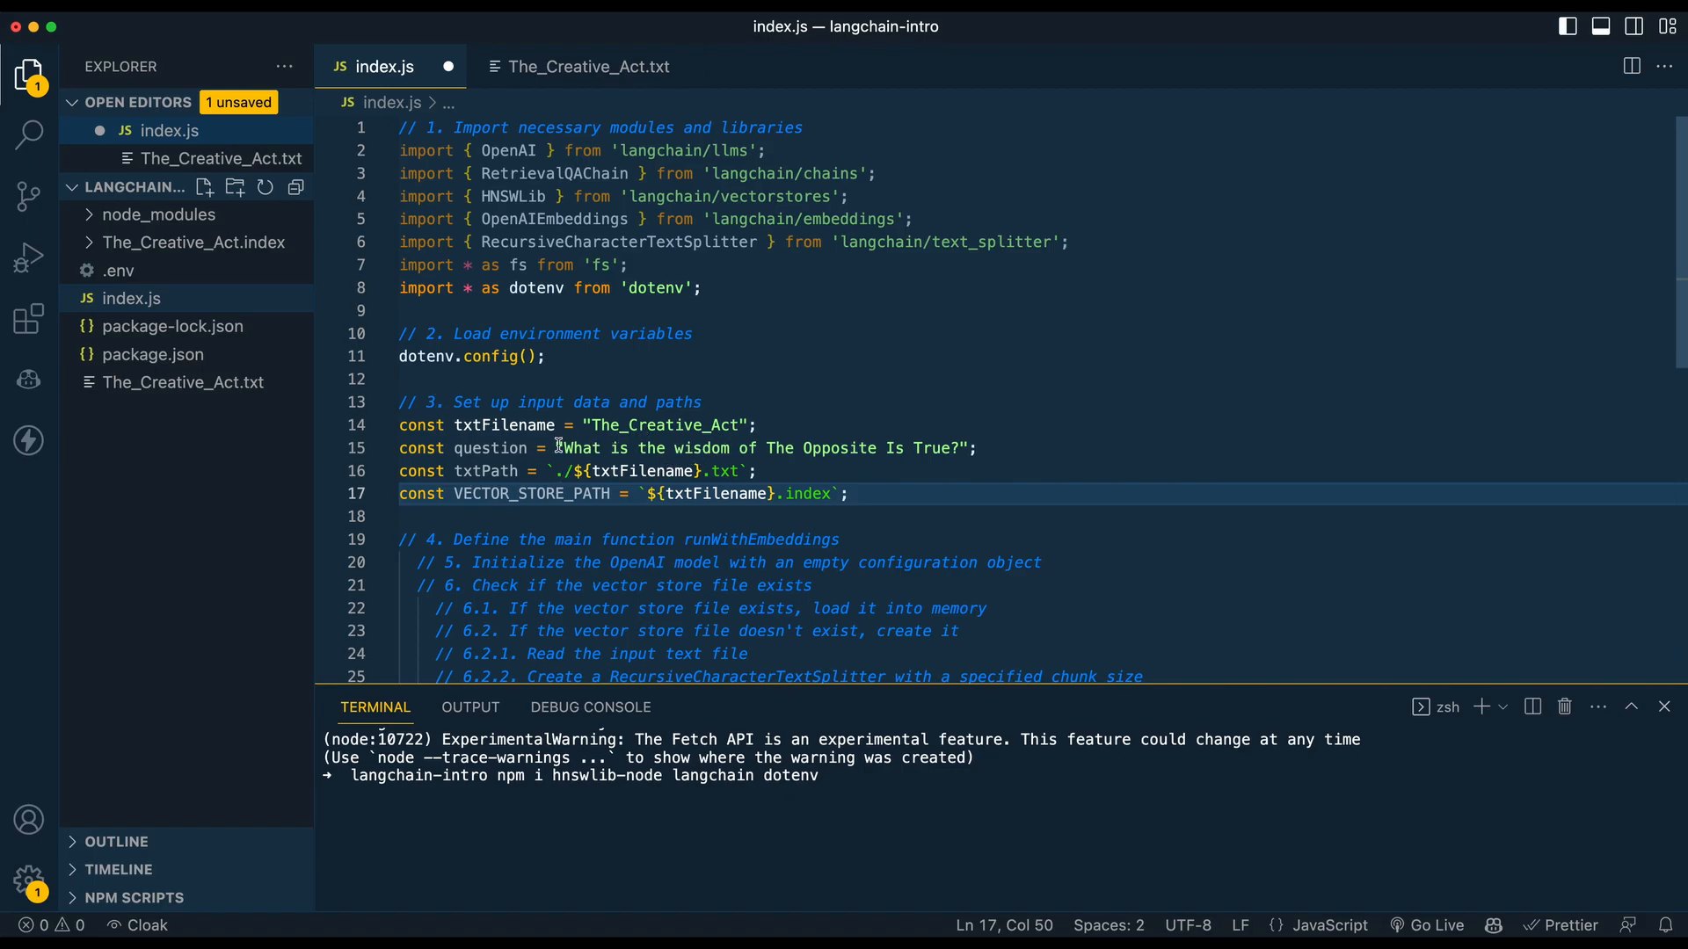
click(681, 448)
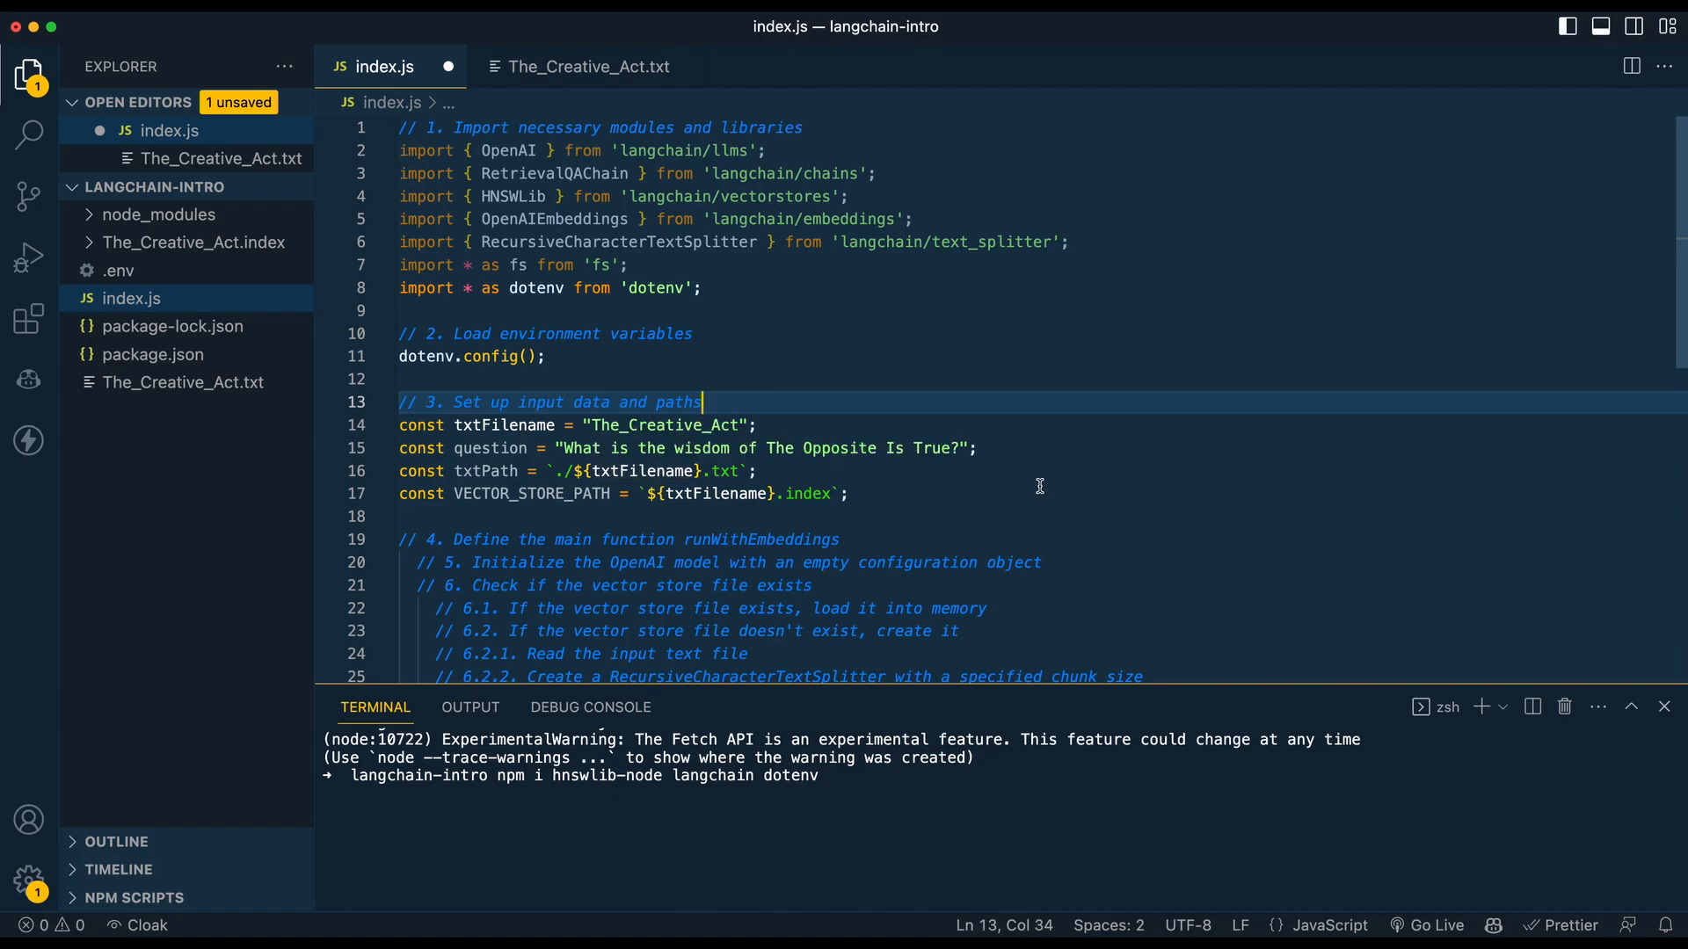
mouse_move(773, 541)
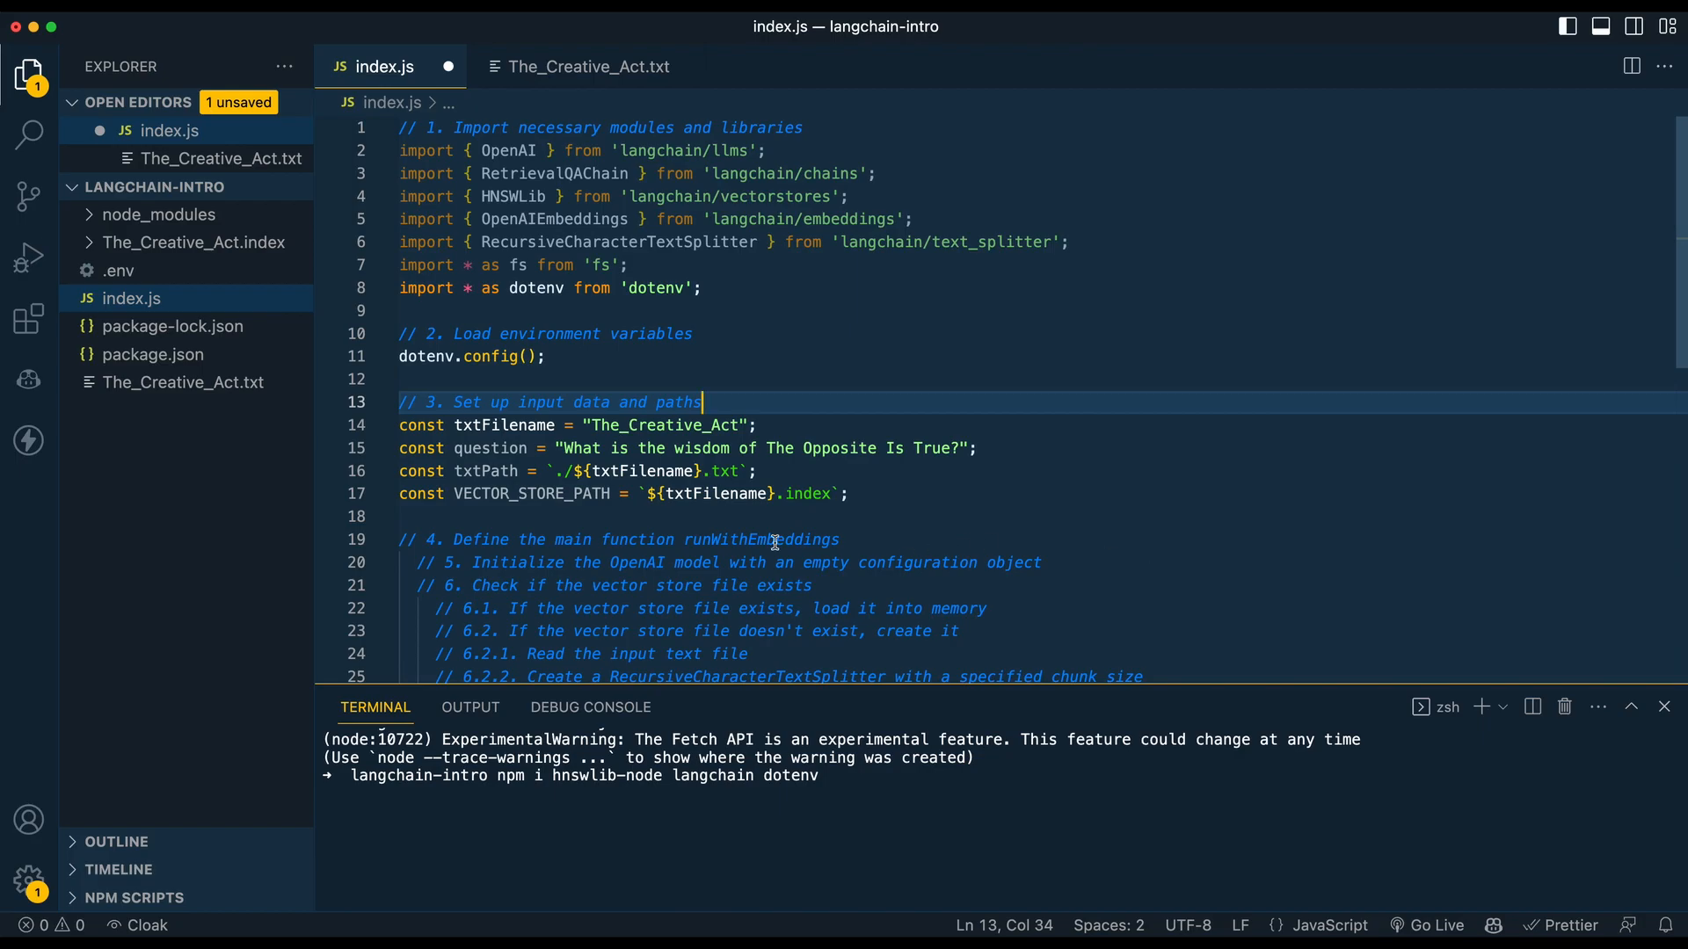
double_click(667, 426)
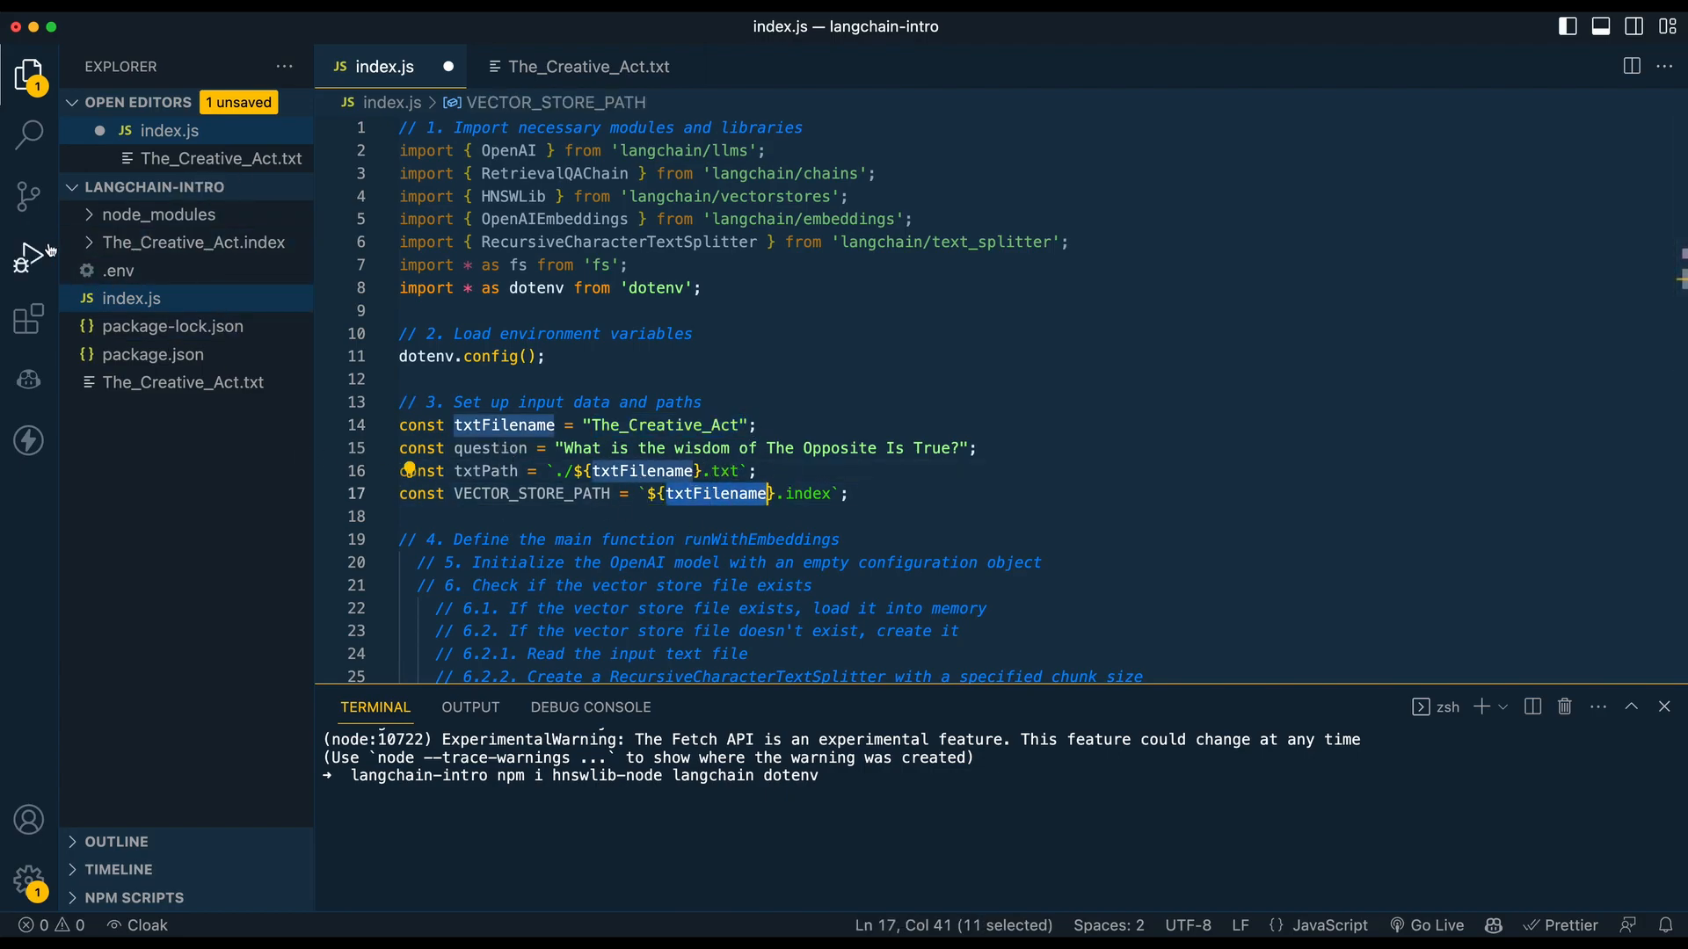
click(199, 243)
text(export const runWithEmbeddings = async () => {)
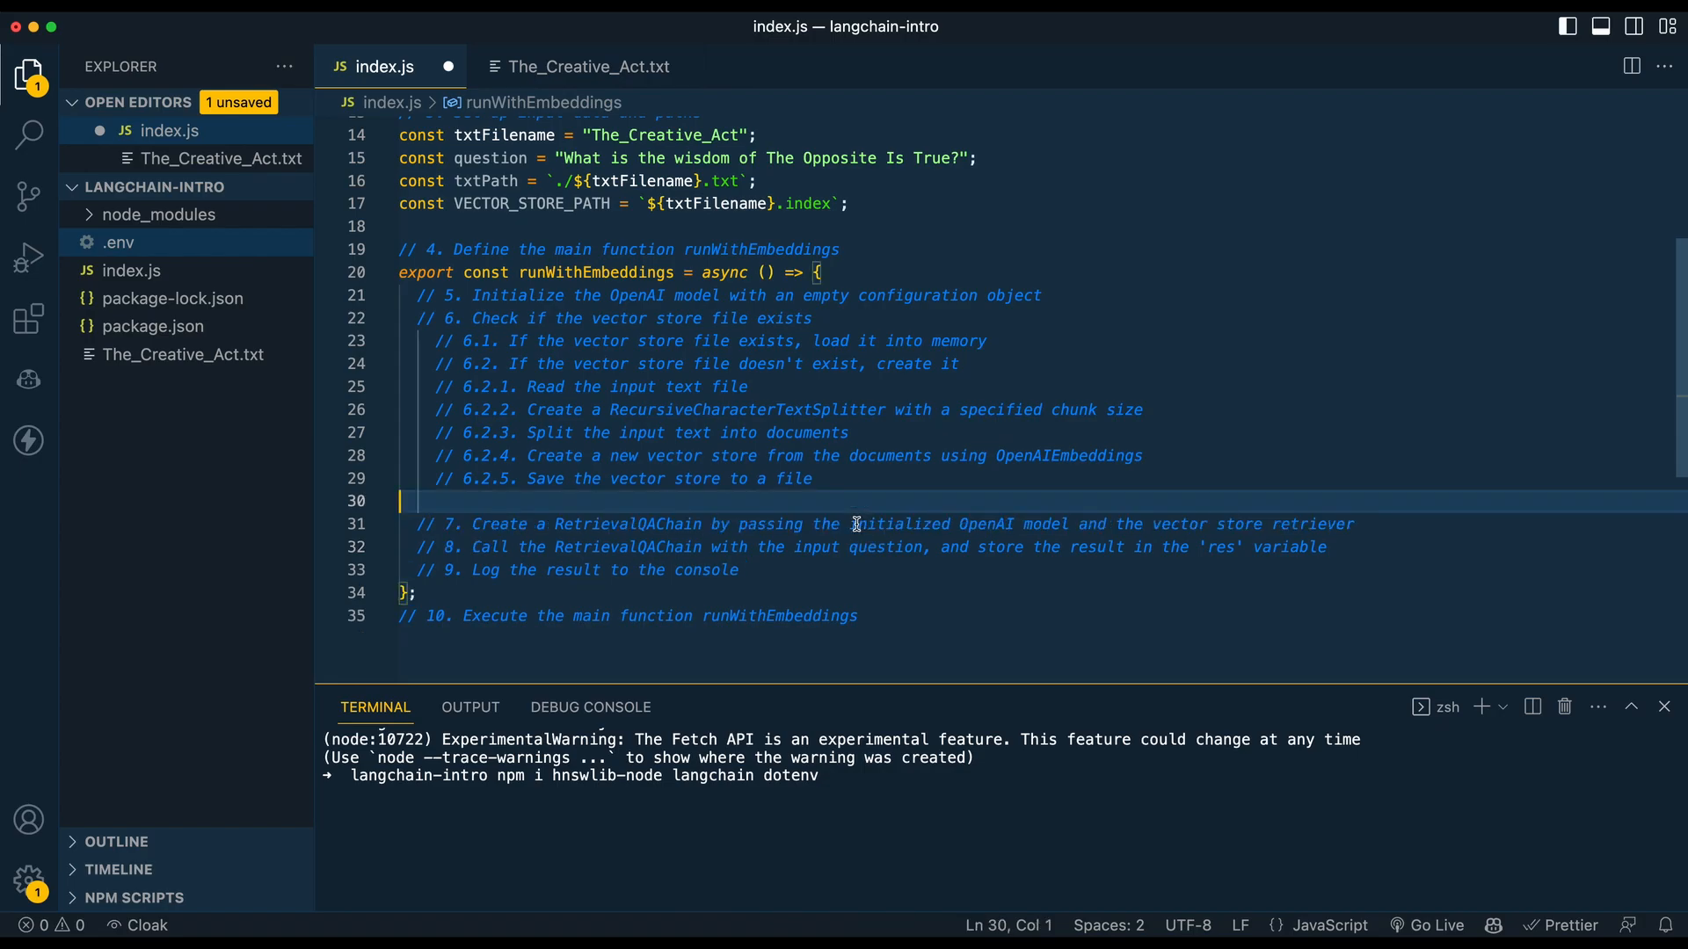
Create the OpenAI model, declare vectorStore, load an existing store, otherwise read the text file.
text(const model = new OpenAI({});)
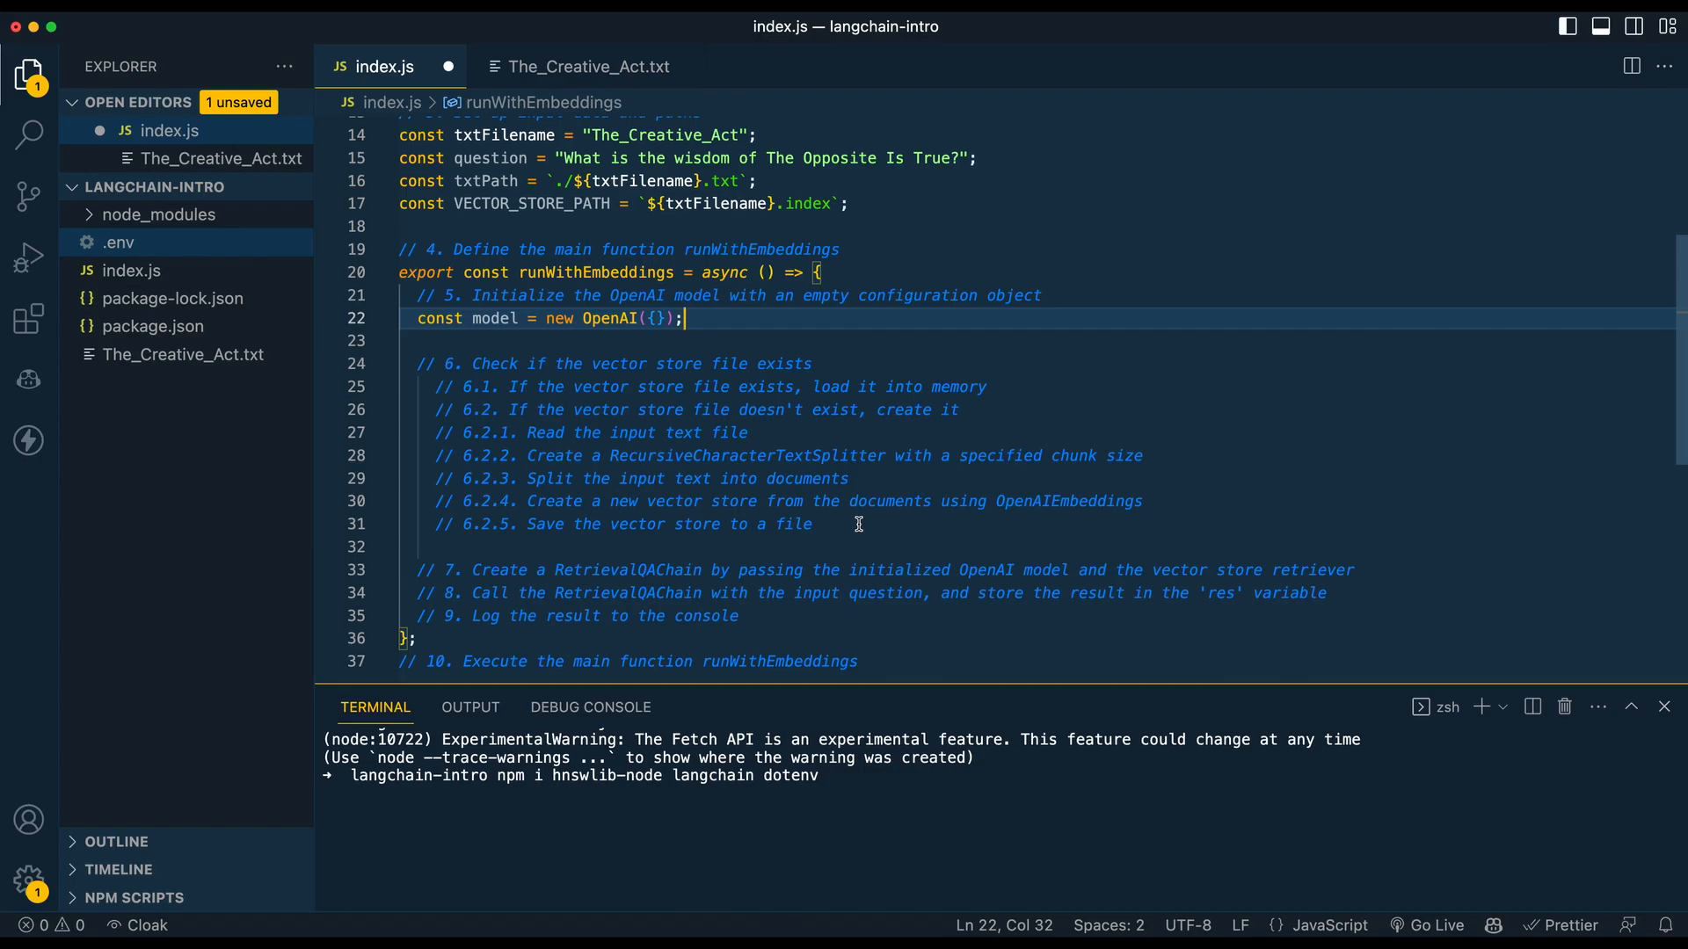
text(let vectorStore;)
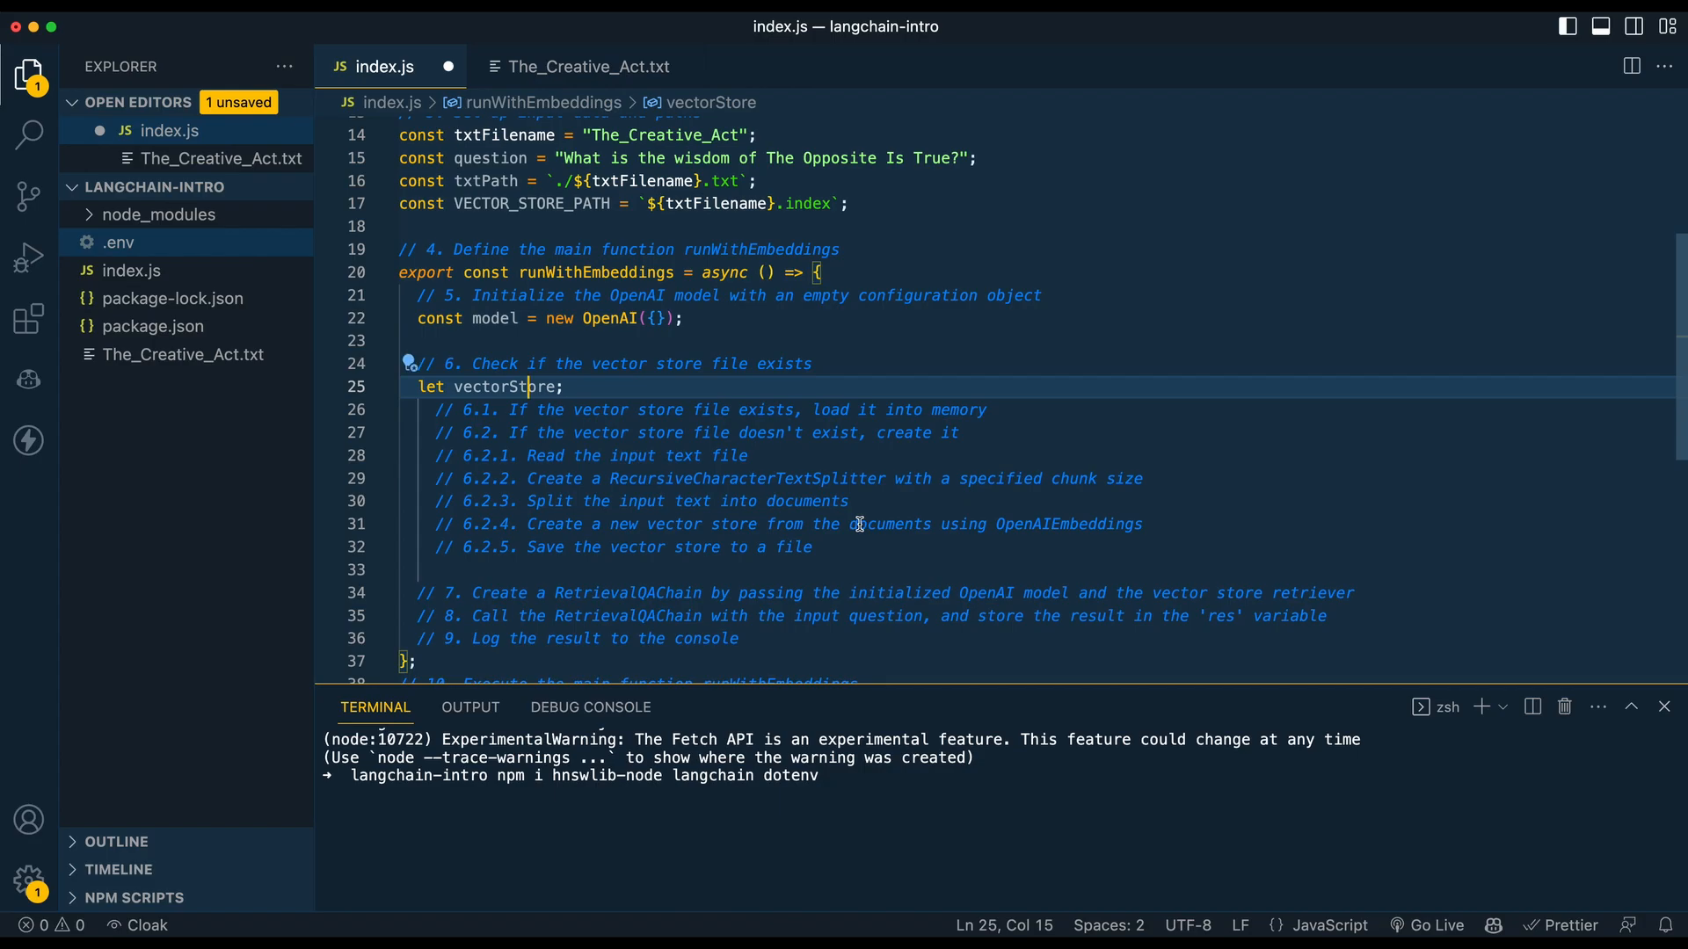
text(if (fs.existsSync(VECTOR_STORE_PATH)) {)
click(1037, 570)
text(})
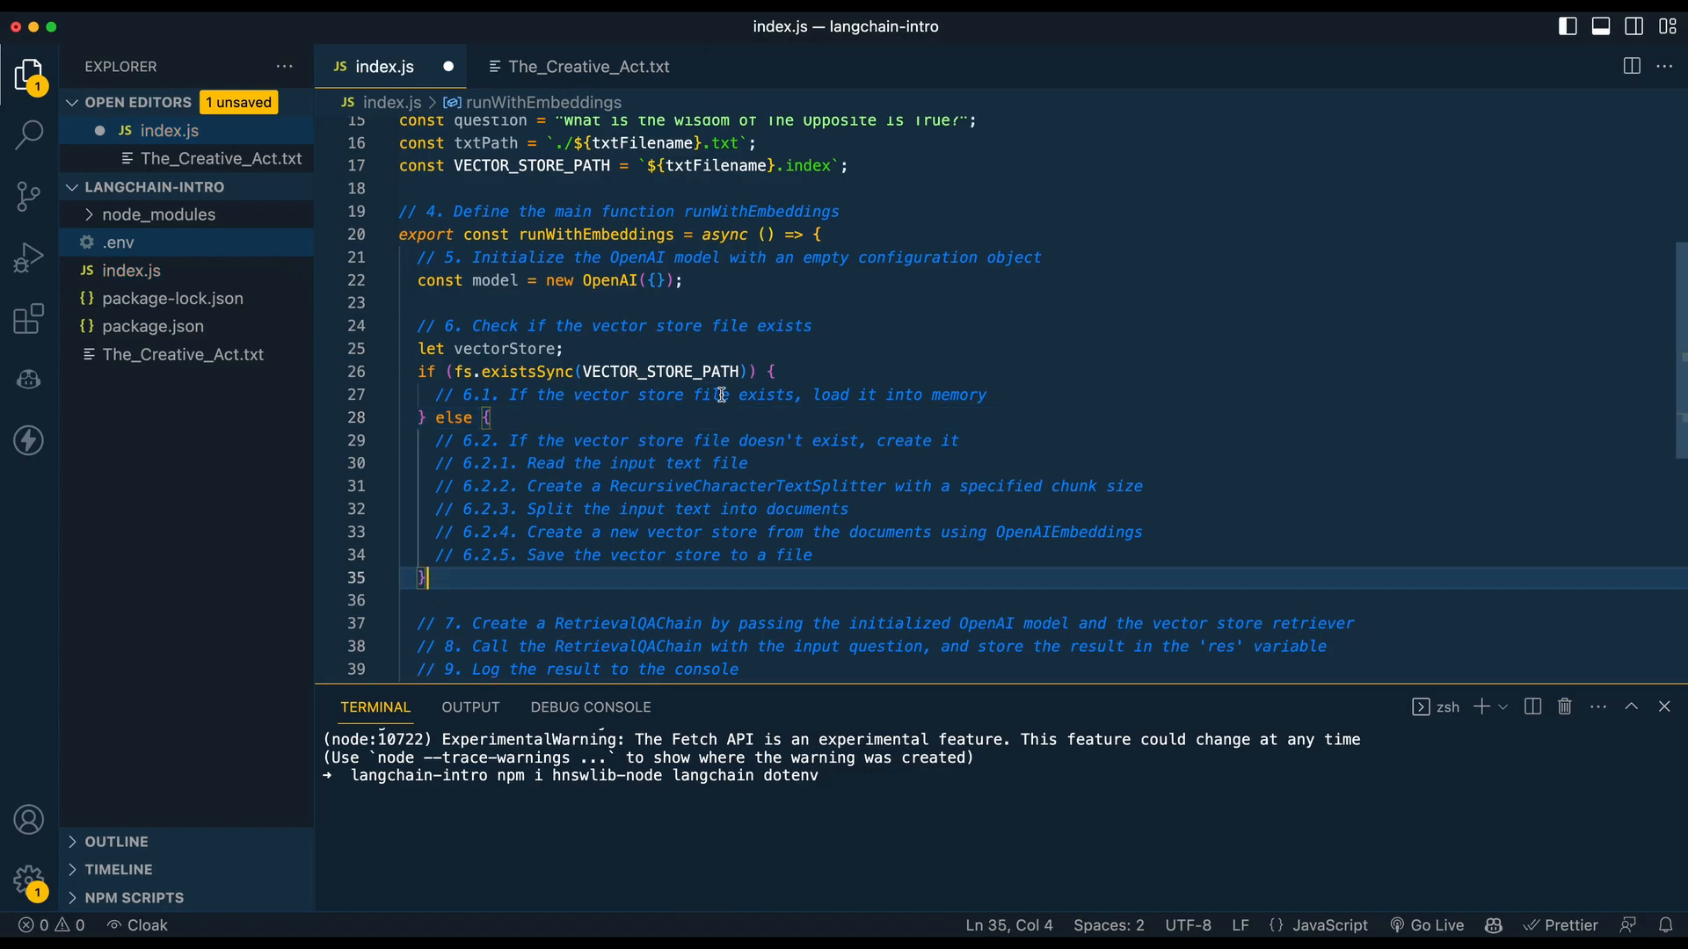
mouse_move(483, 326)
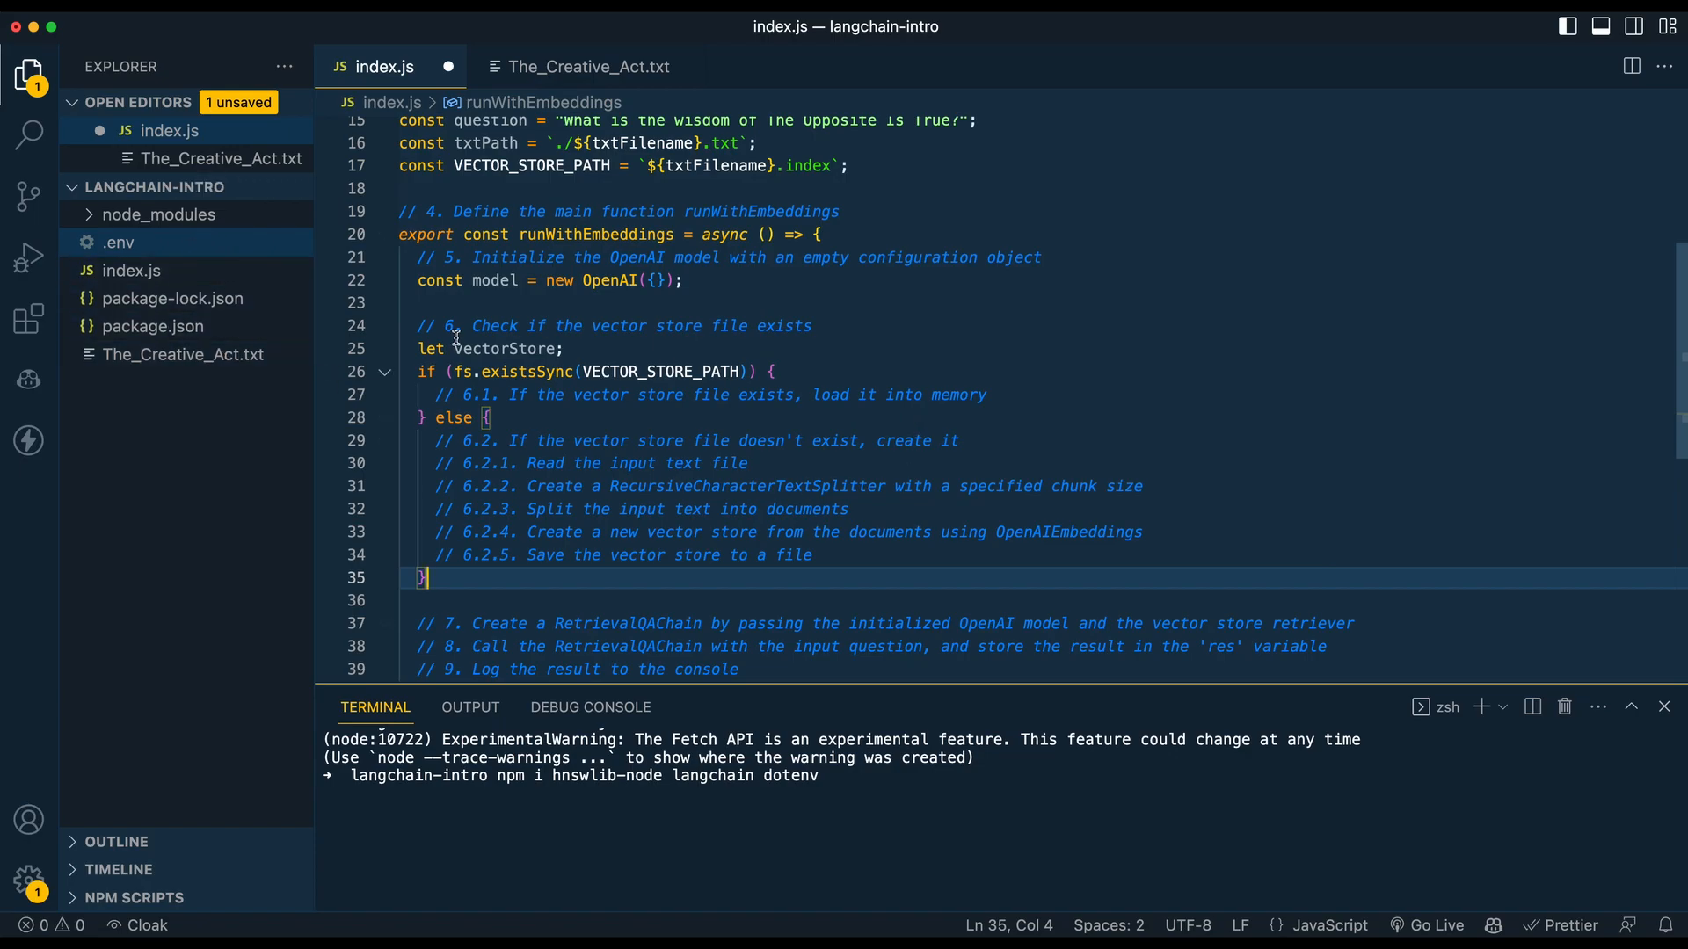
mouse_move(474, 388)
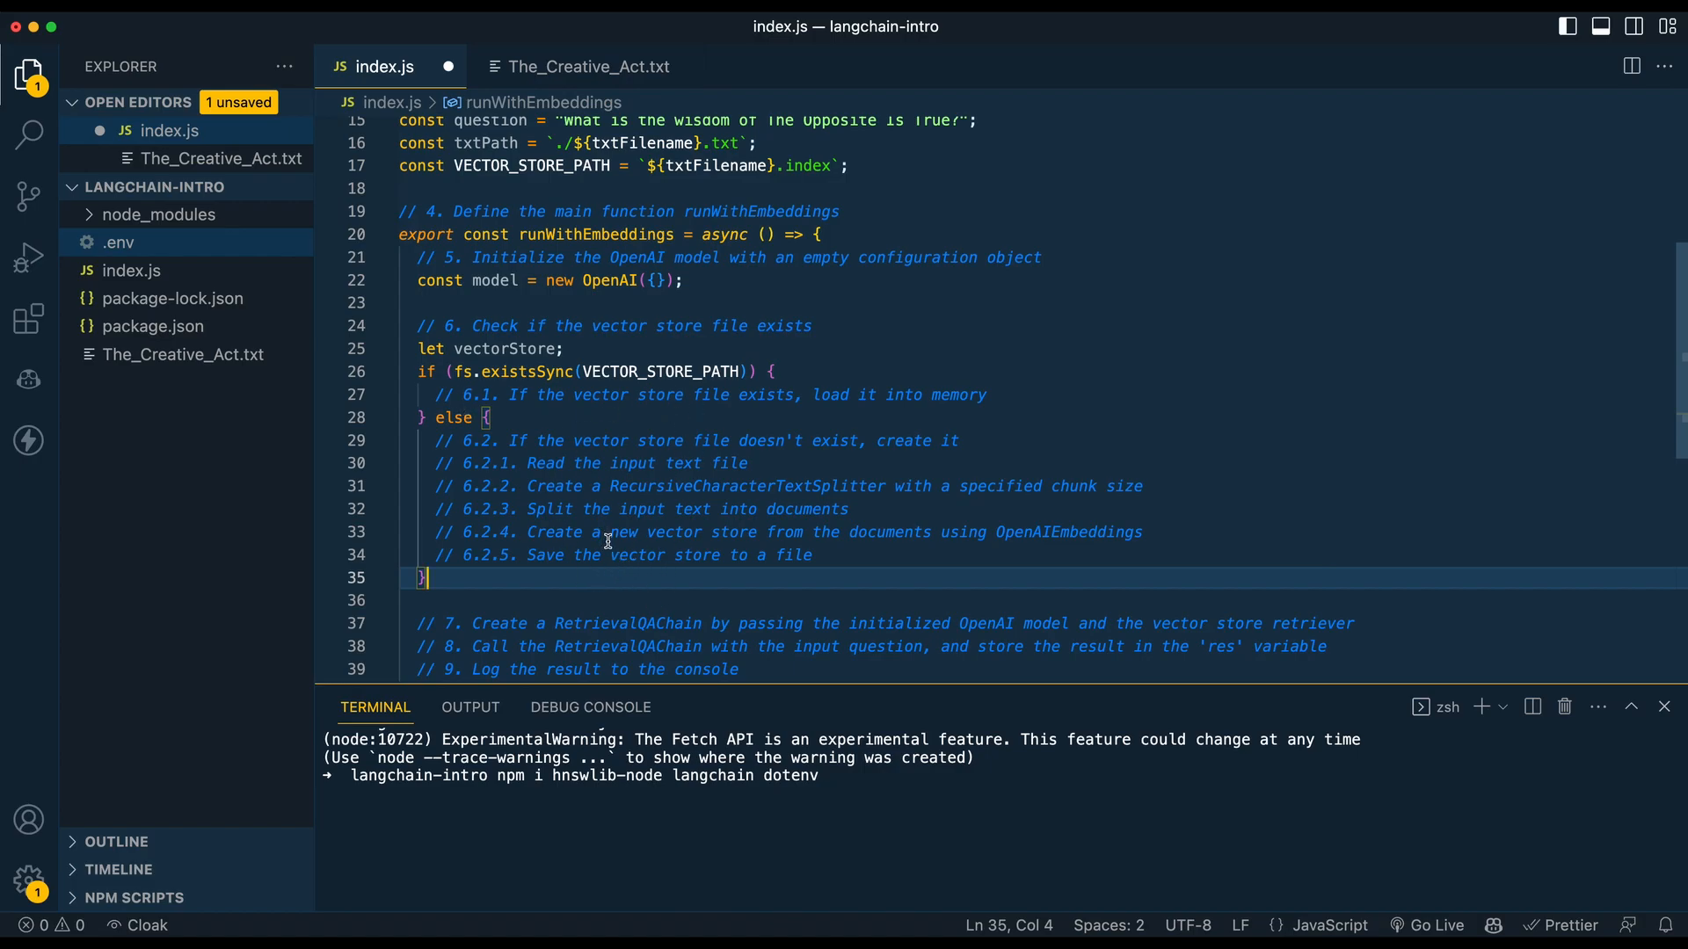
mouse_move(580, 554)
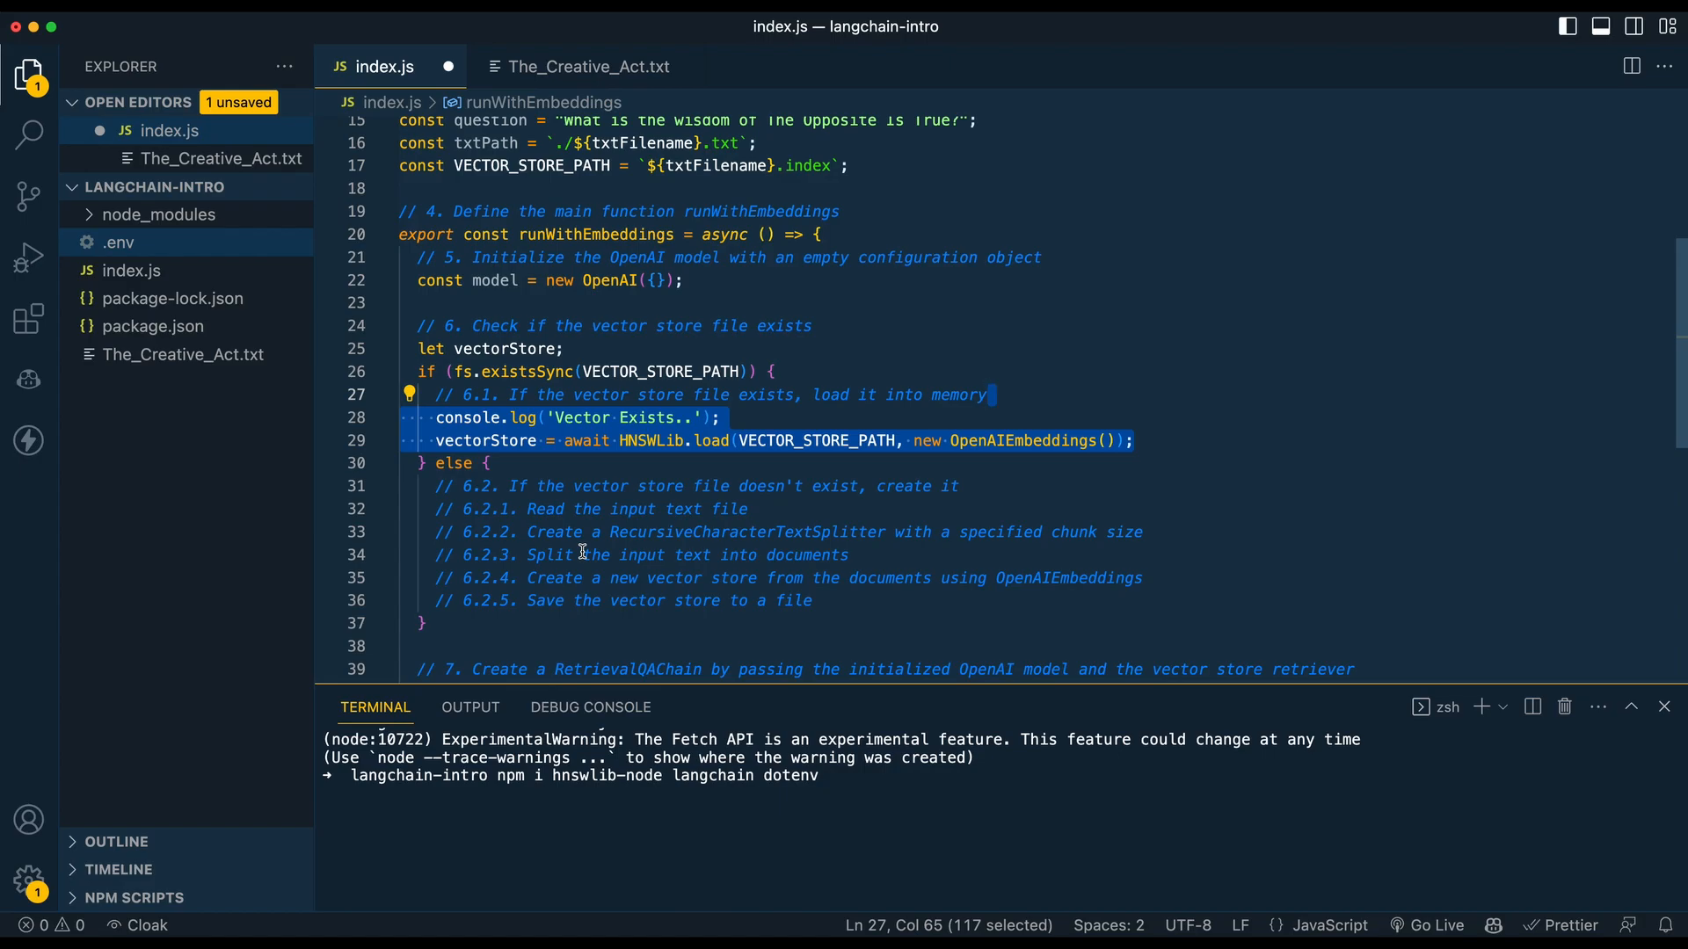
mouse_move(459, 311)
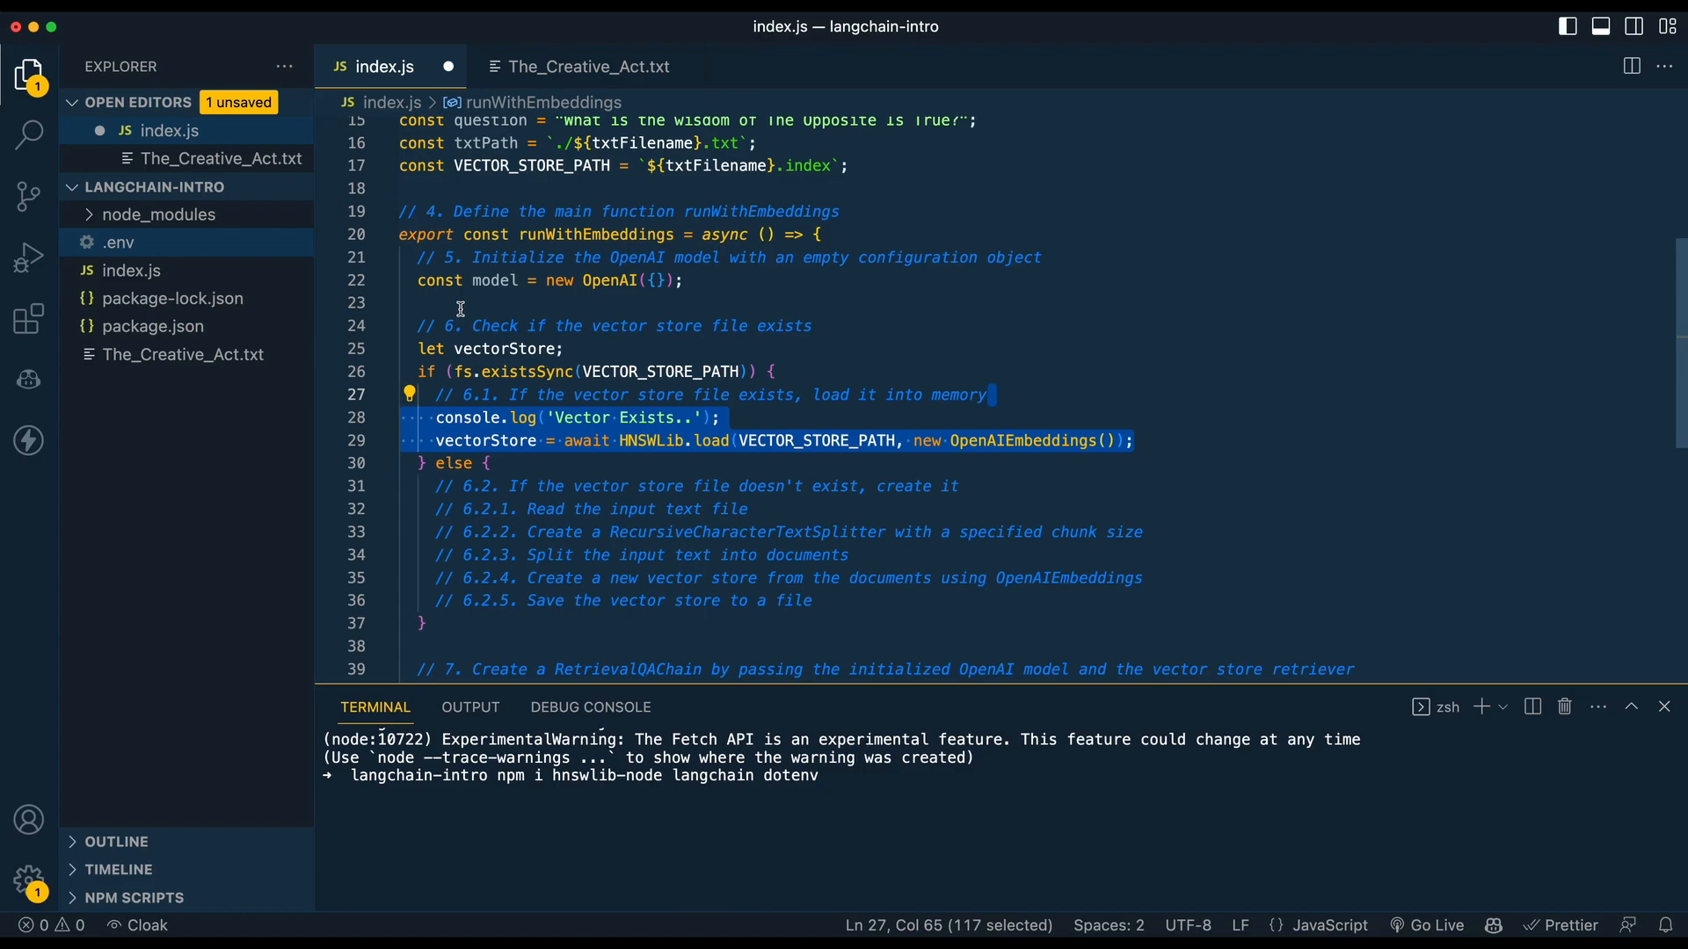
text(const text = fs.readFileSync(txtPath, 'utf8');)
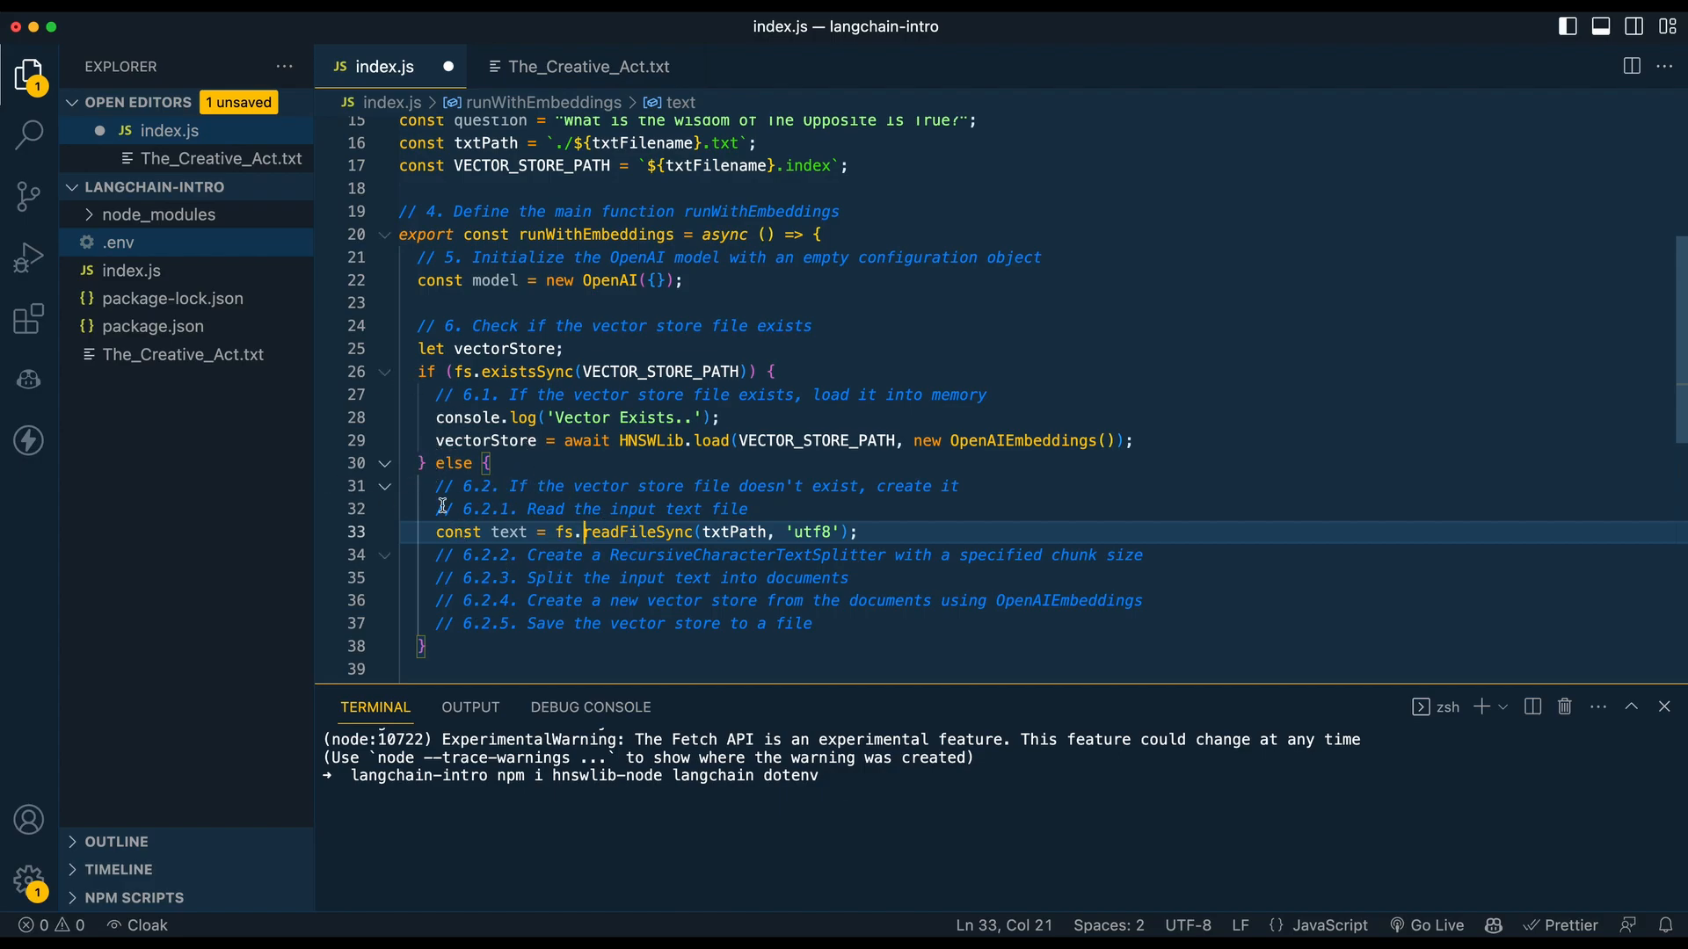
Split the text into 1000-size chunks, create documents, and build and save the HNSWLib store.
text(const textSplitter = new RecursiveCharacterTextSplitter({ chunkSize: 1000 });)
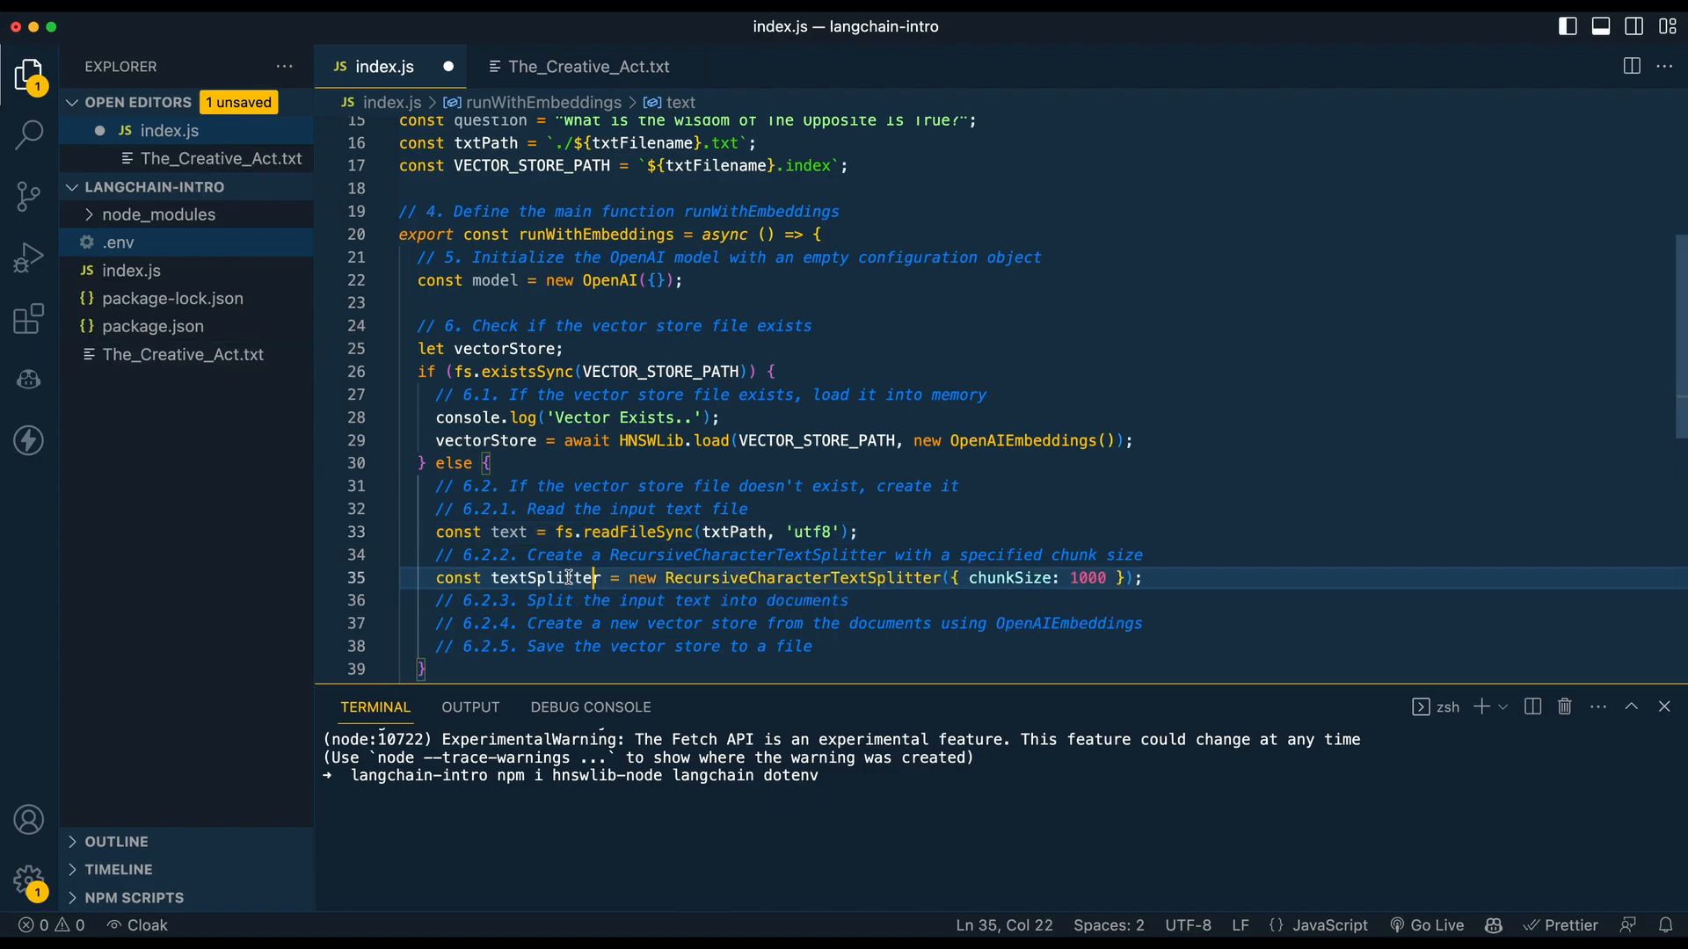
scroll(down, 3)
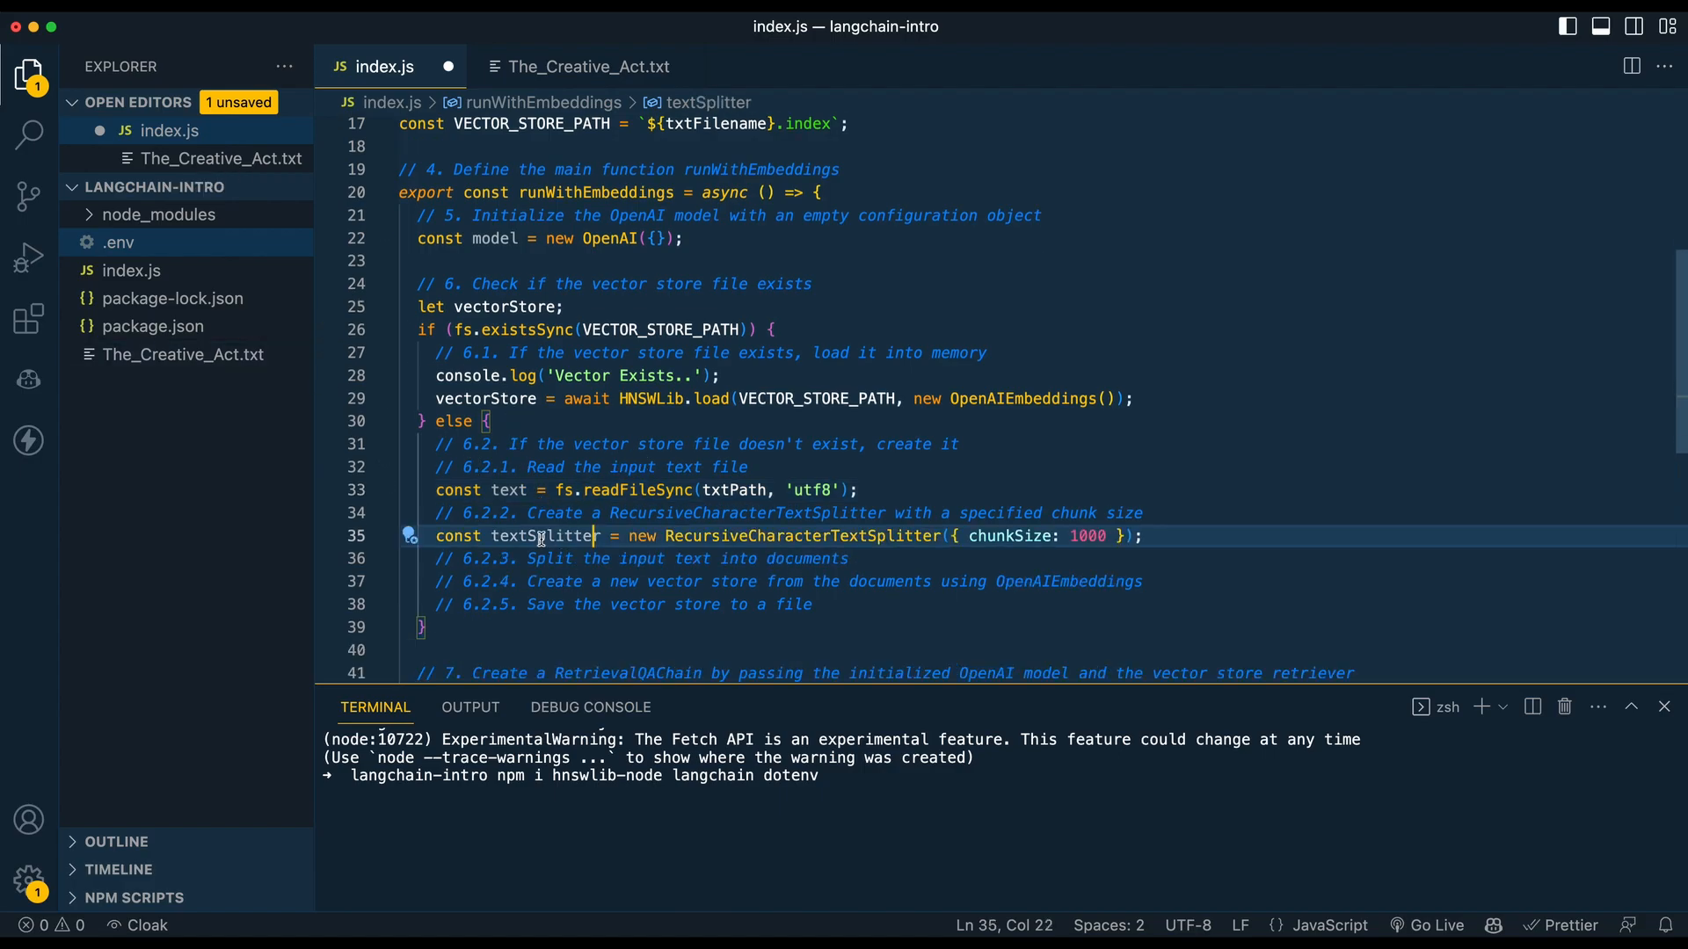
mouse_move(733, 557)
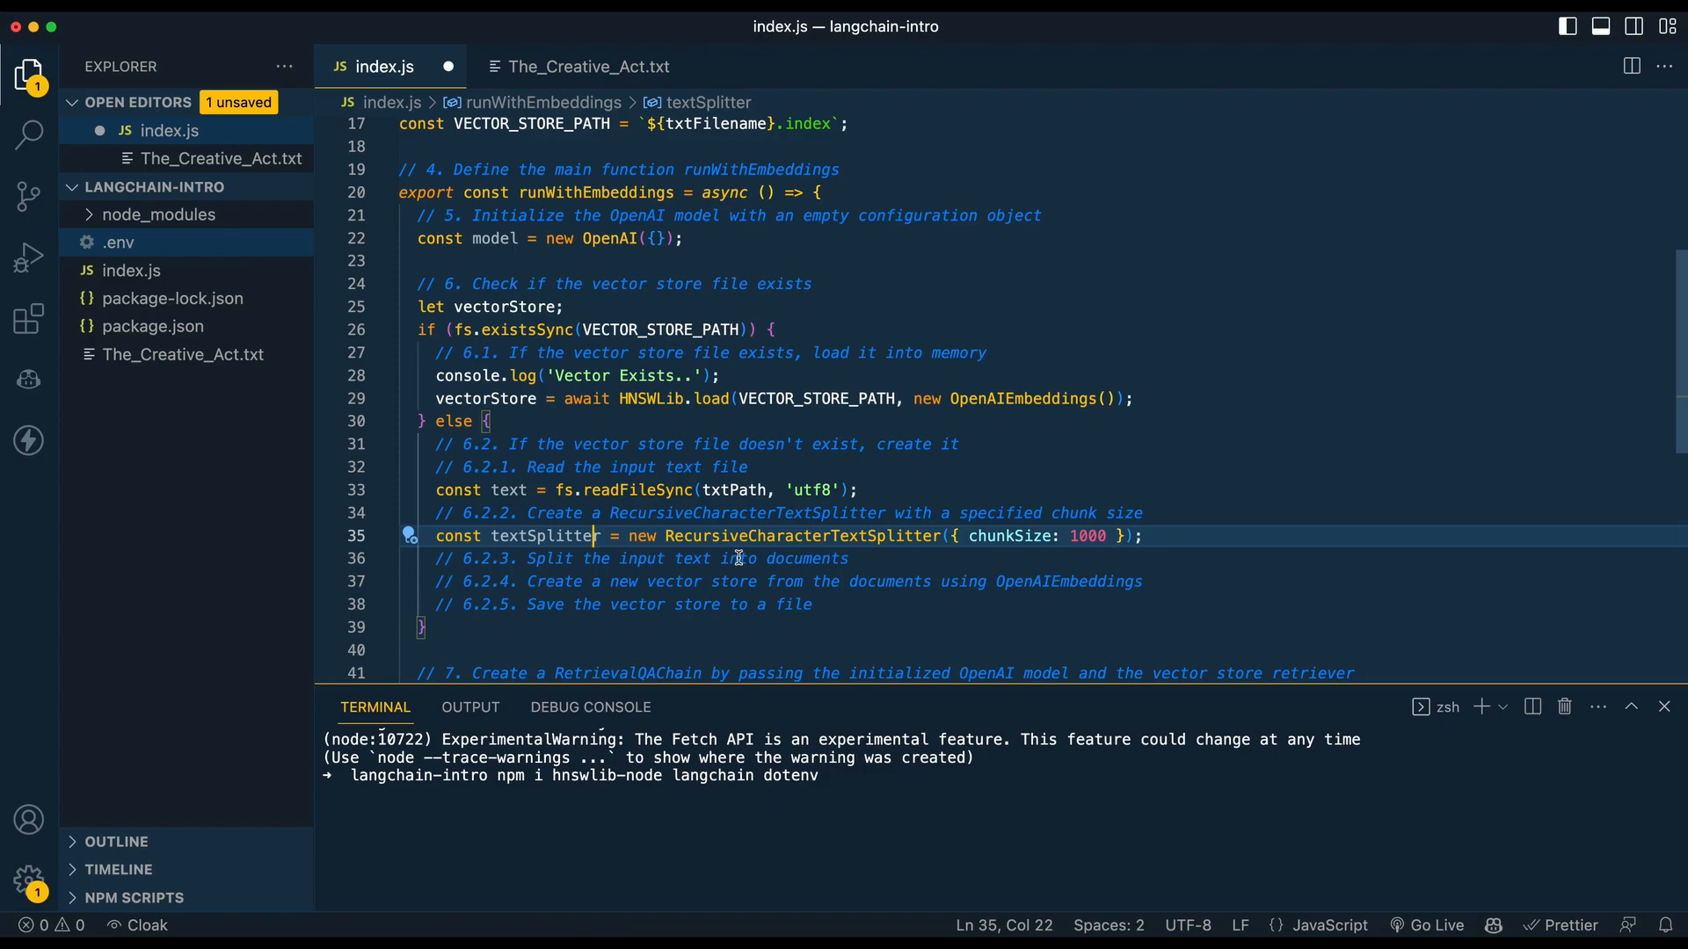
text(const docs = await textSplitter.createDocuments([text]);)
text(vectorStore = await HNSWLib.fromDocuments(docs, new OpenAIEmbeddings());)
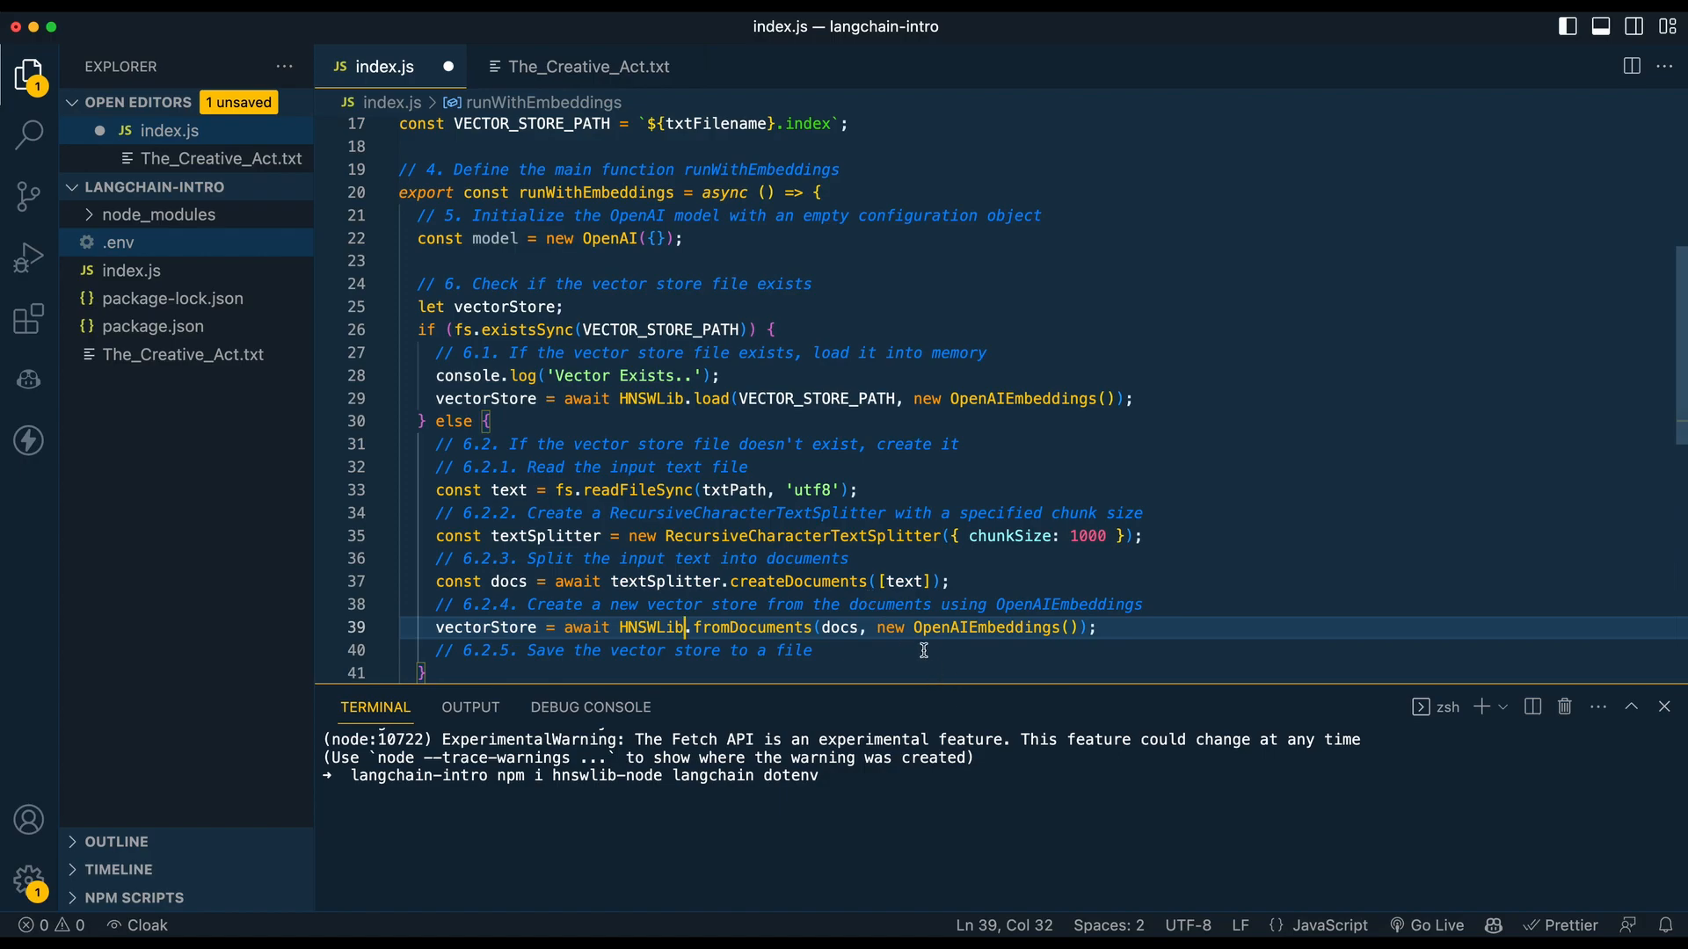
mouse_move(945, 622)
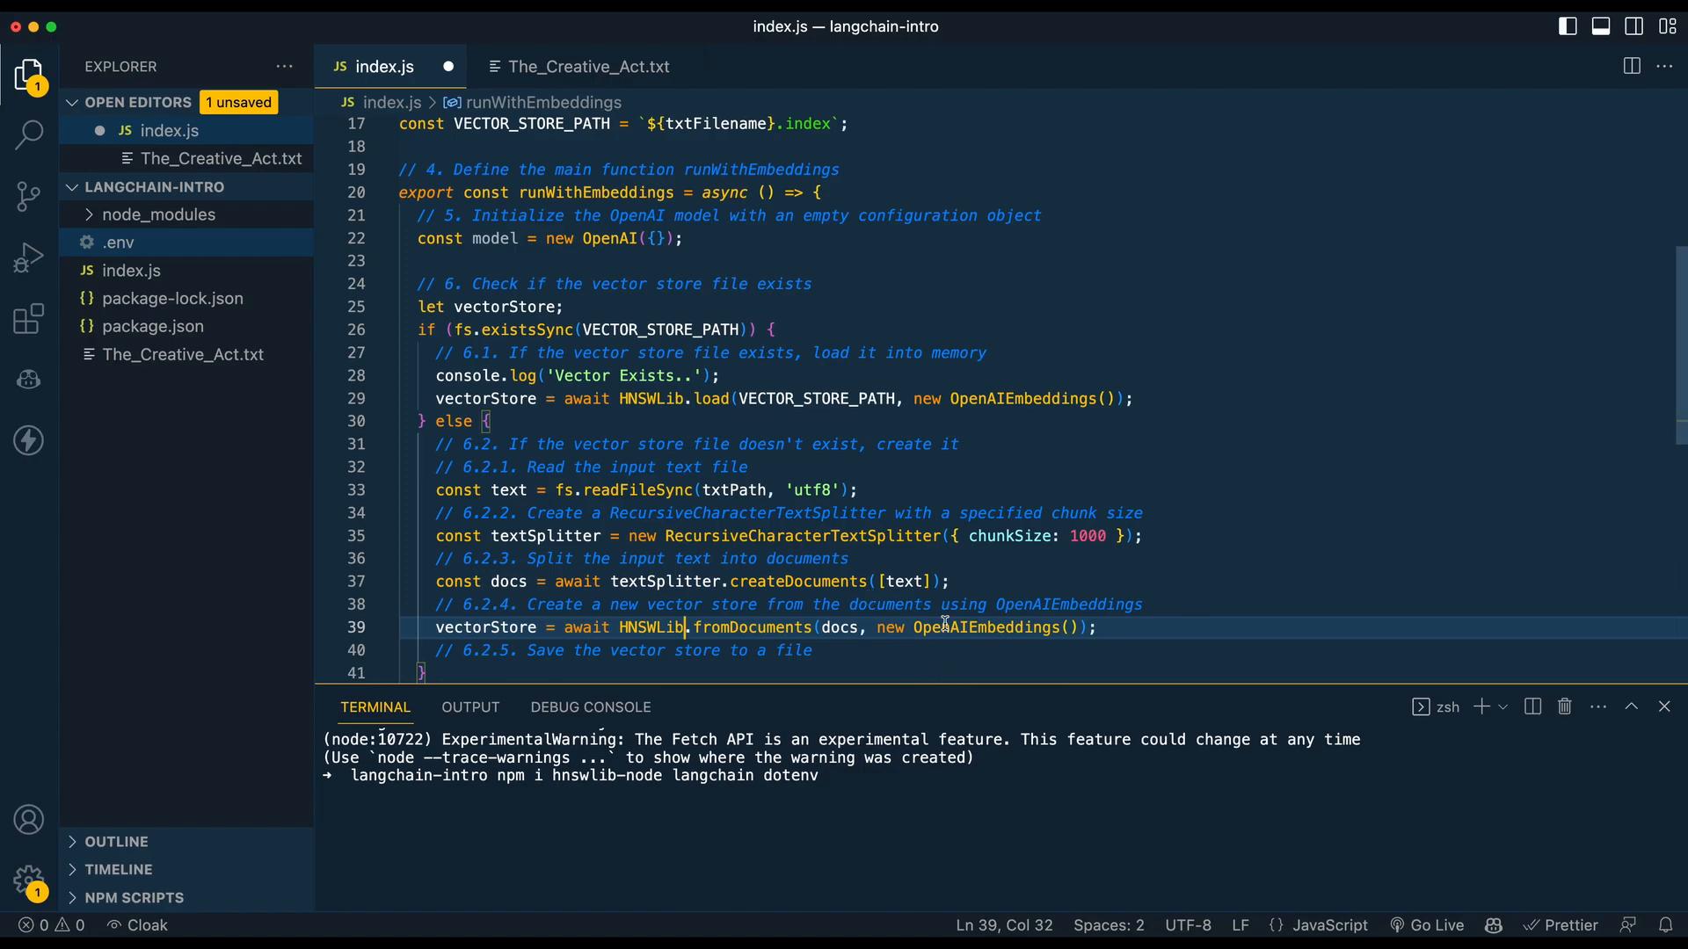
double_click(979, 628)
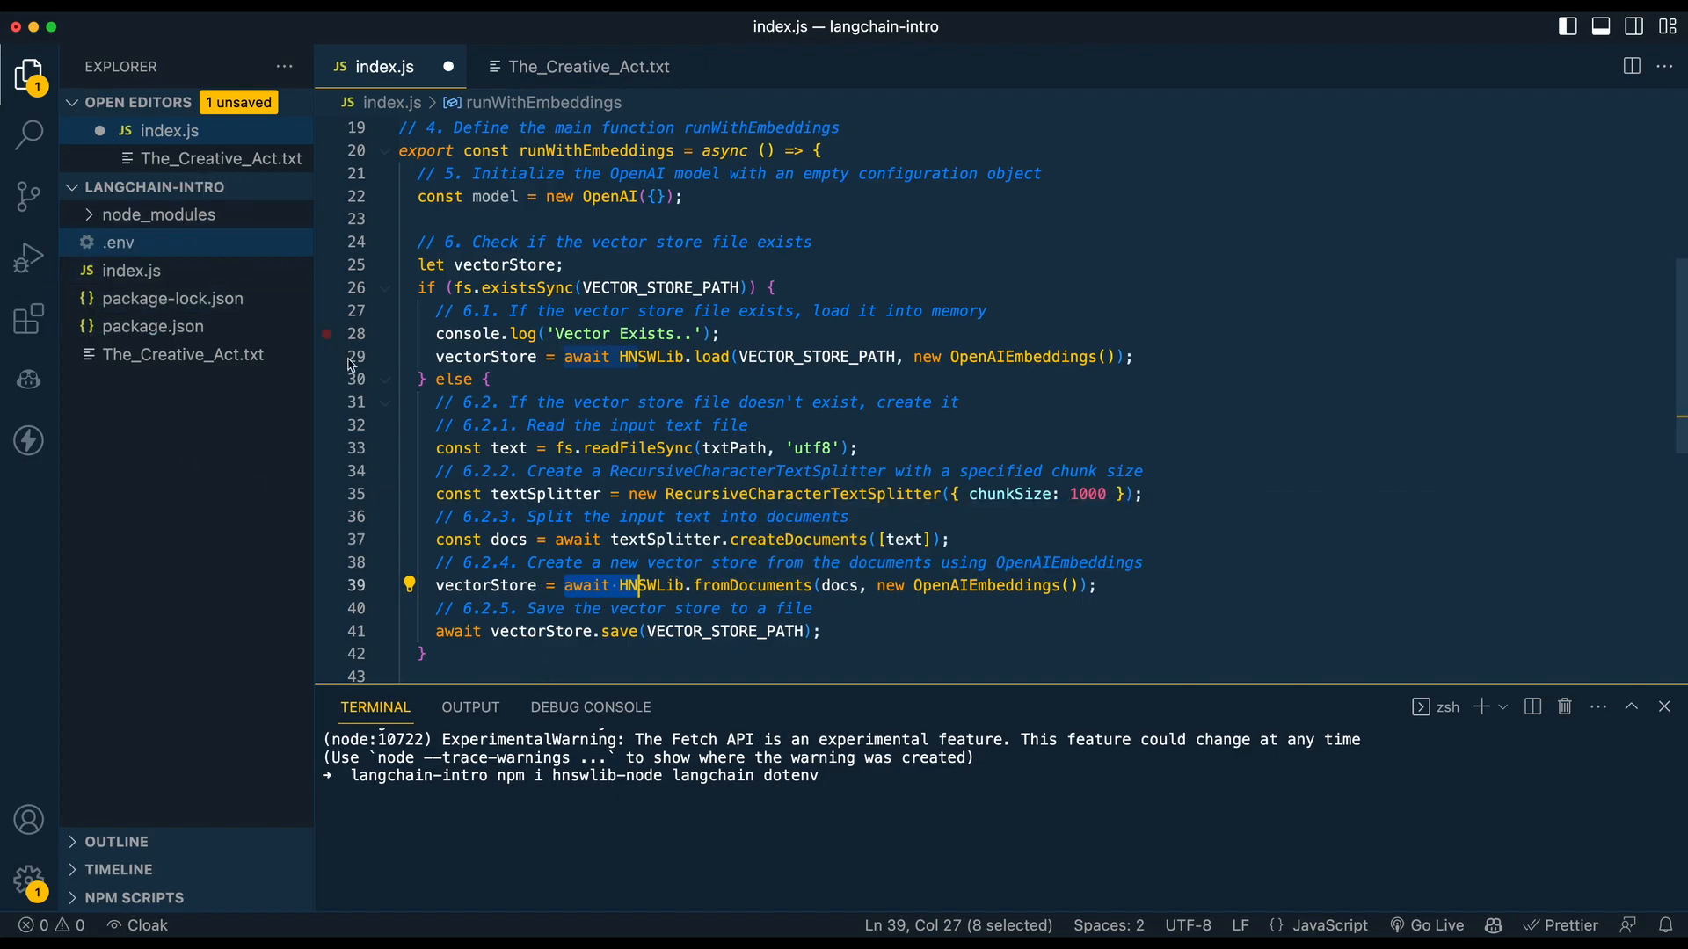
scroll(down, 3)
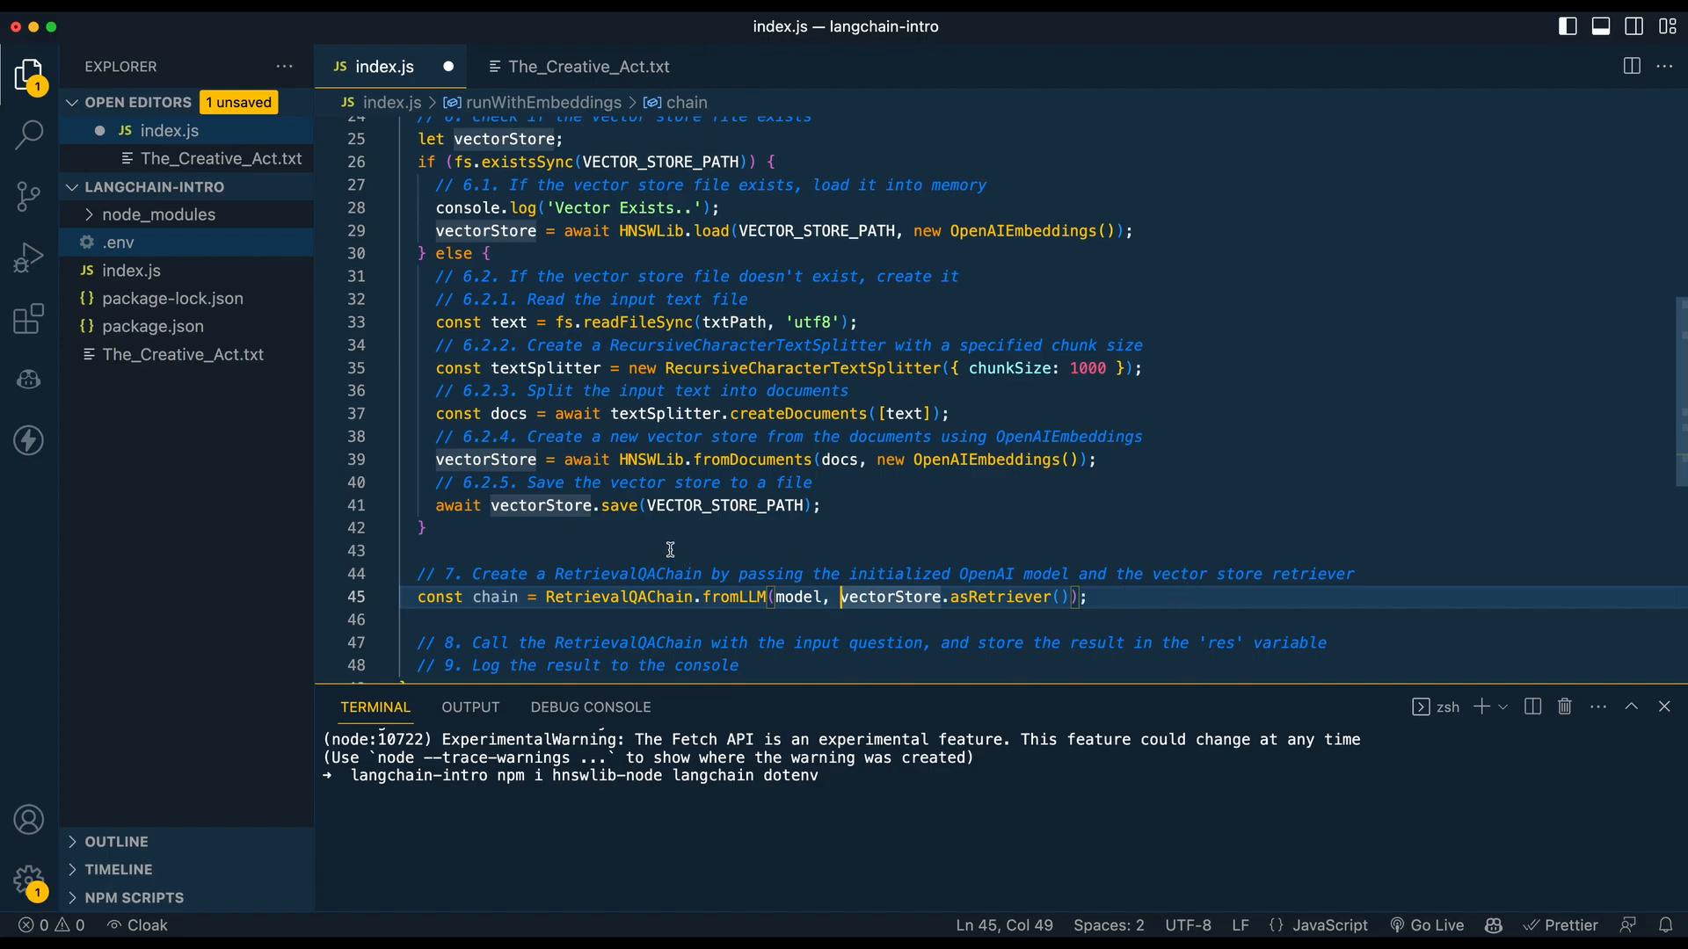
Call the chain with the question, log res, invoke runWithEmbeddings(), and save index.js.
click(184, 355)
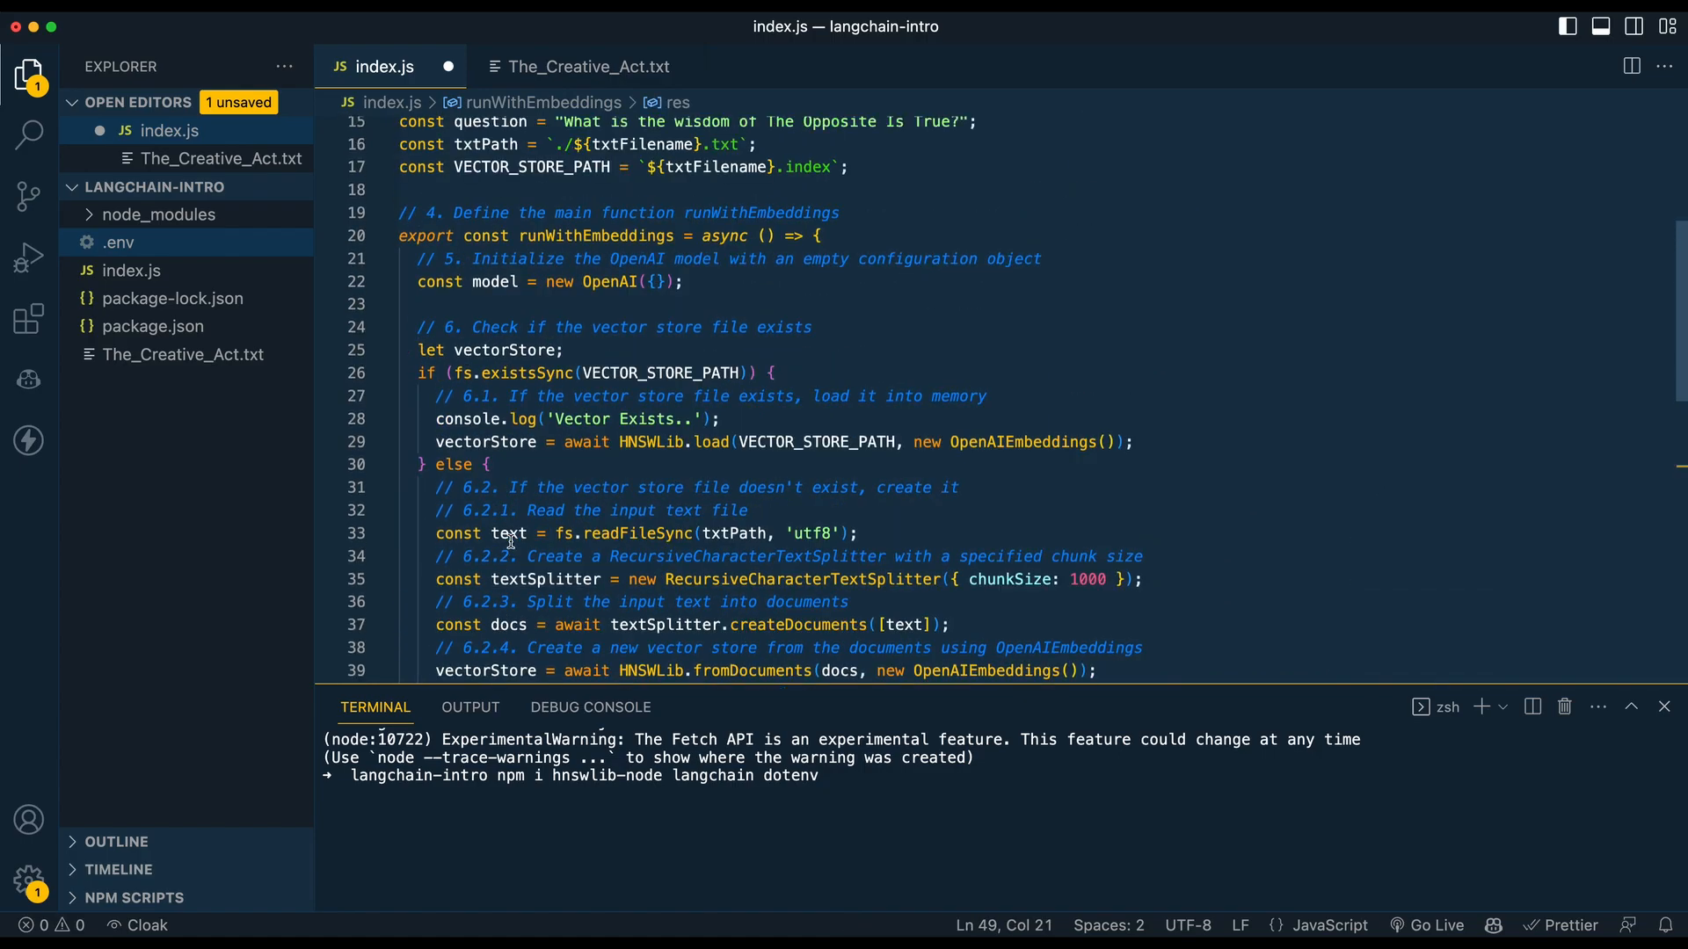
scroll(down, 3)
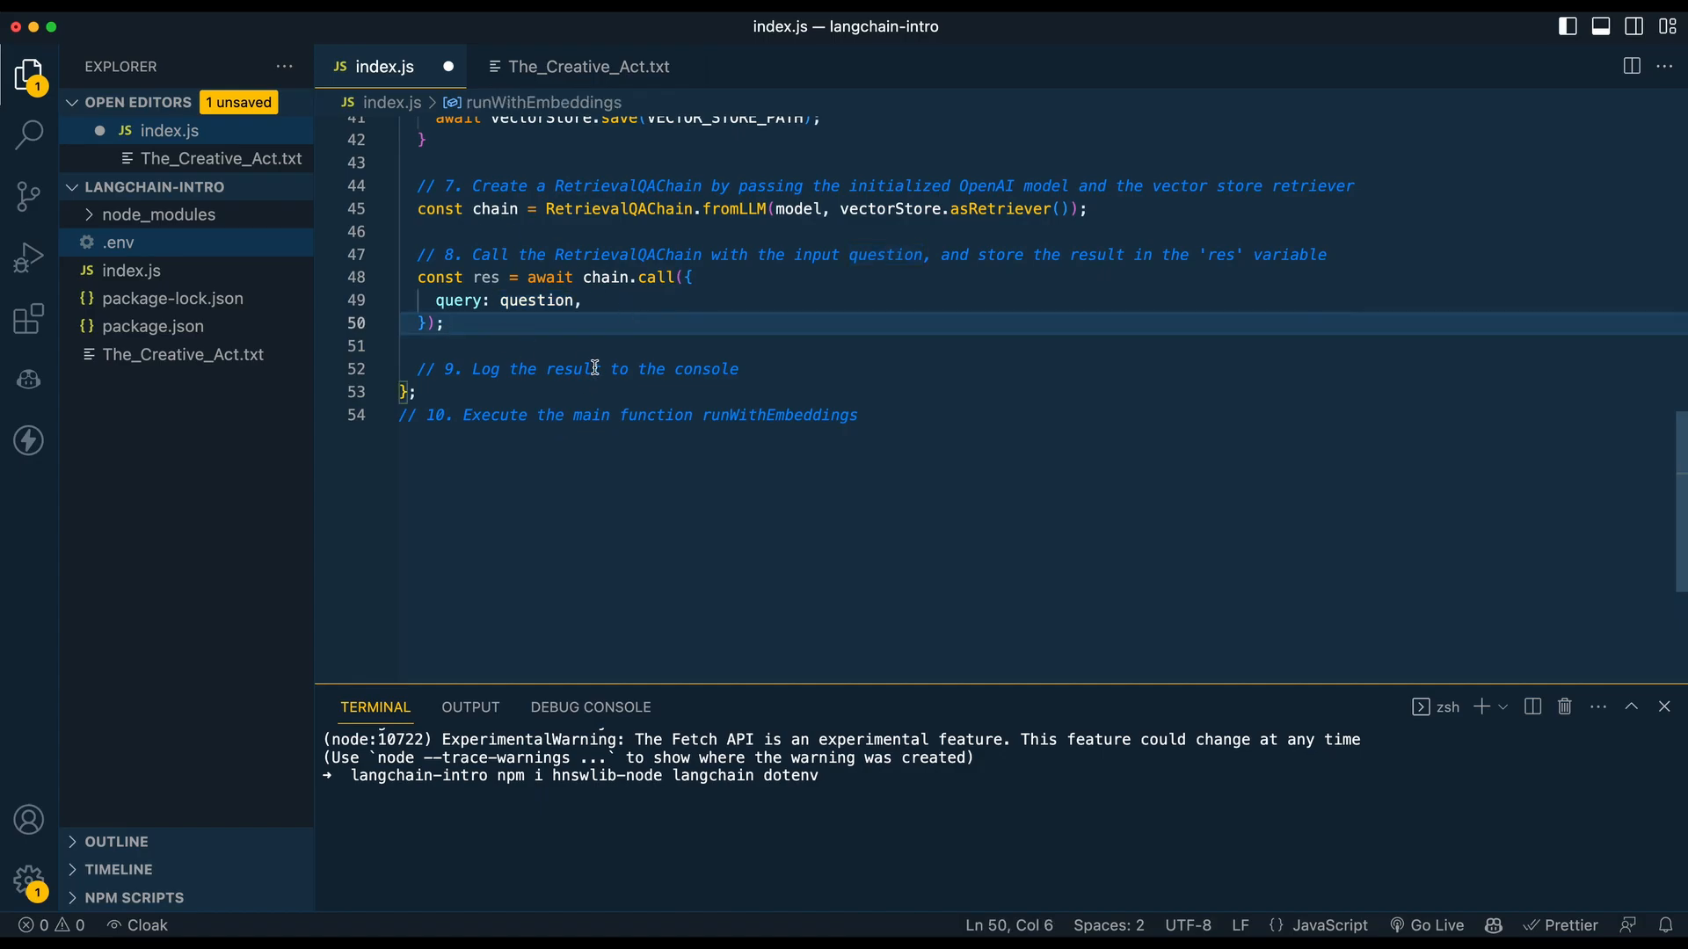
click(414, 392)
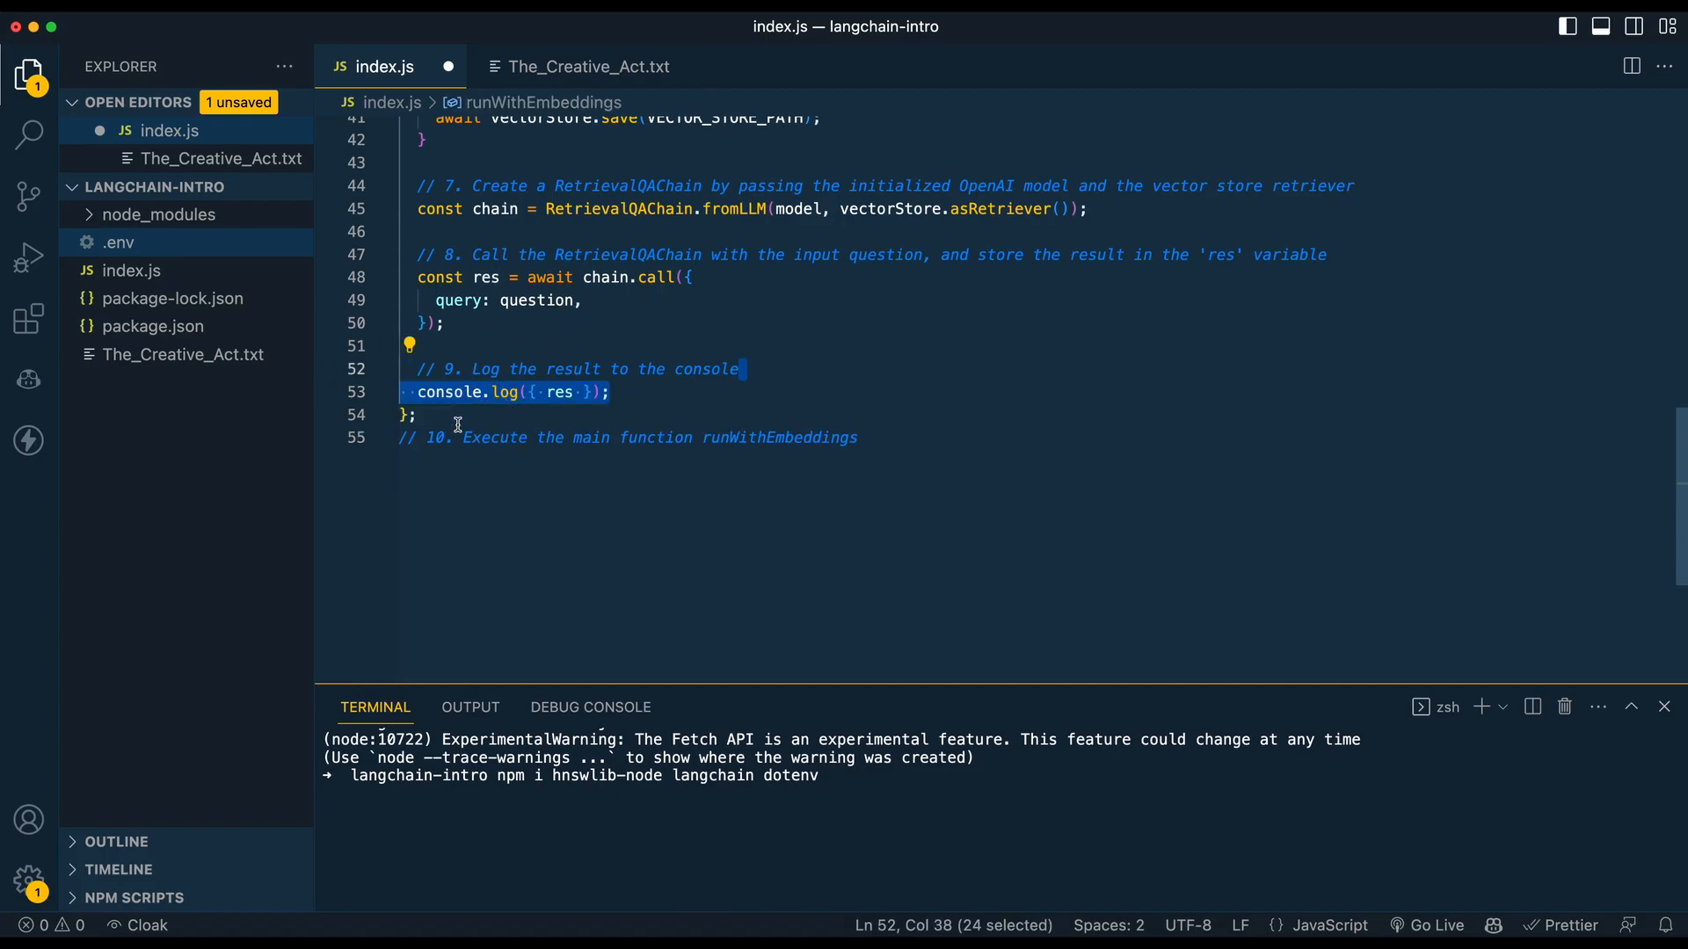
mouse_move(559, 437)
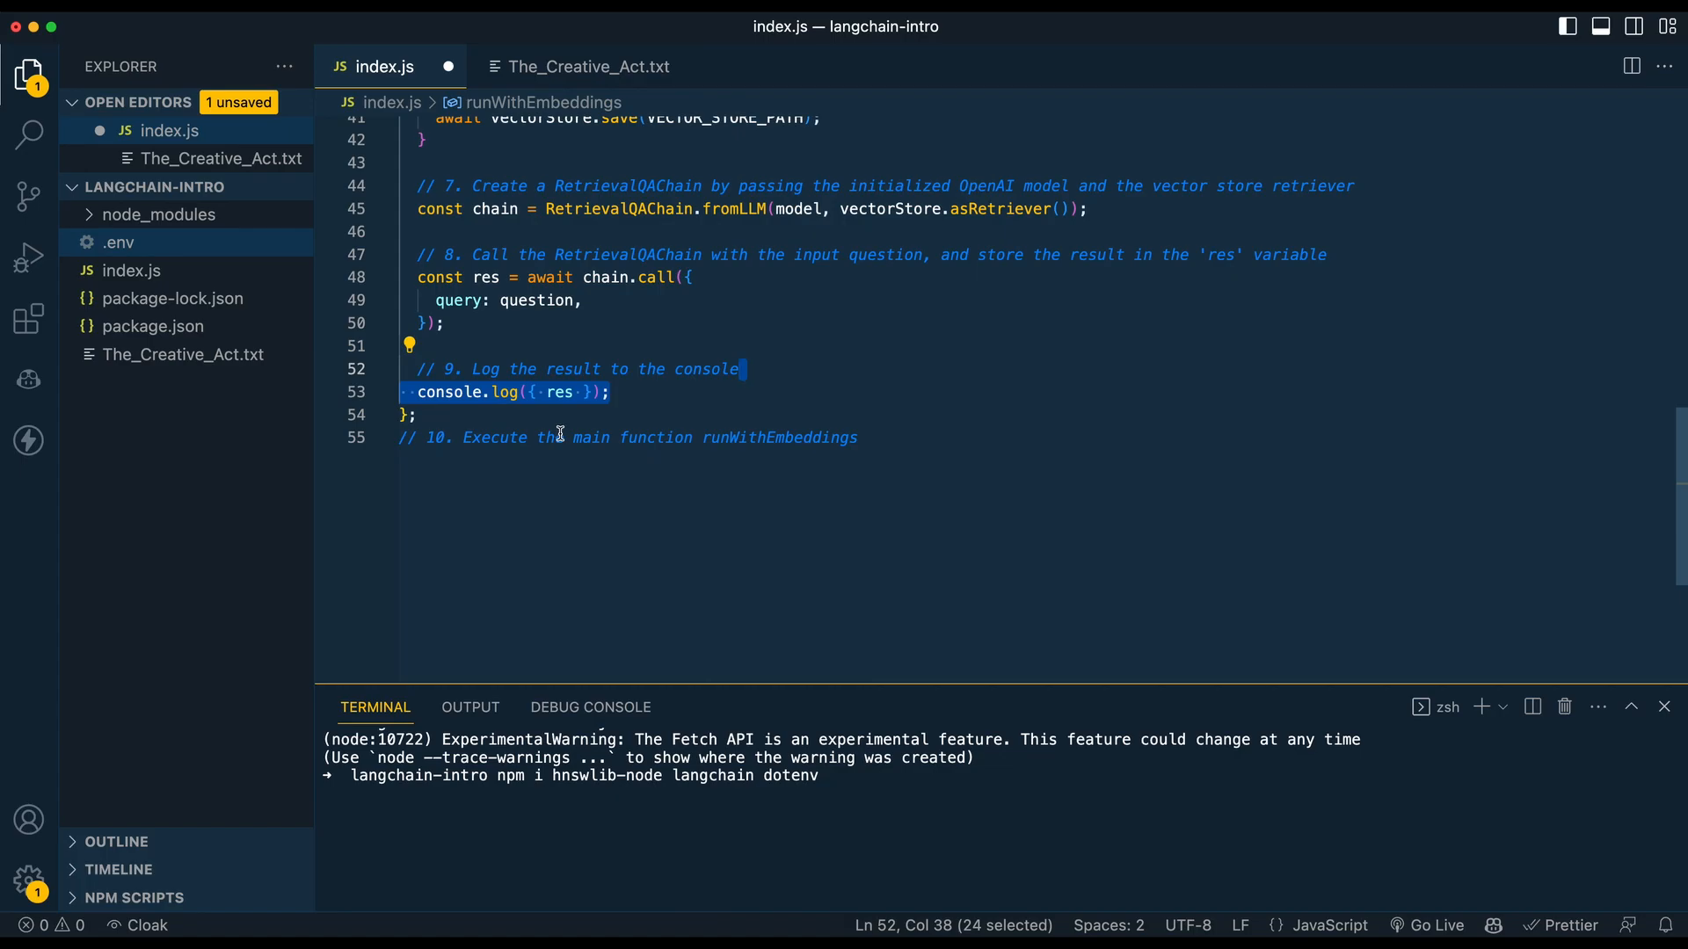
mouse_move(559, 438)
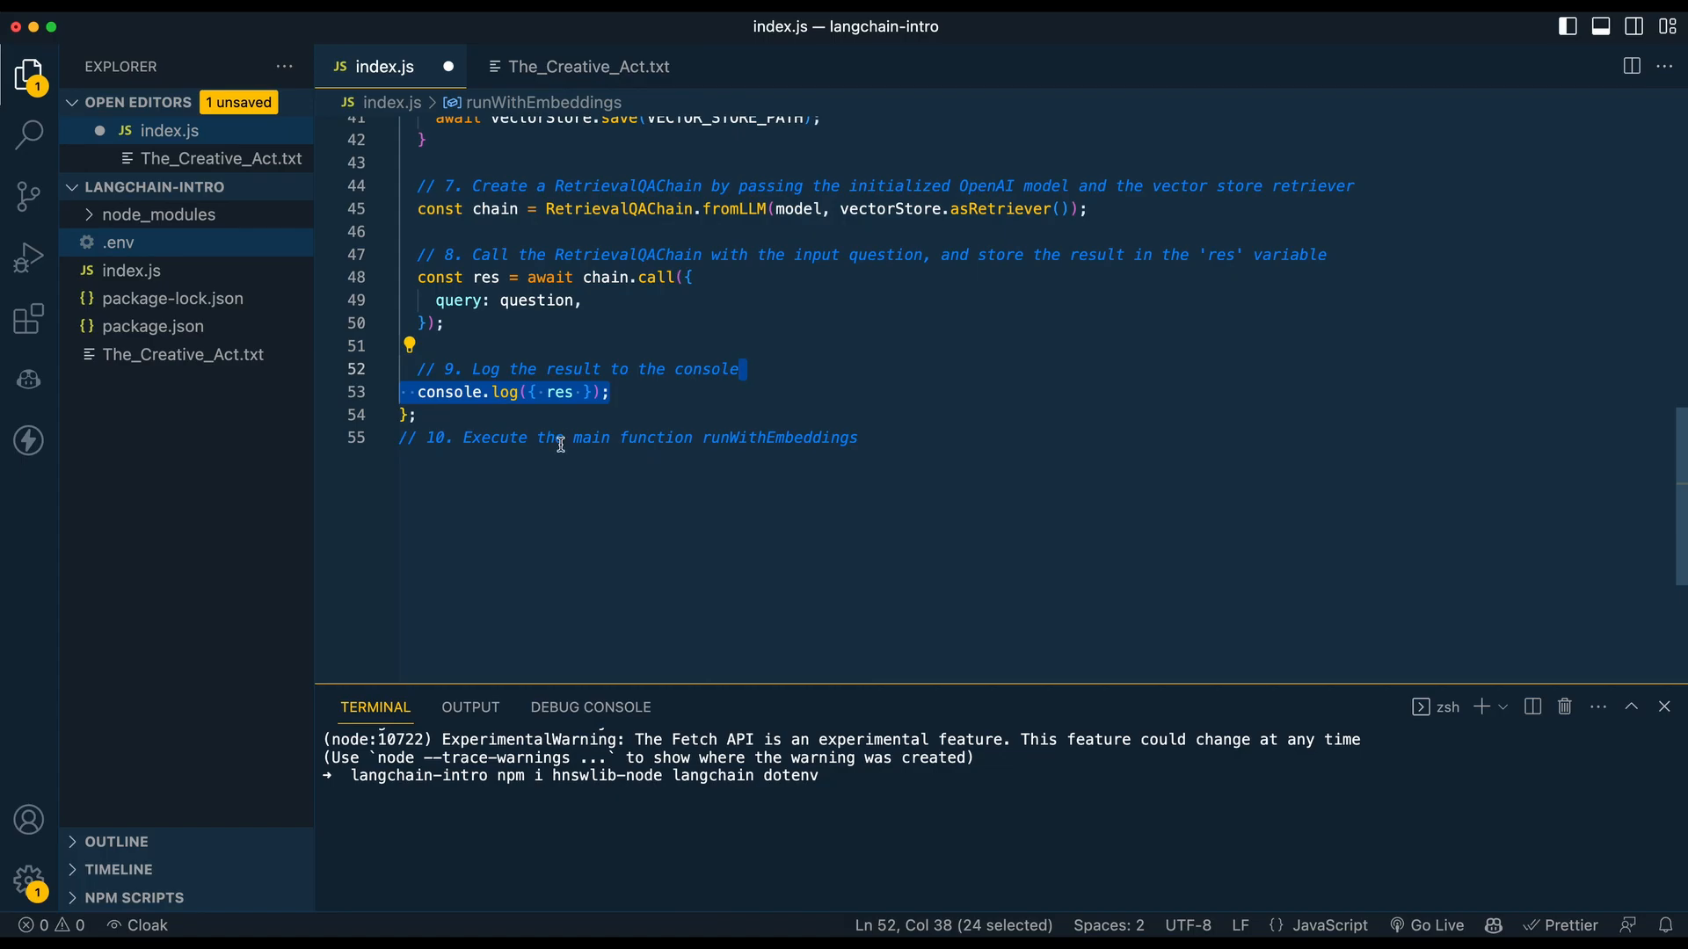
mouse_move(486, 486)
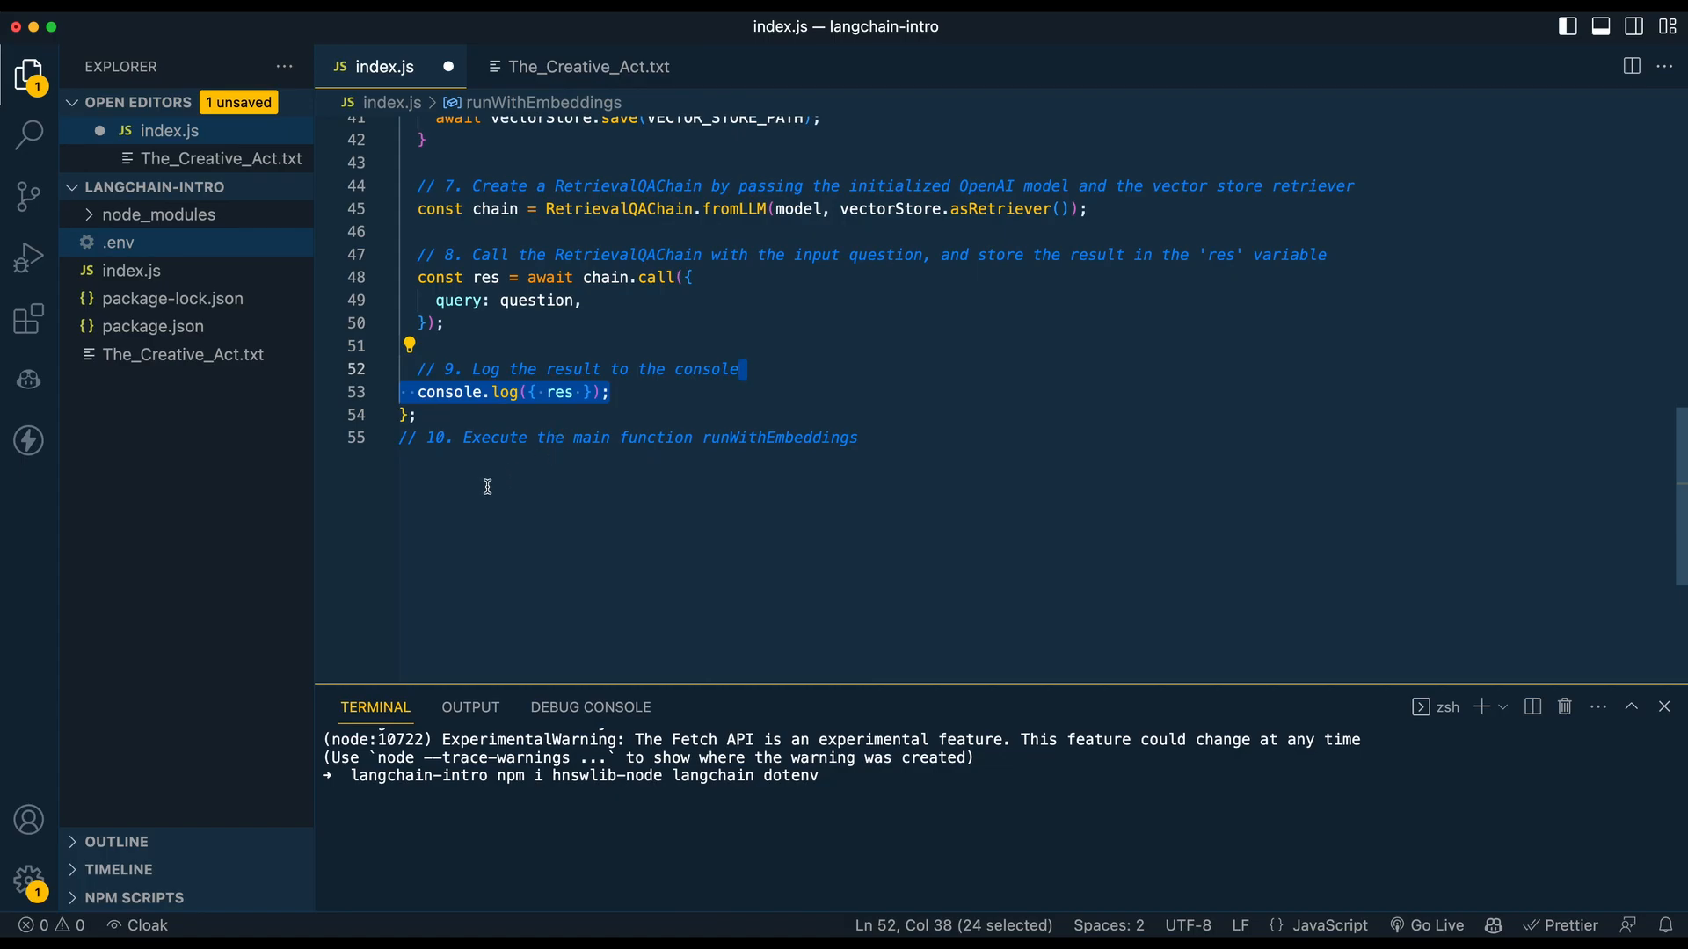
text(runWithEmbeddings();)
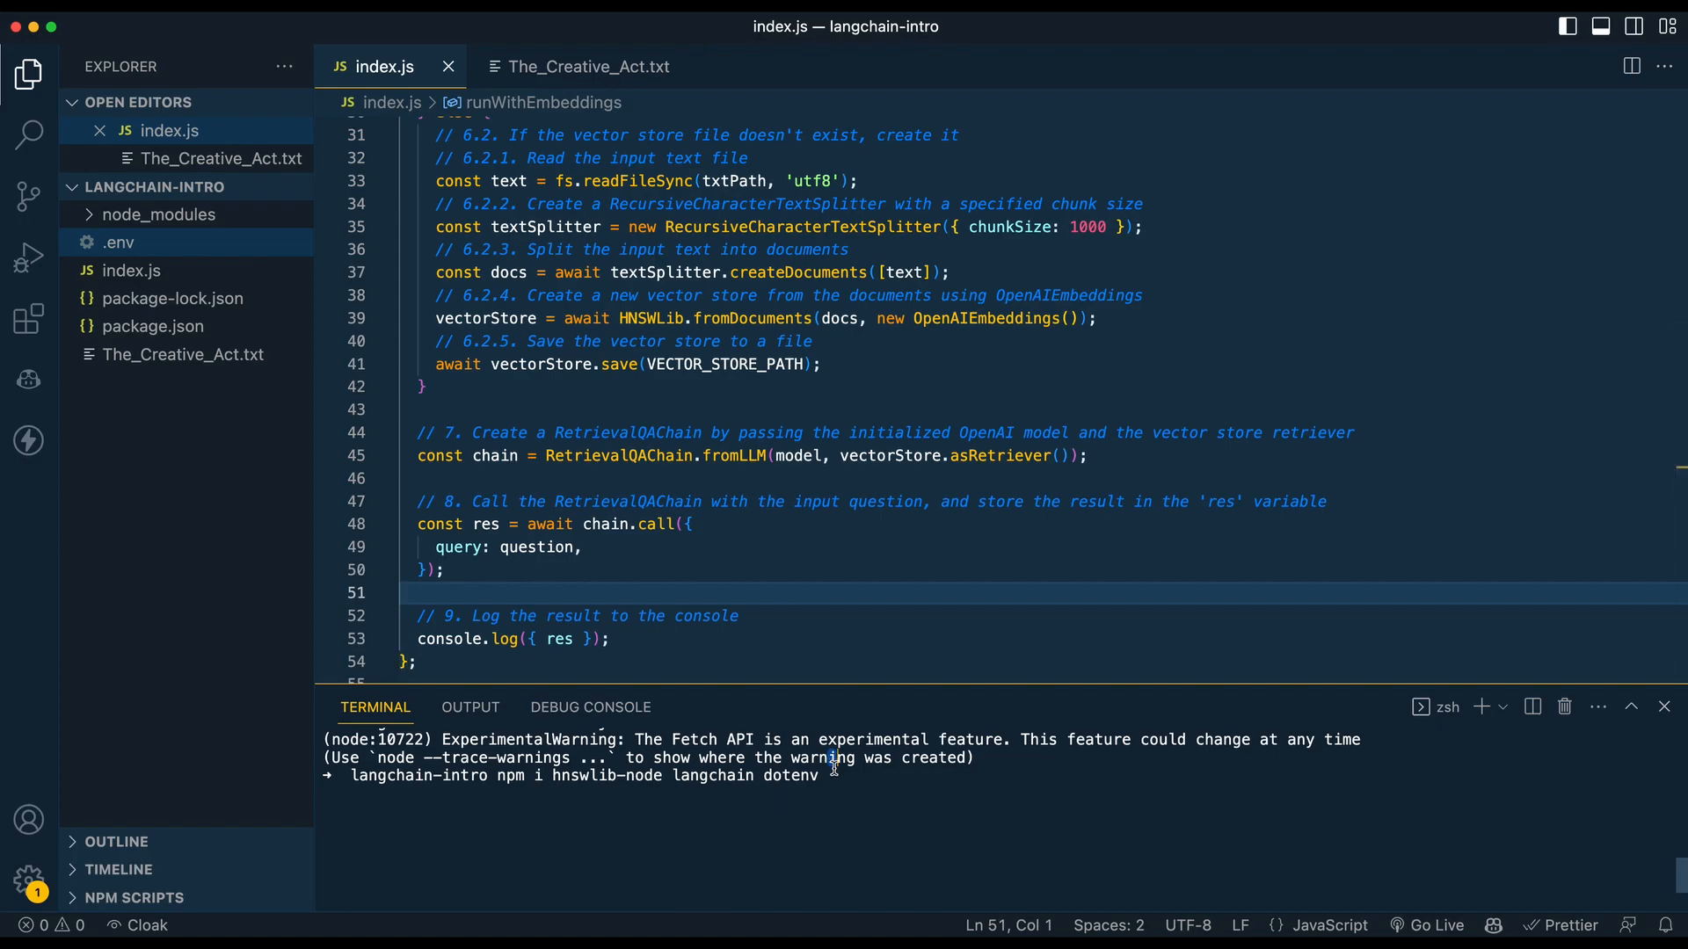
mouse_move(1511, 844)
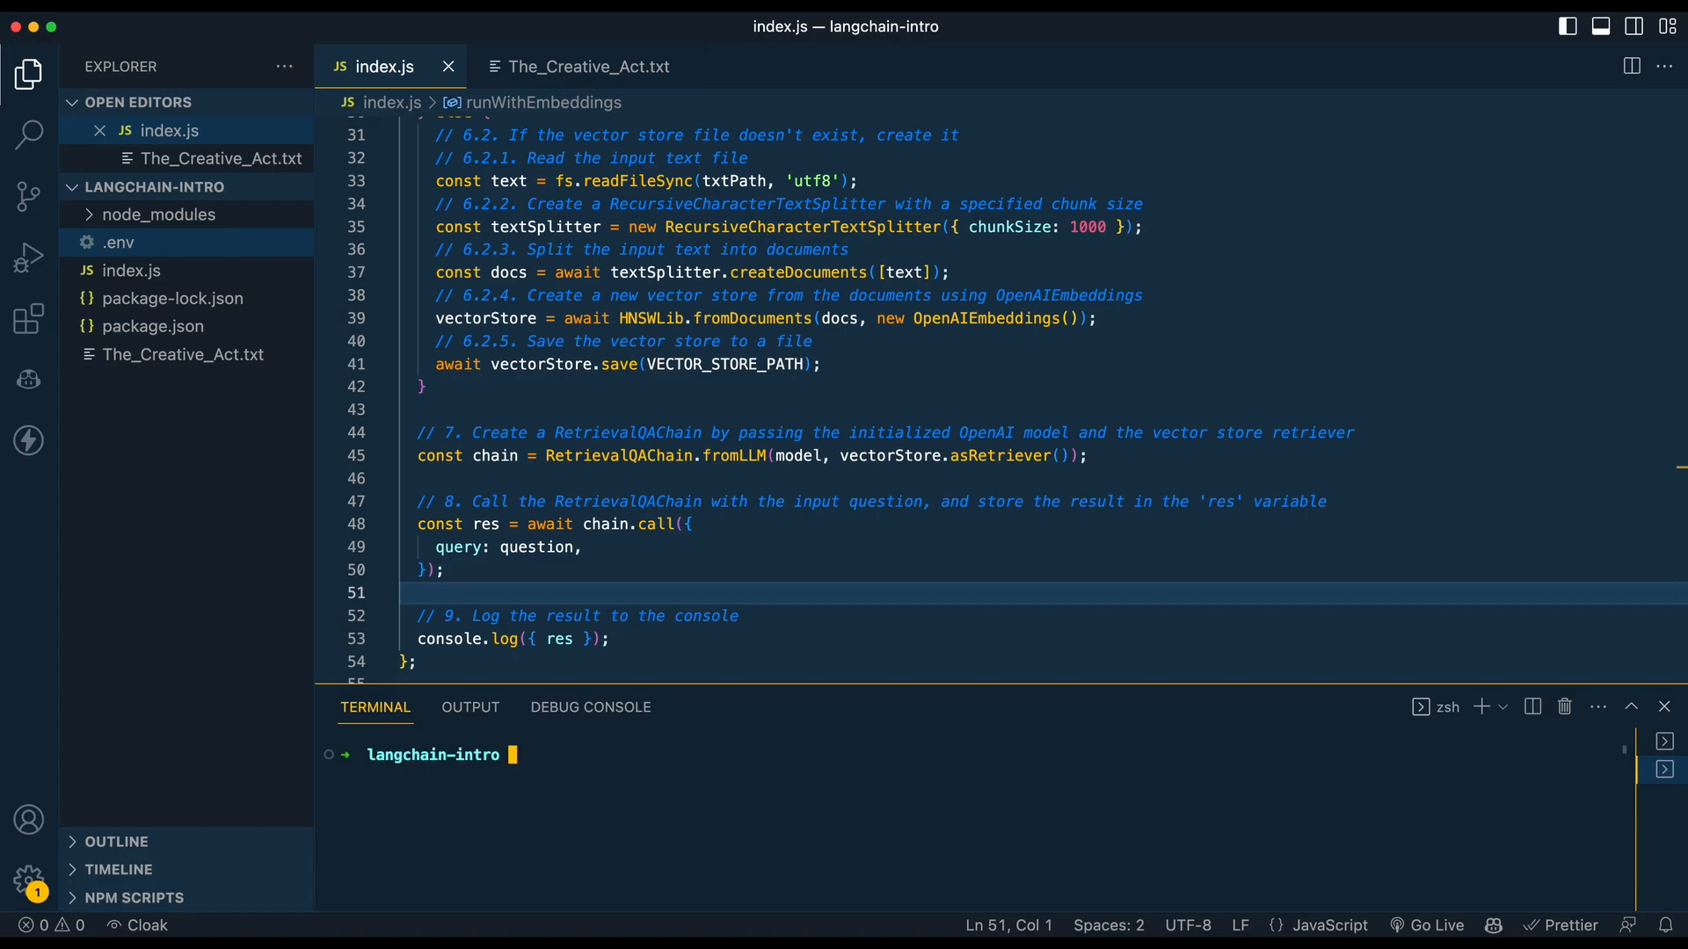
Run node index.js to print the answer about The Opposite Is True.
text(node index.js)
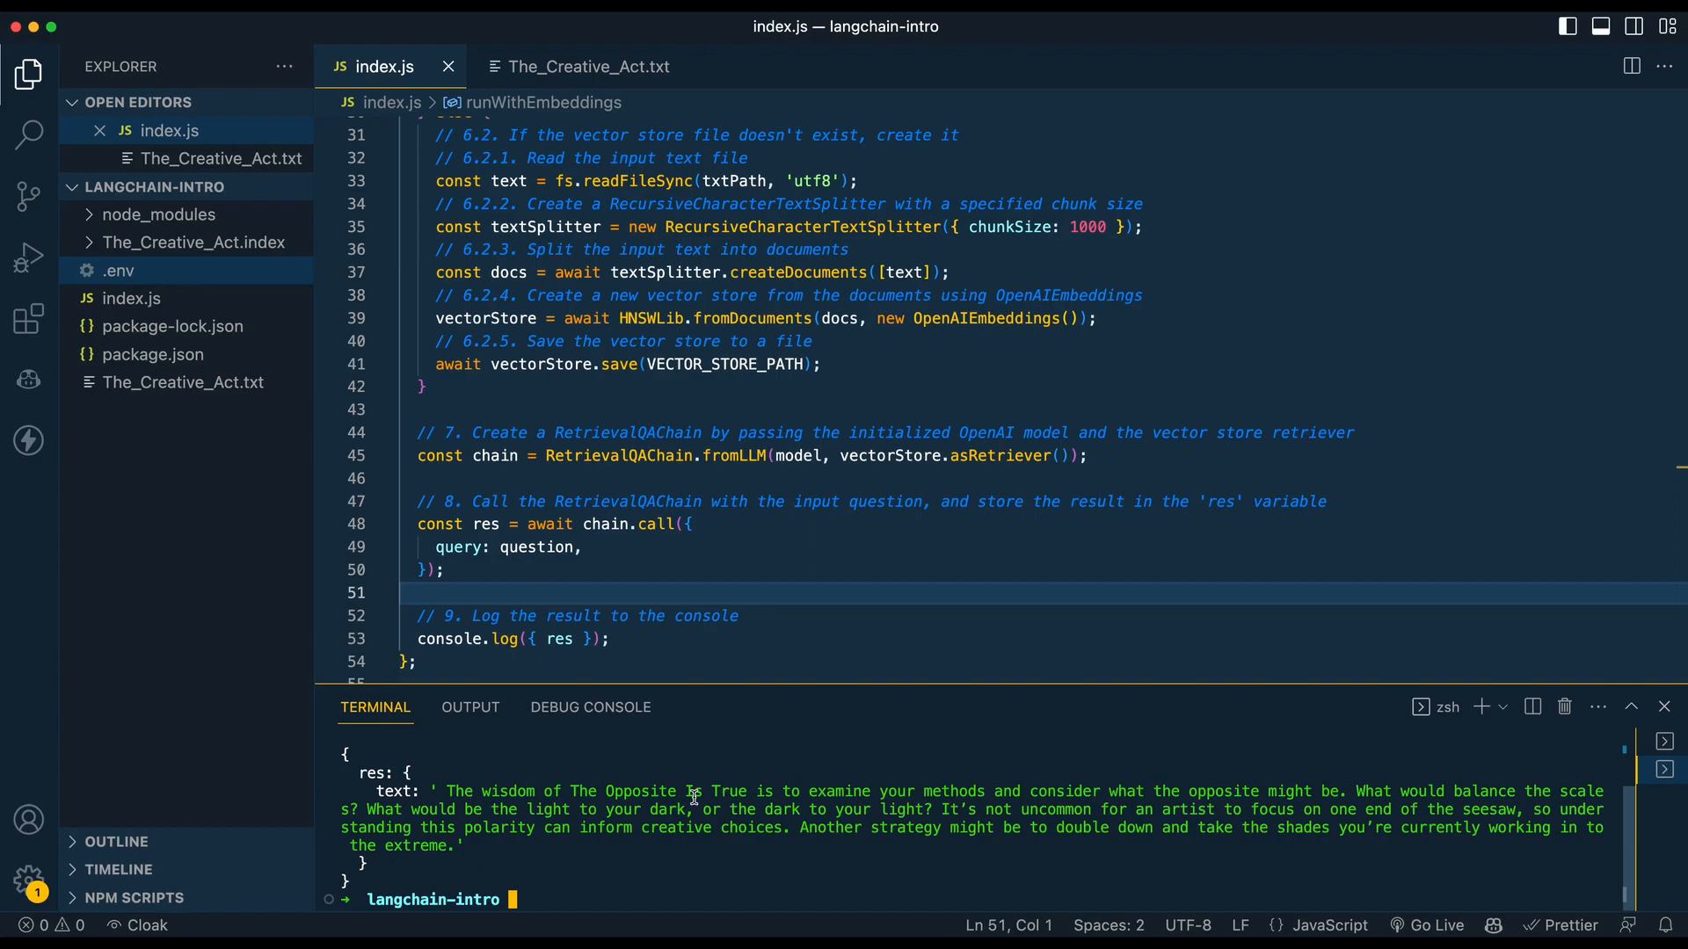
mouse_move(936, 853)
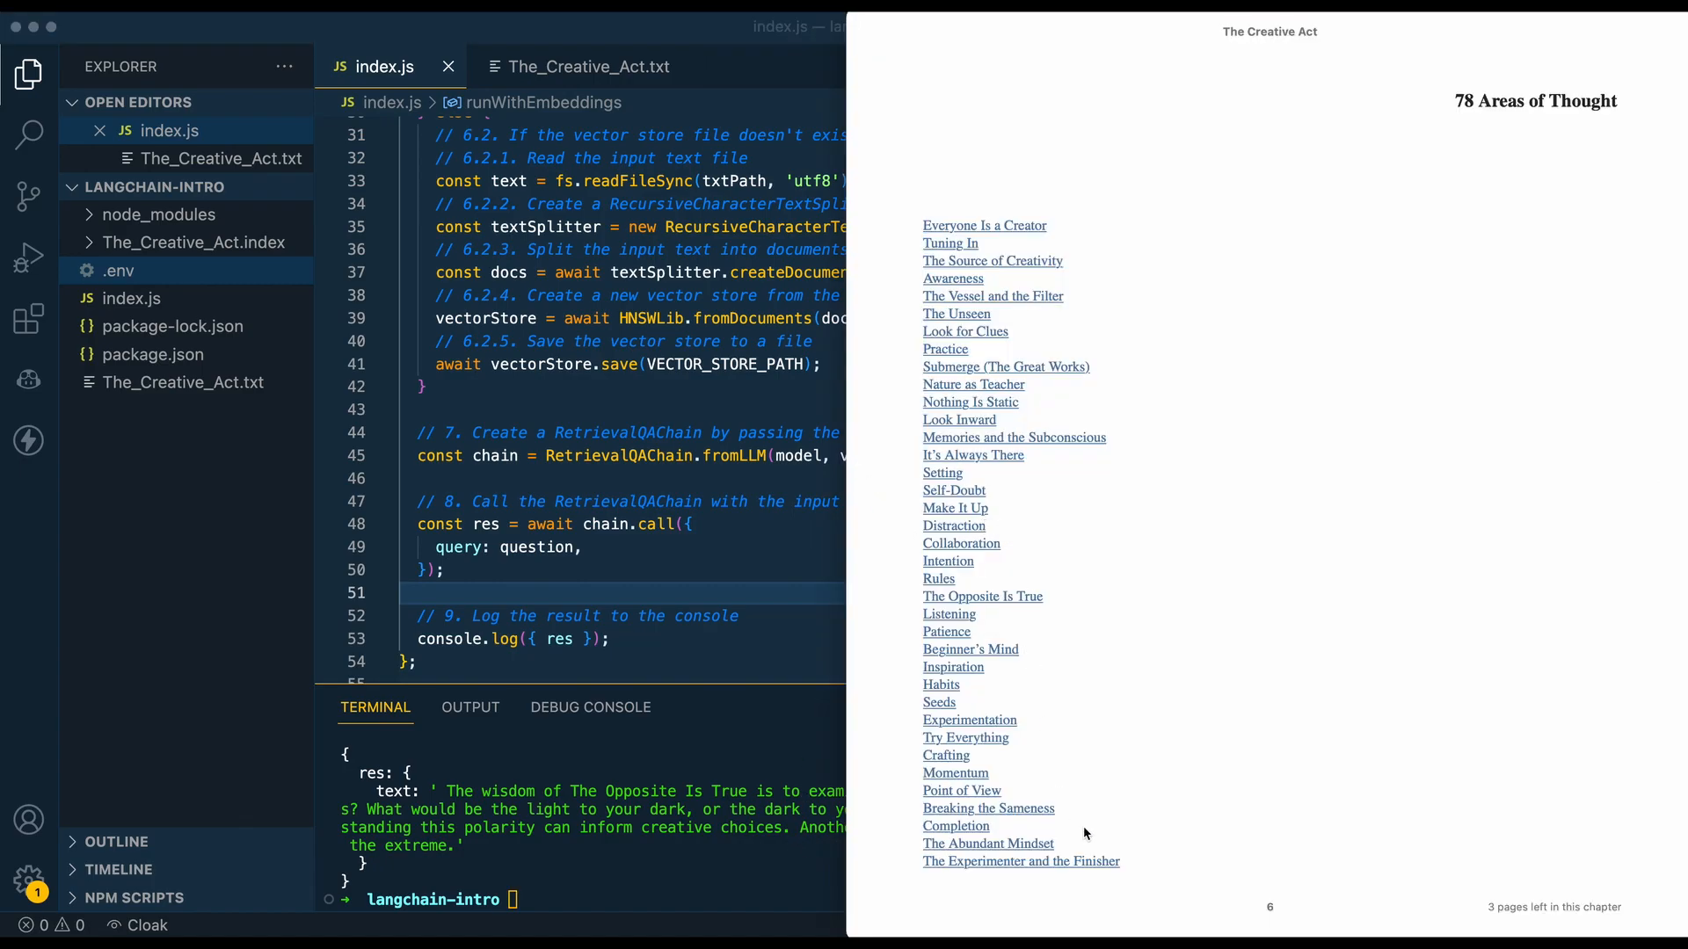
click(1021, 861)
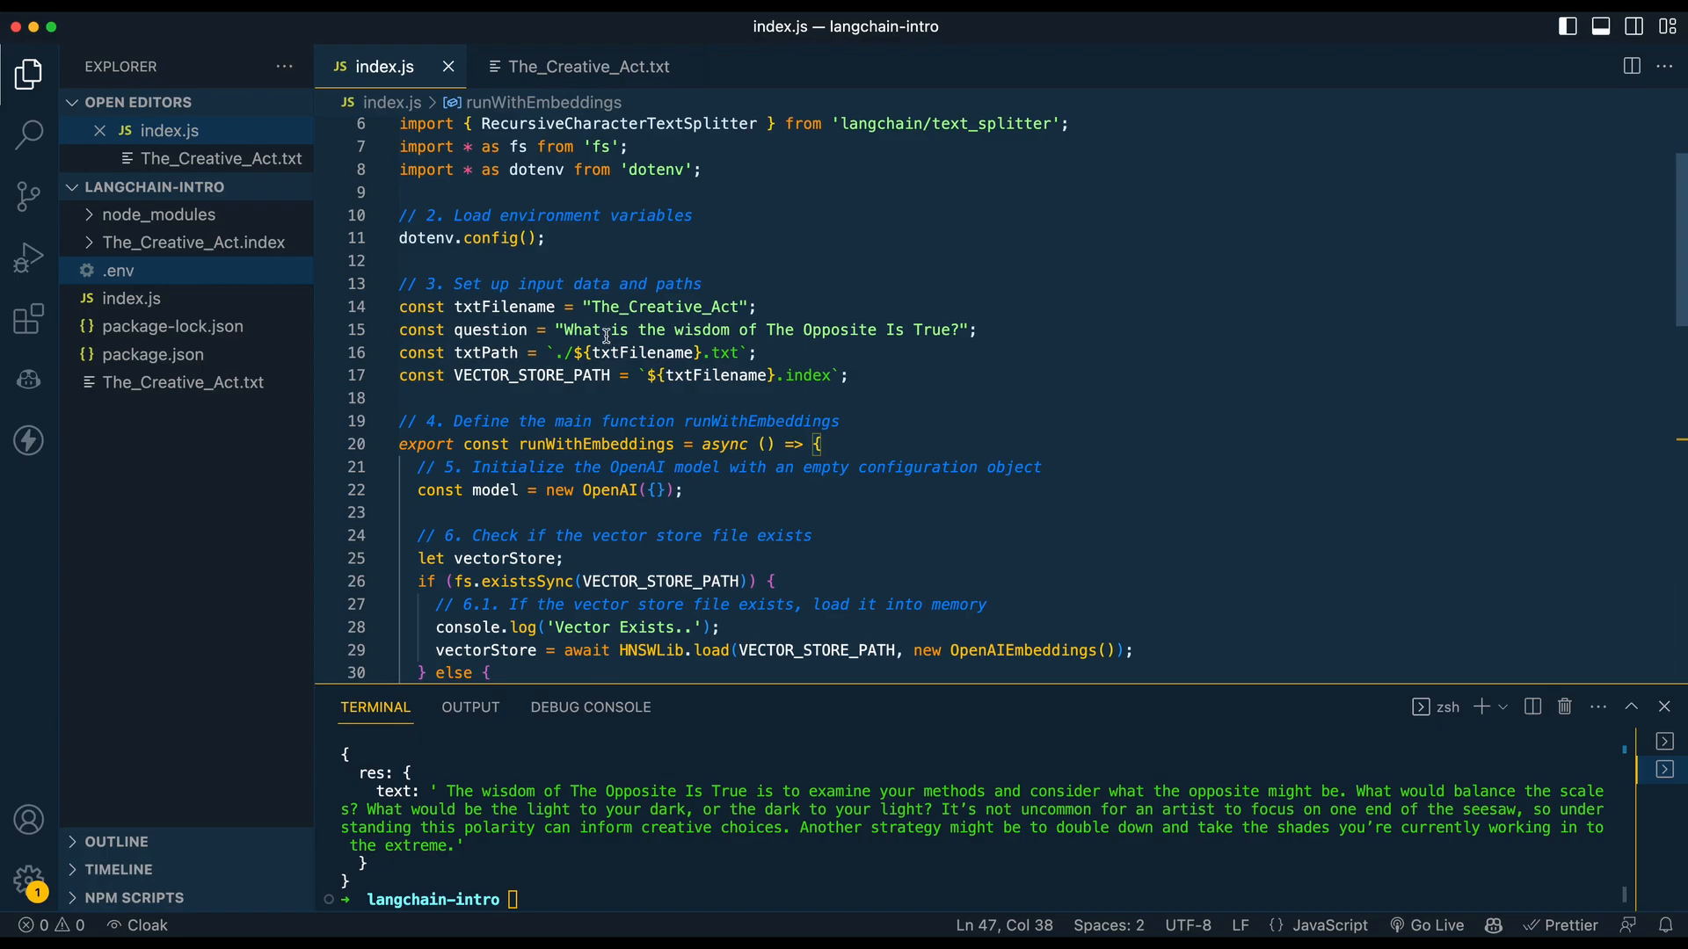
Change the question to The Experimenter and the Finisher and scroll through the new answer.
text(Tell me abou)
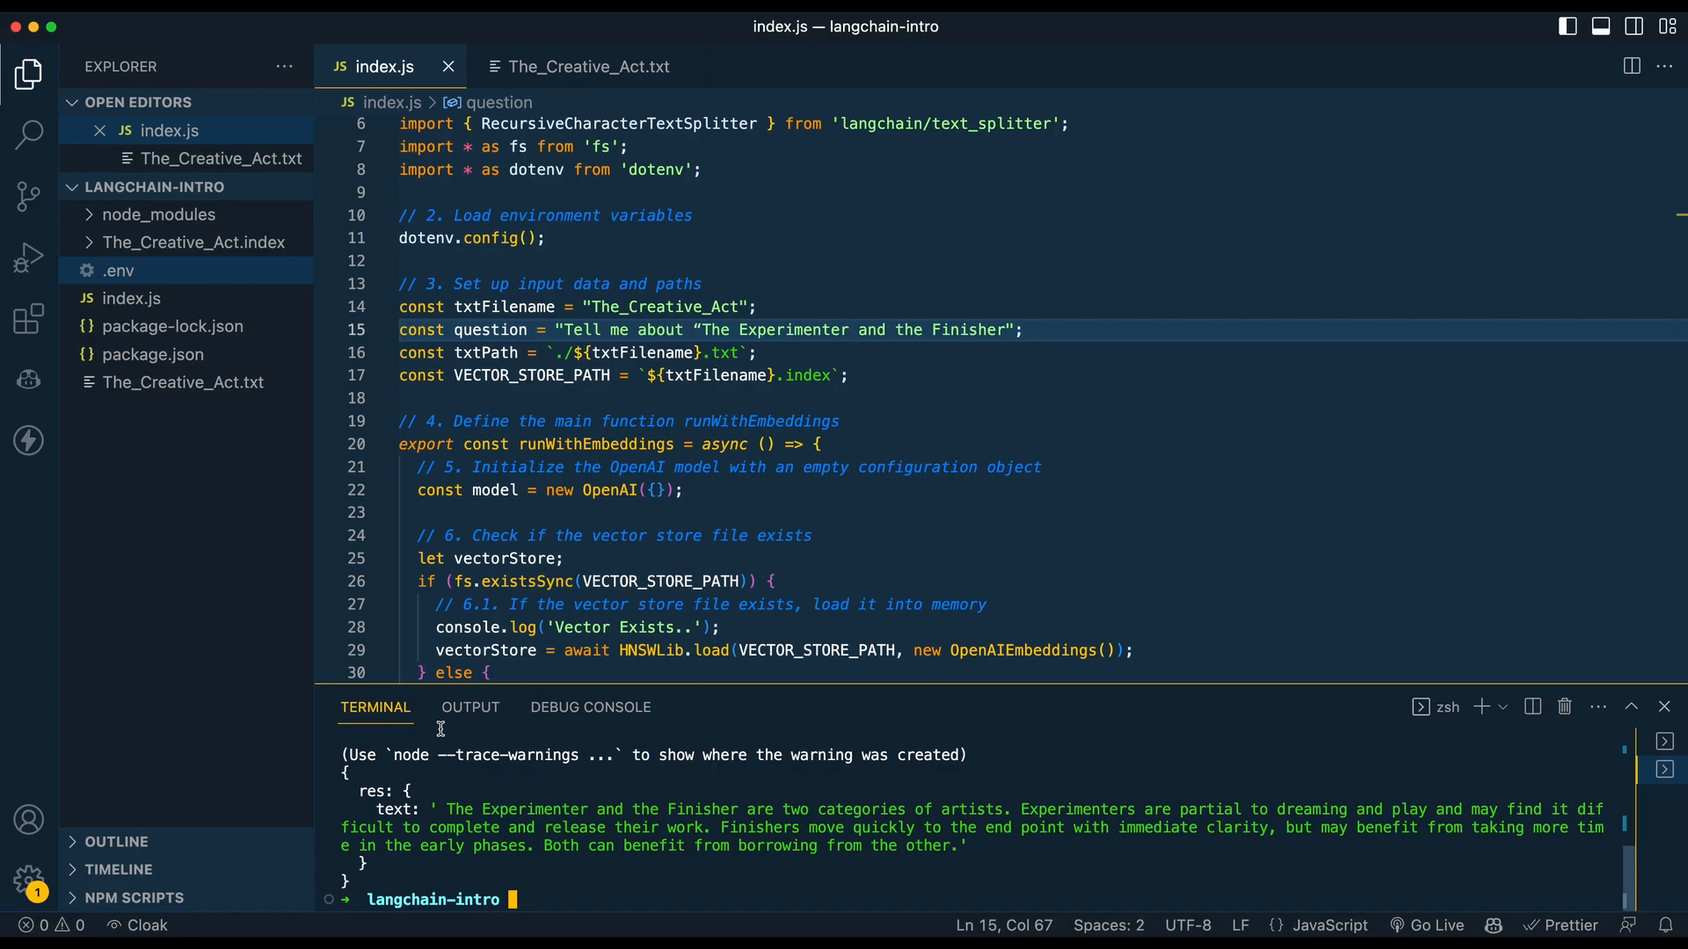
scroll(down, 3)
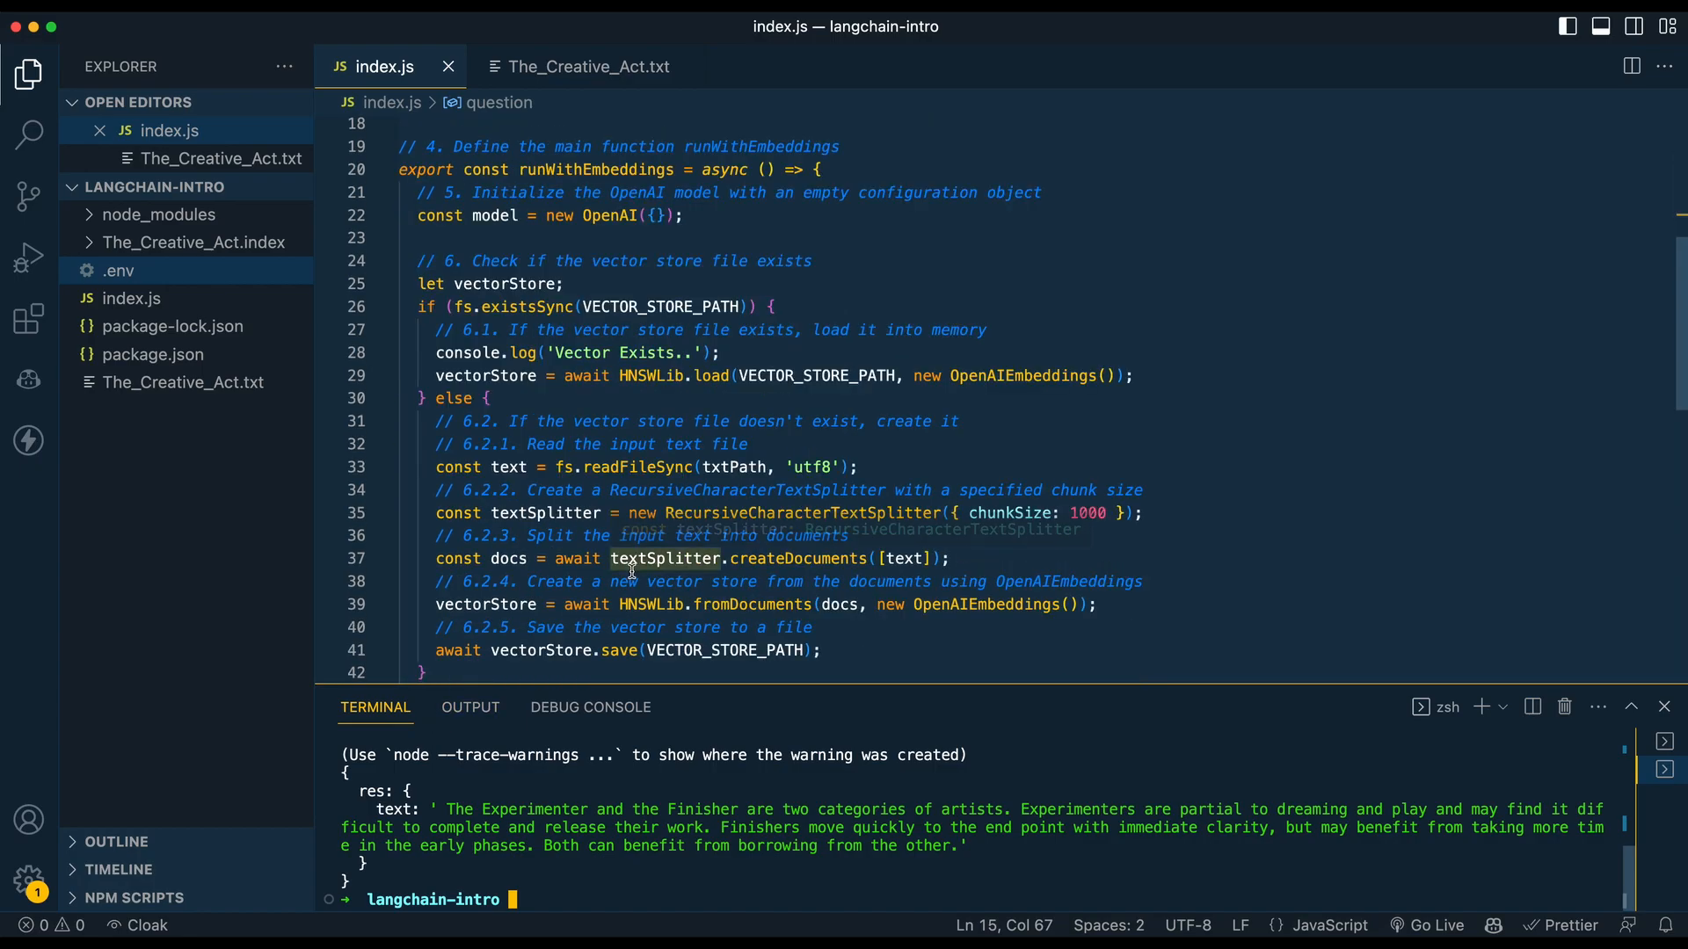
scroll(down, 3)
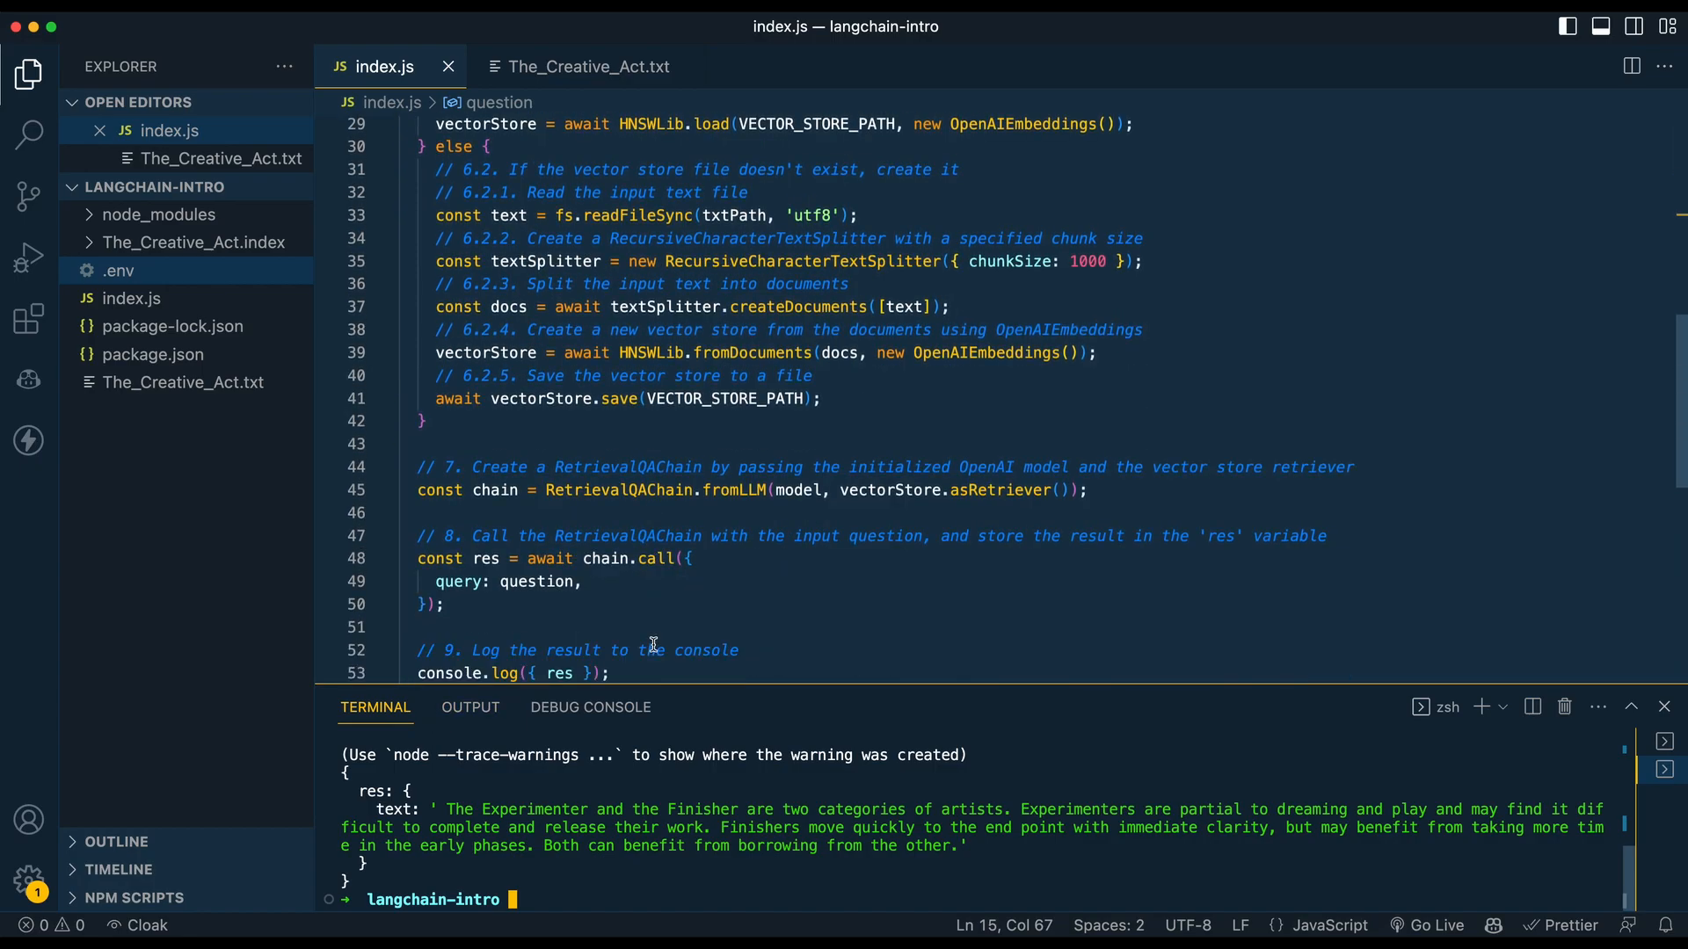